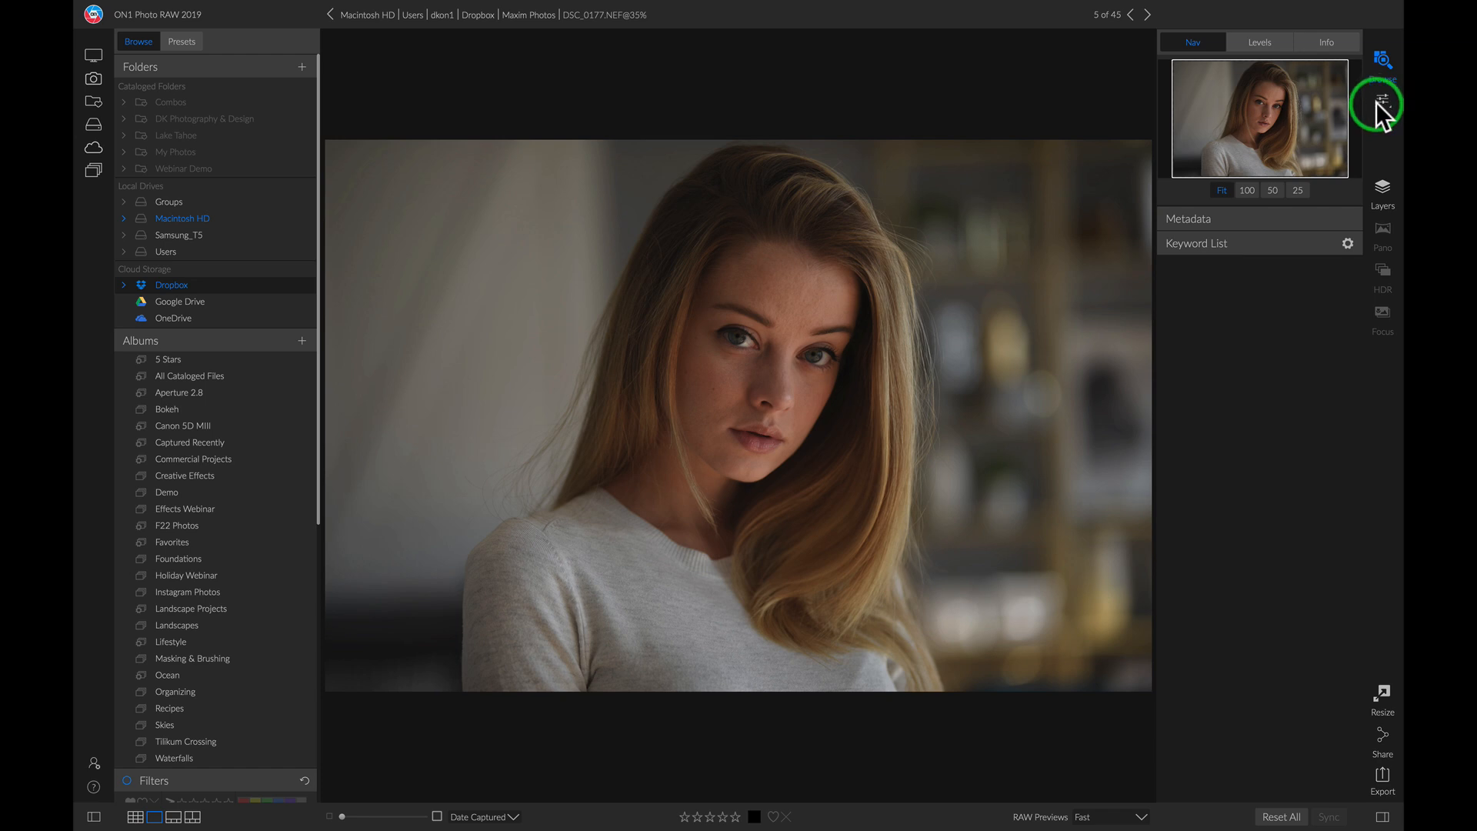
Bring the portrait into the Edit module with Develop adjustments at defaults.
click(1382, 104)
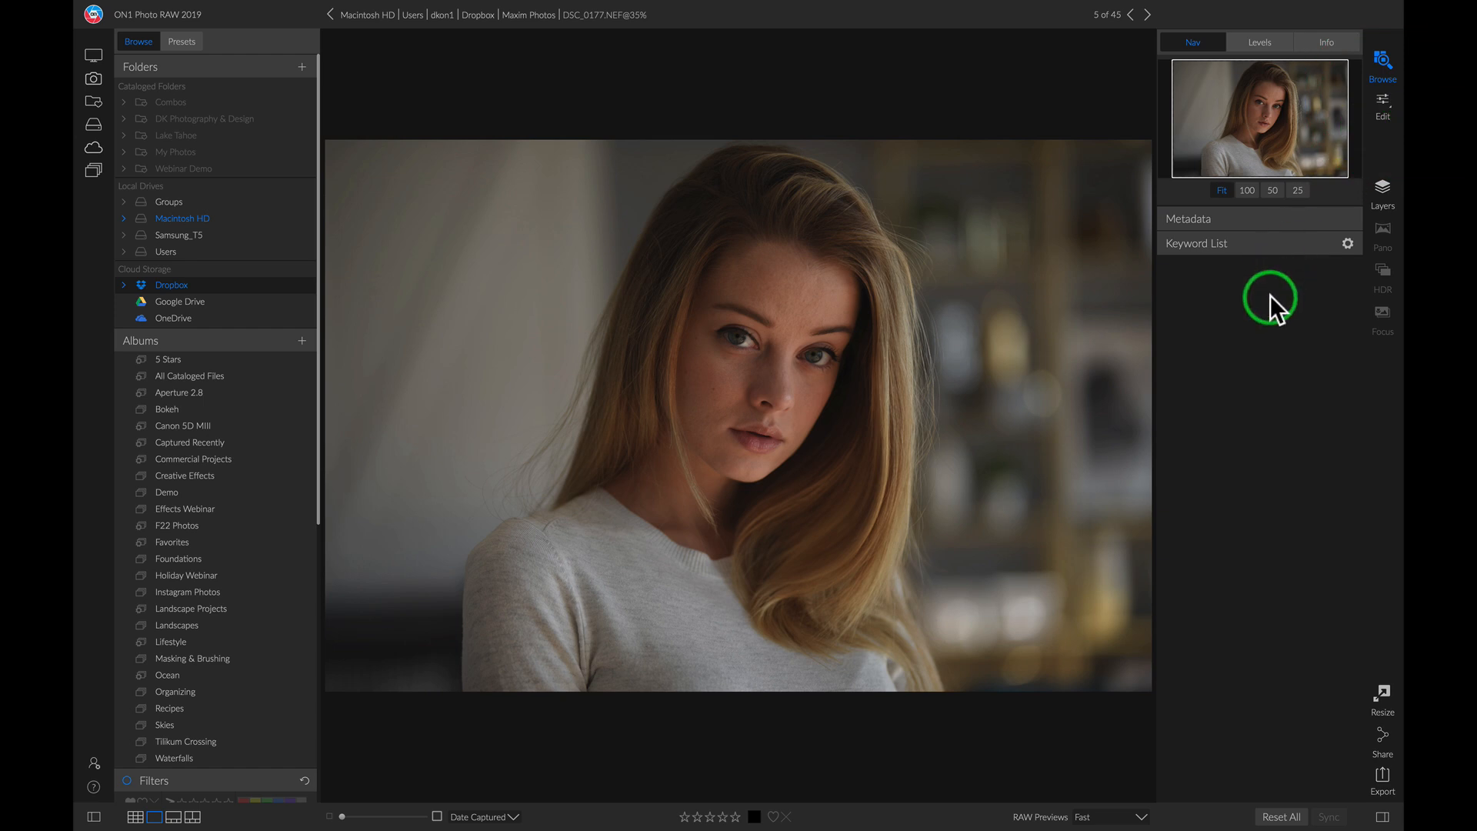
click(1381, 101)
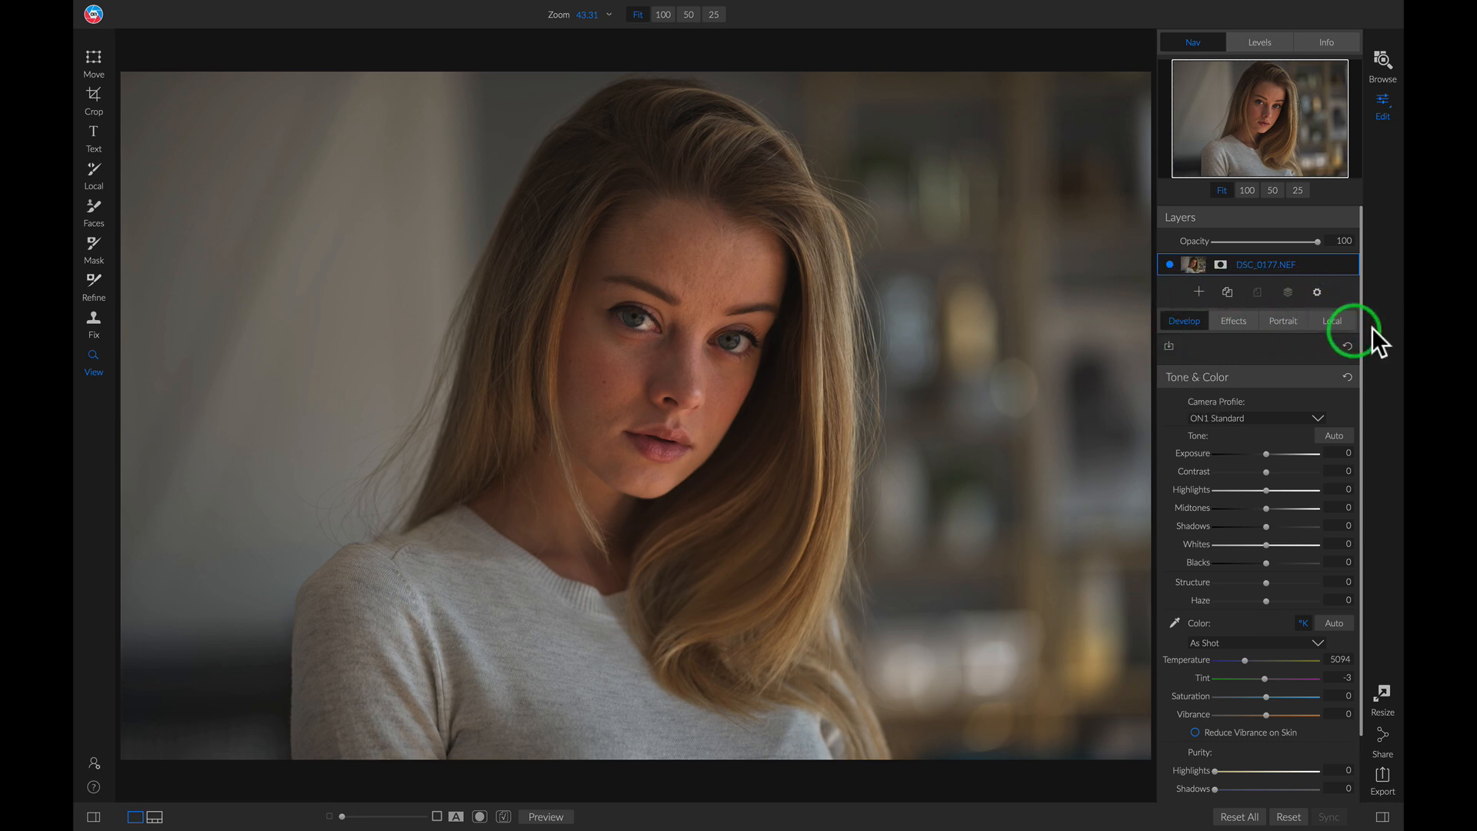
mouse_move(1378, 341)
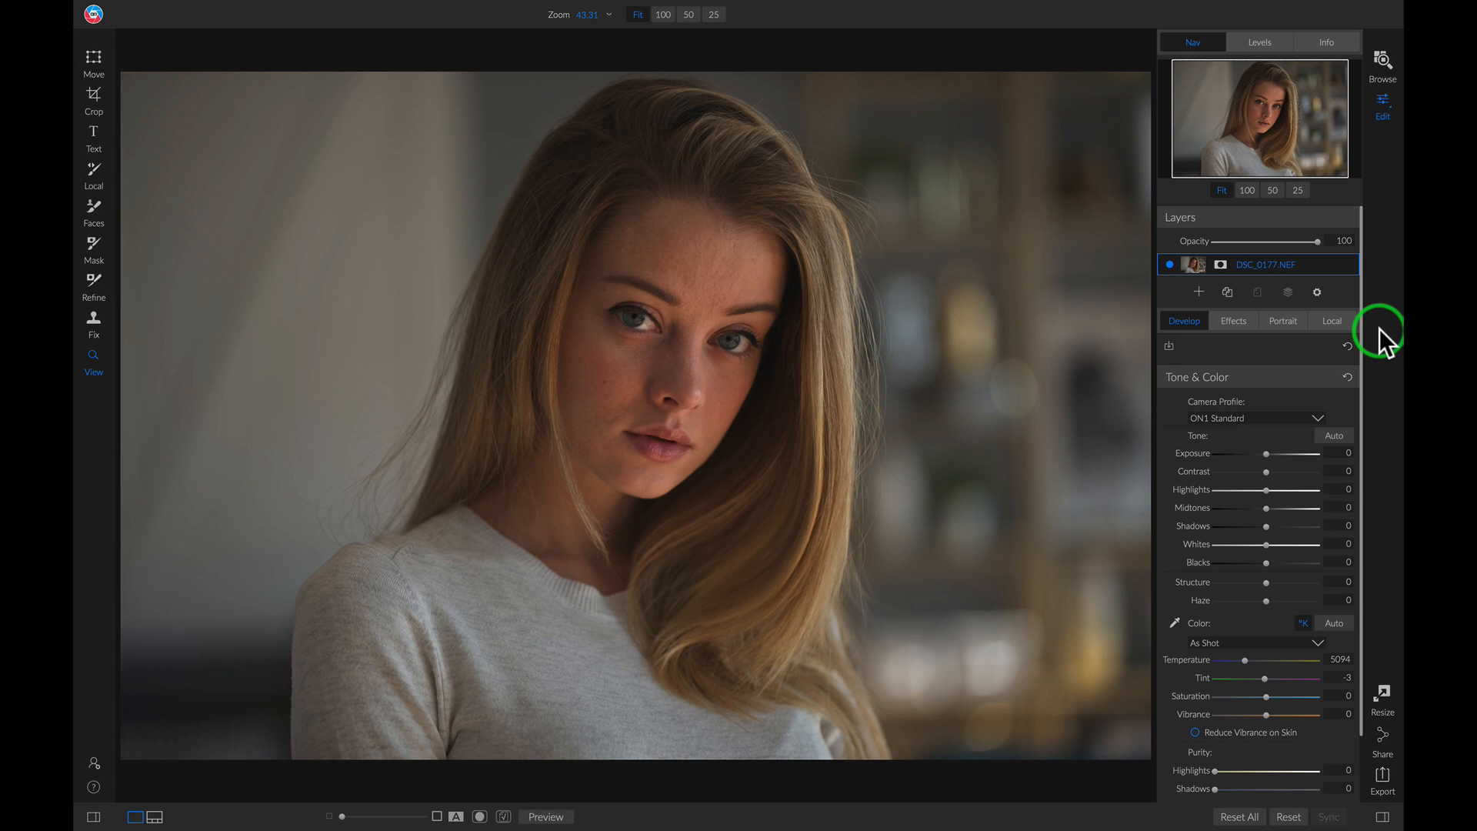
mouse_move(1386, 290)
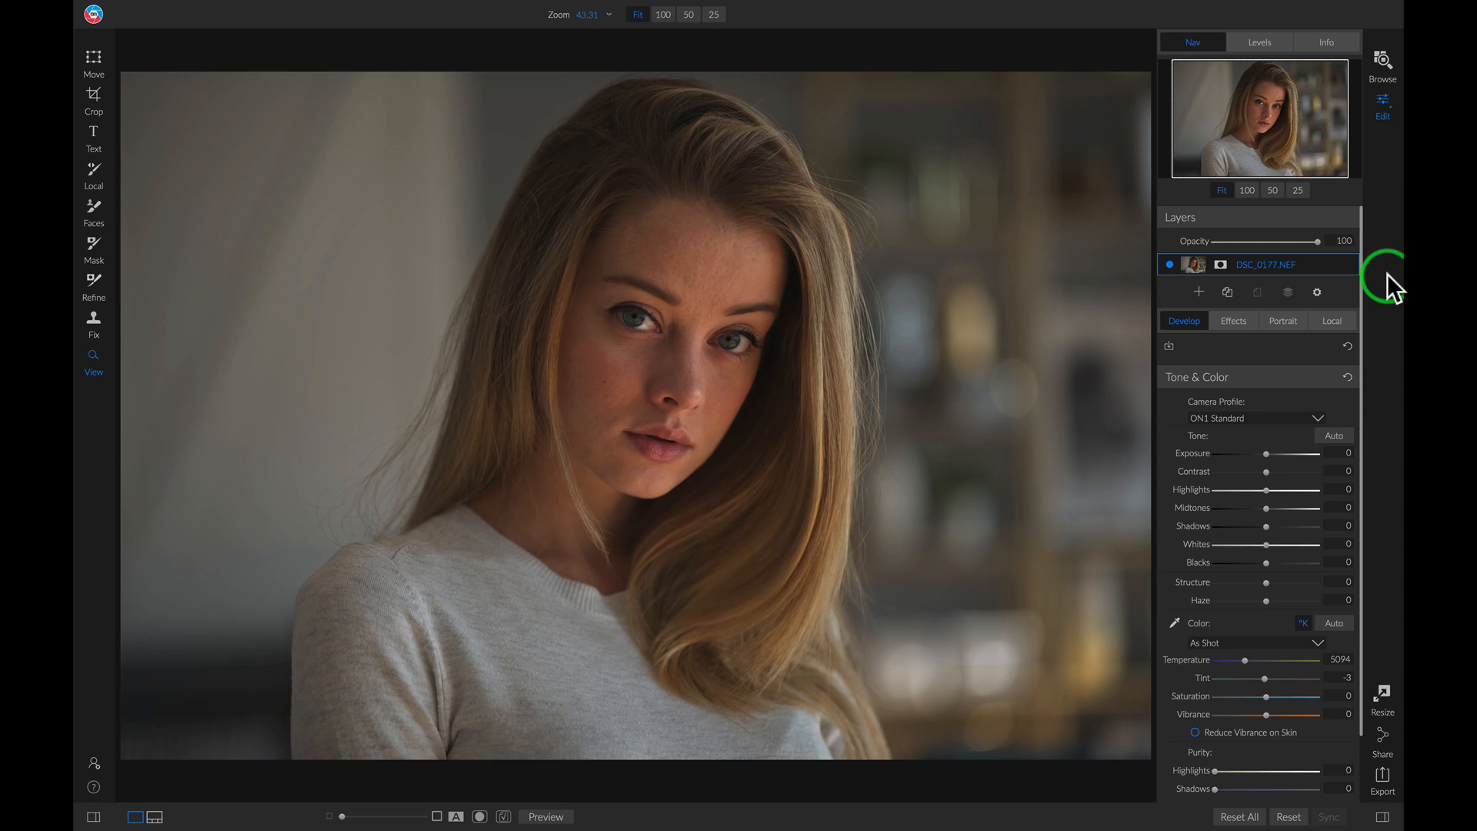
mouse_move(246, 73)
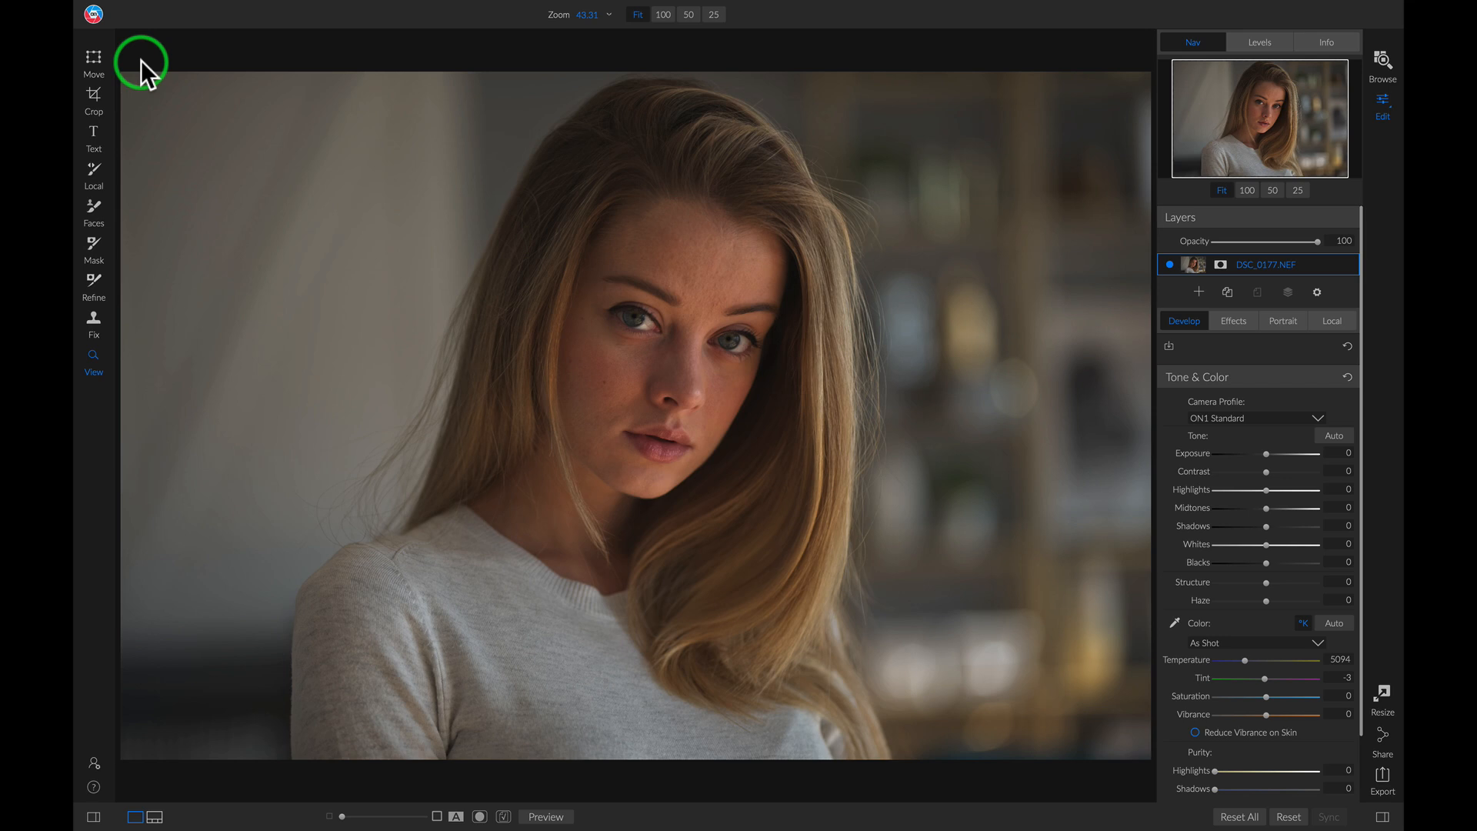
mouse_move(140, 77)
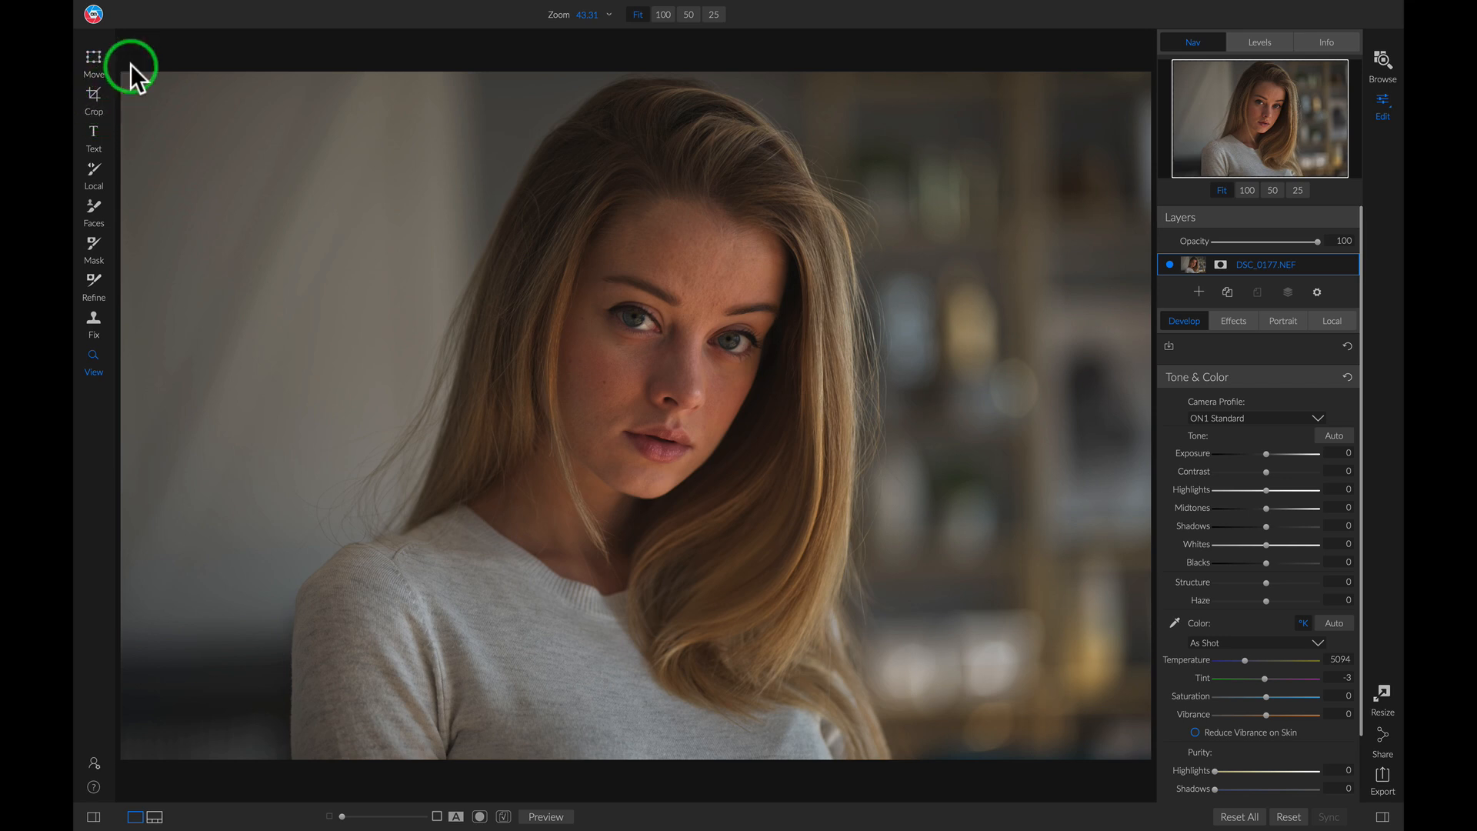
mouse_move(146, 66)
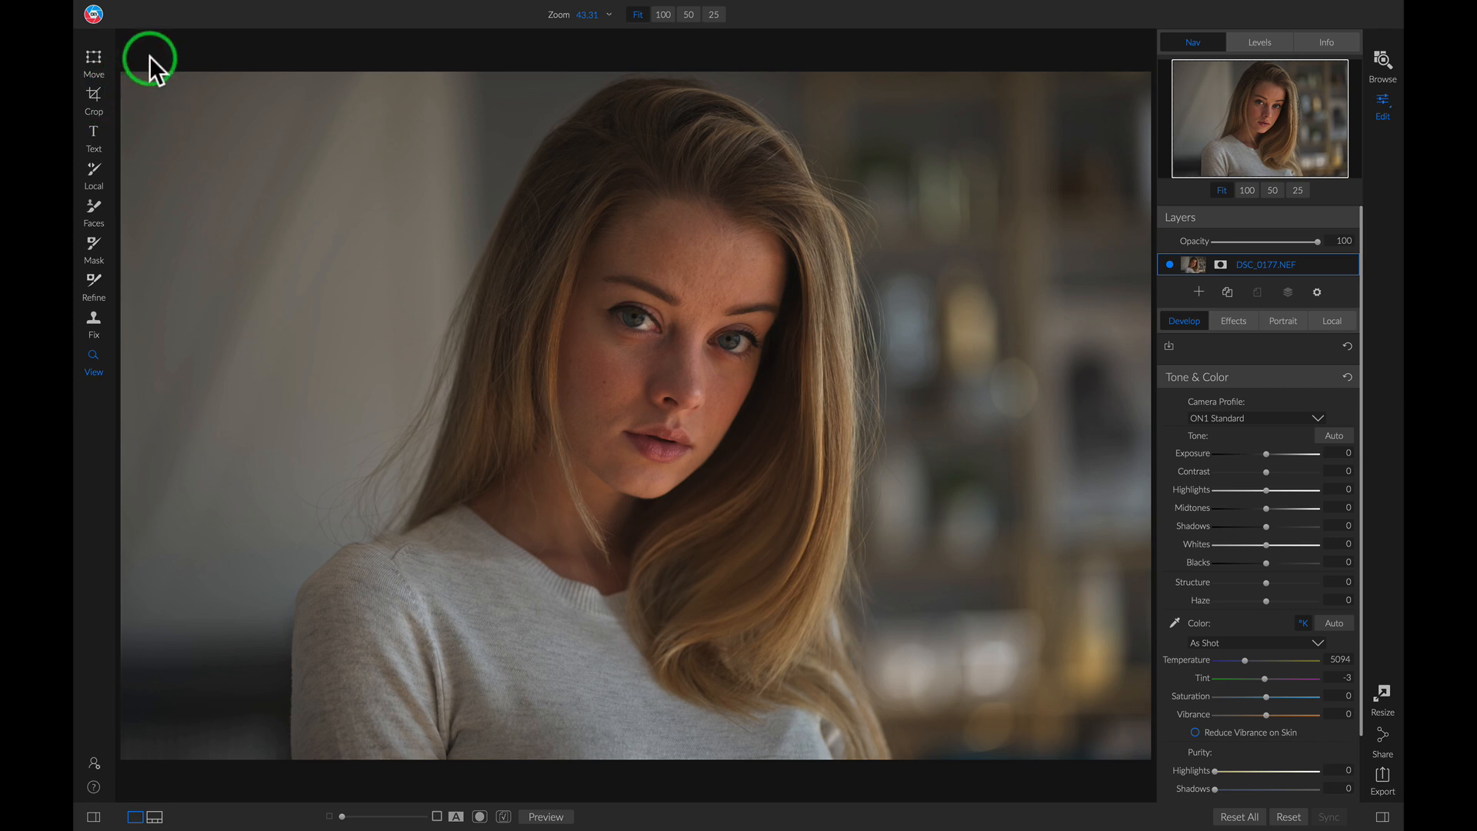
Start cropping with the 4x5 (8x10) proportion selected.
click(94, 98)
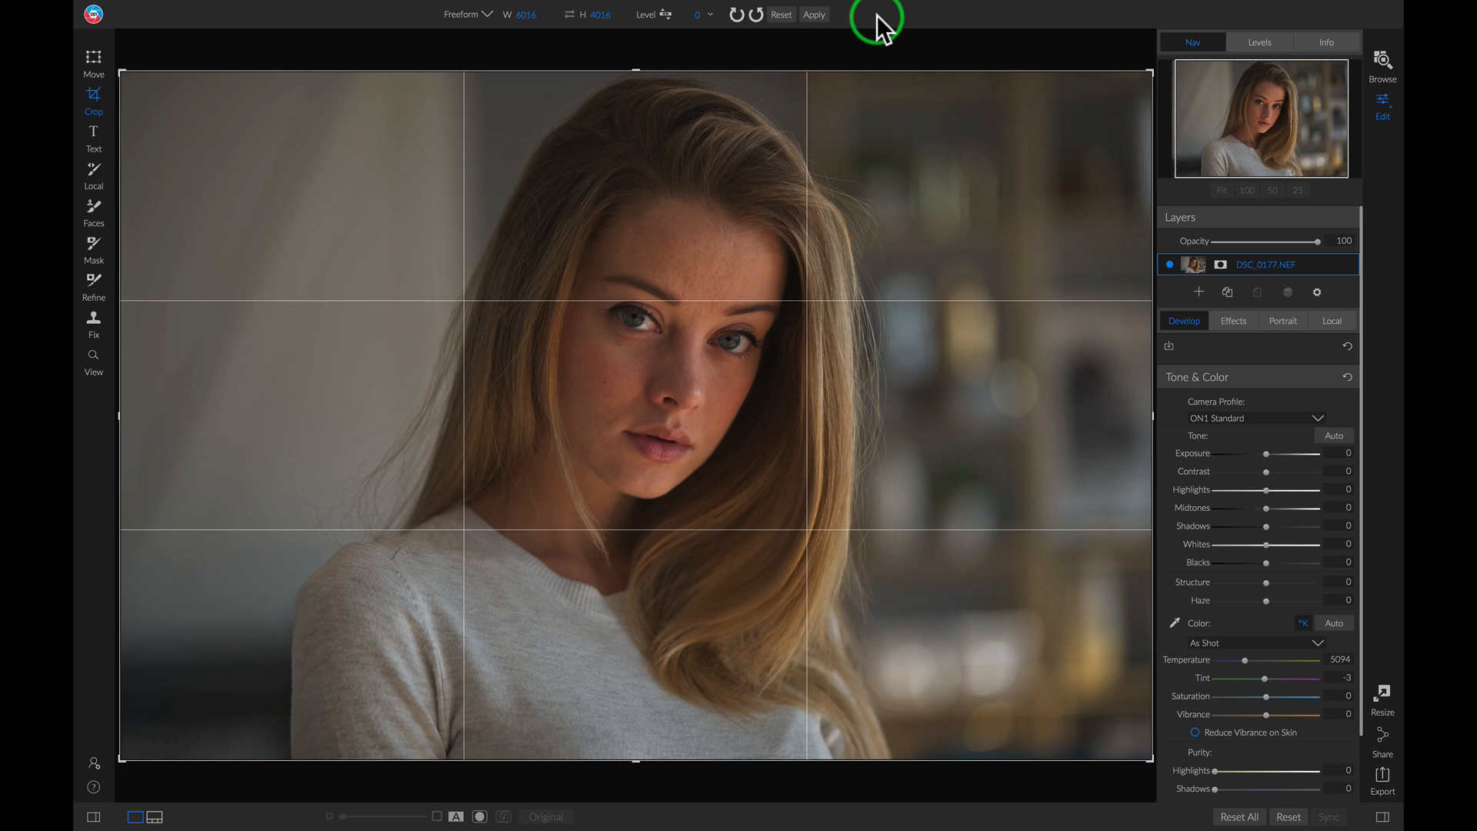
mouse_move(478, 17)
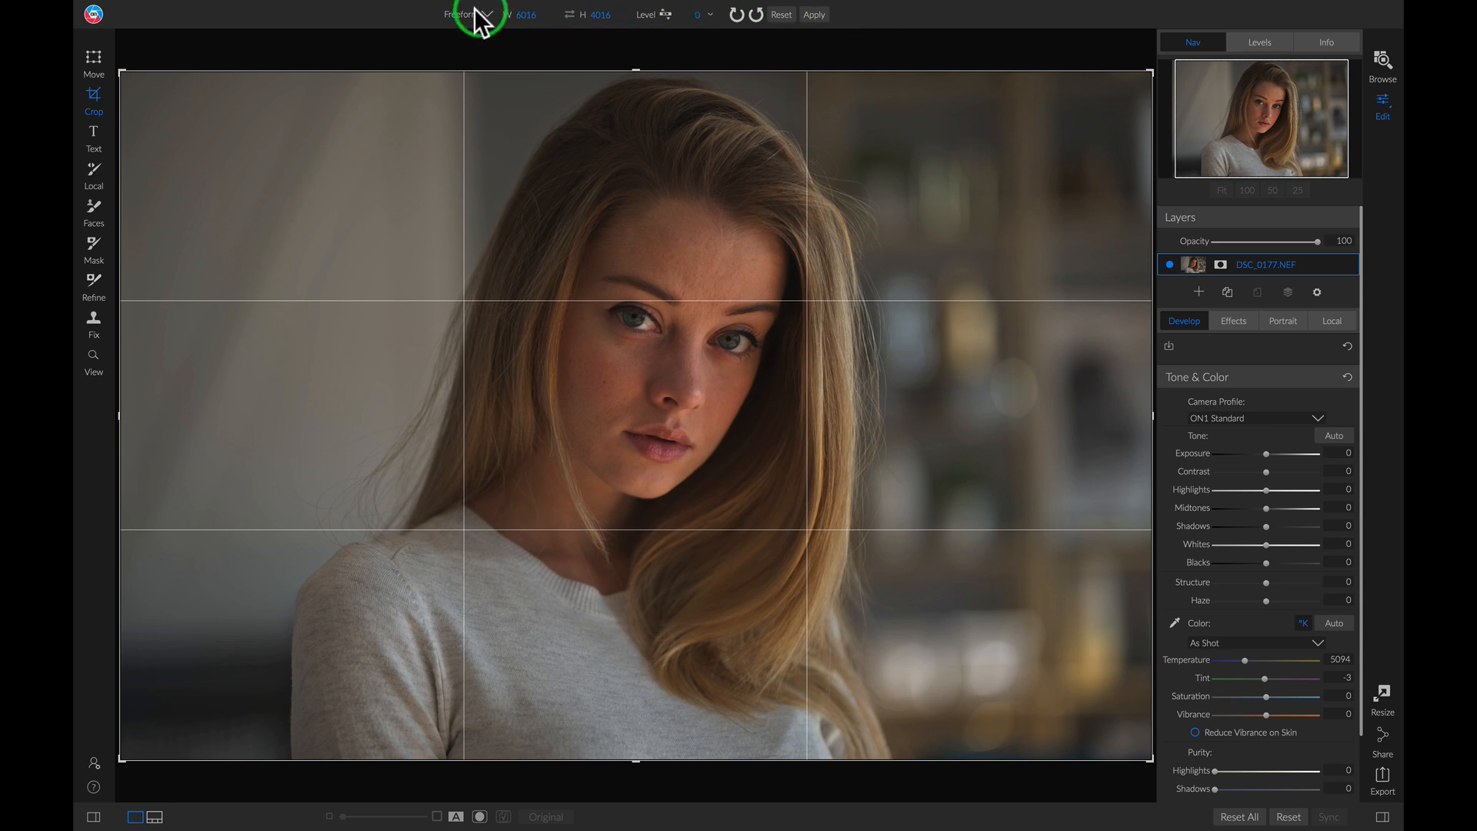
click(467, 14)
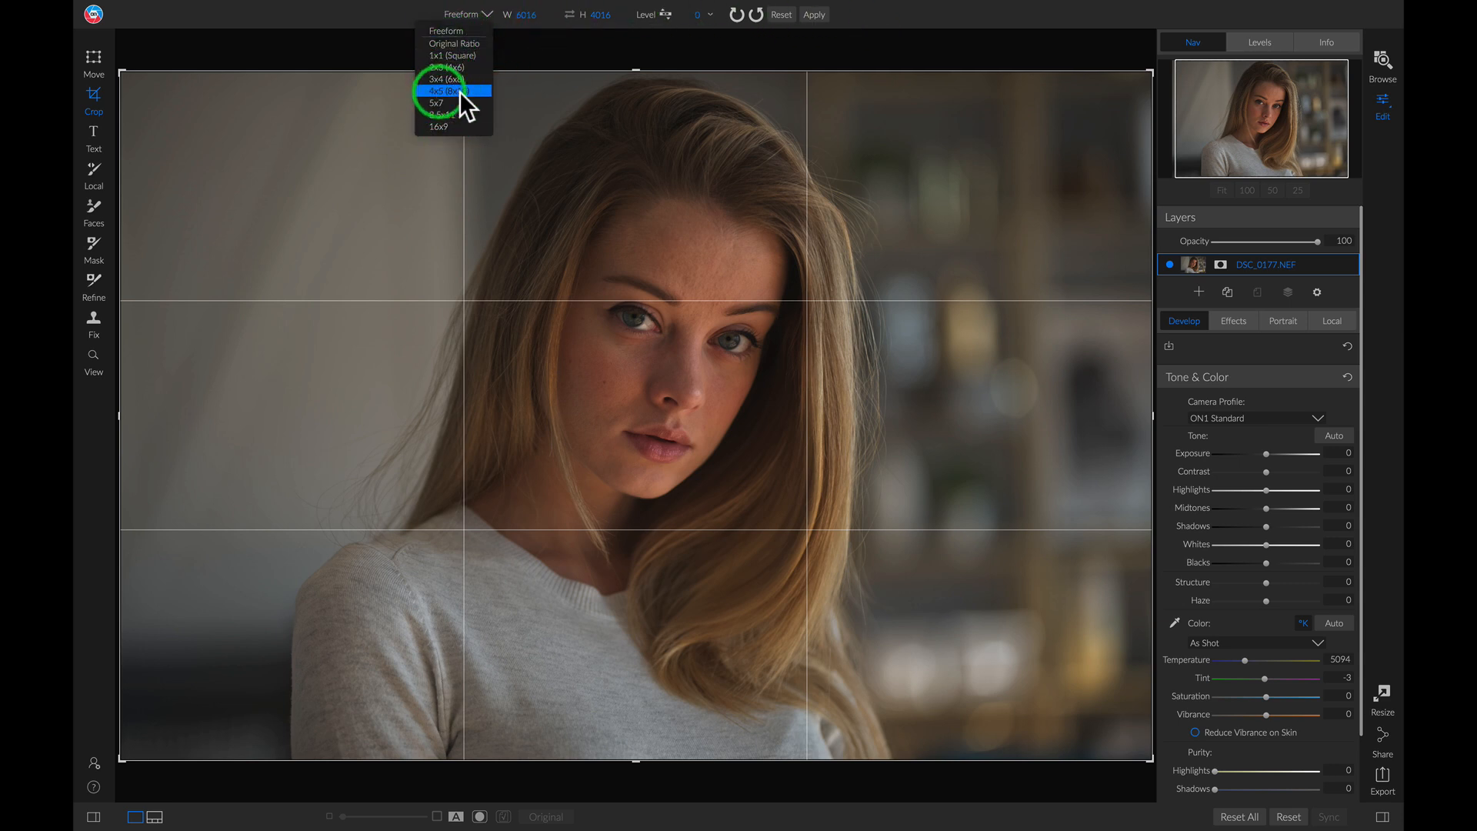
click(449, 91)
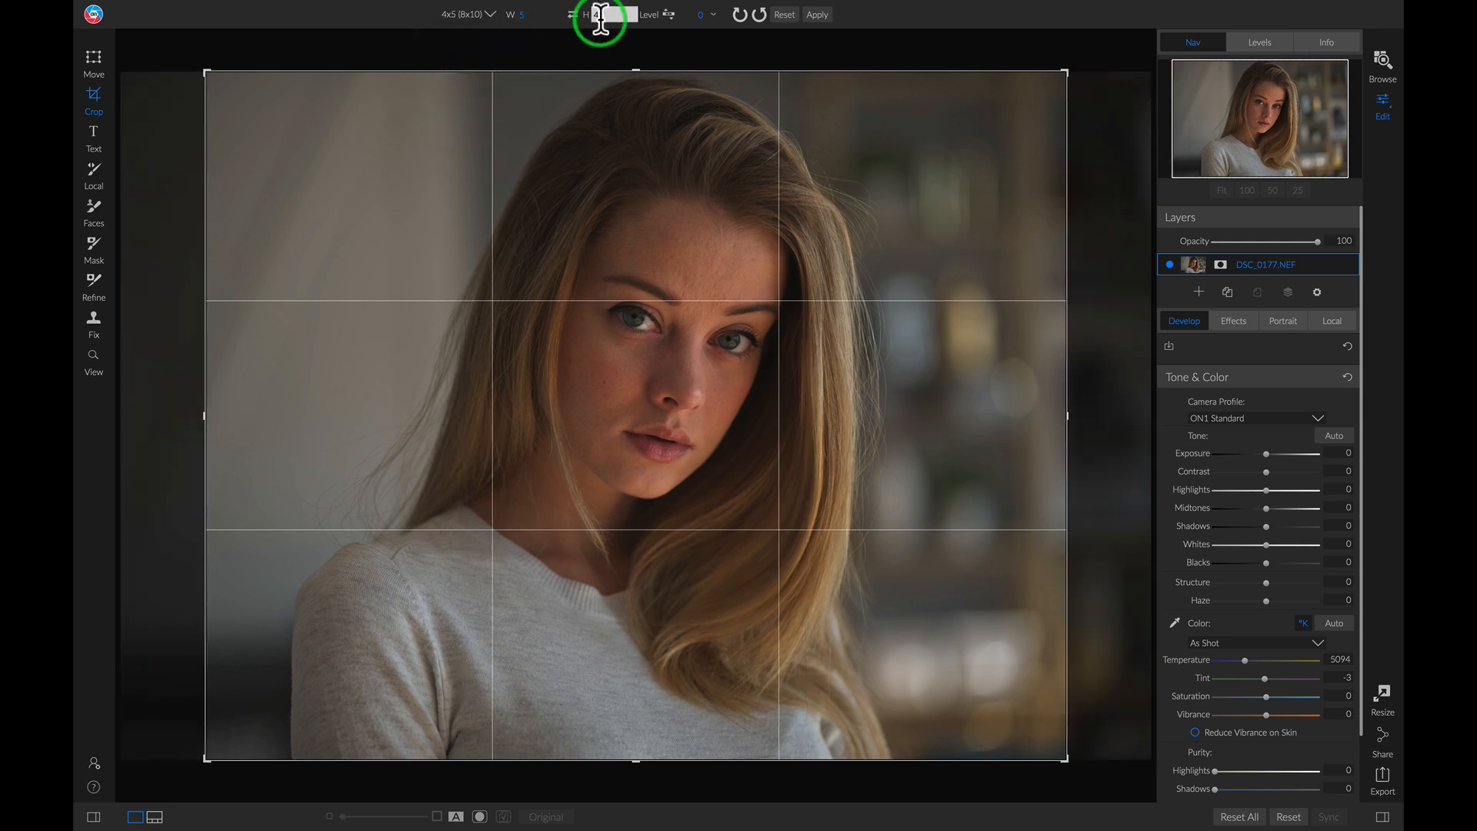
mouse_move(604, 19)
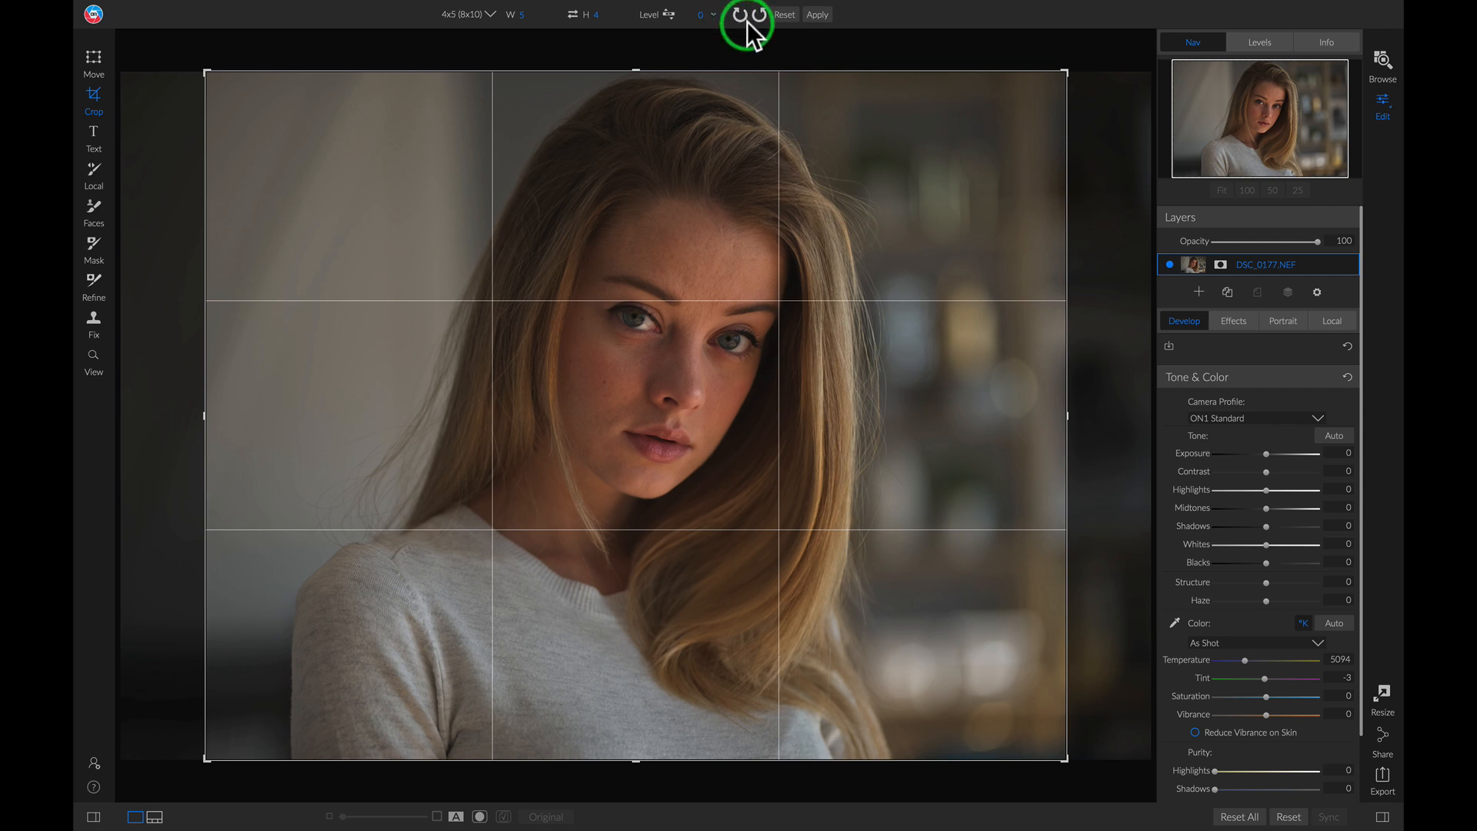
mouse_move(217, 90)
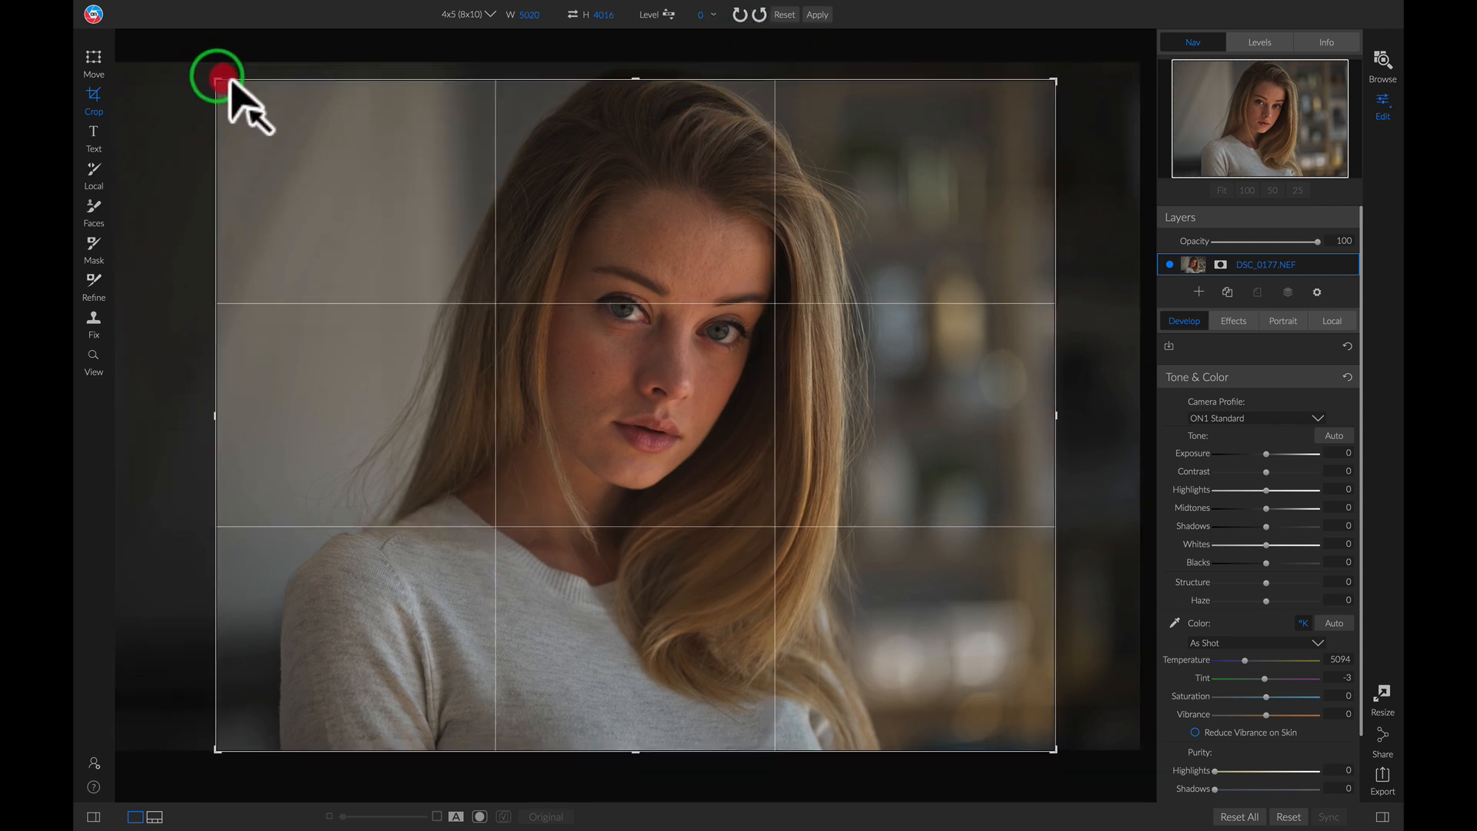
Tighten the 4x5 crop frame around her face and apply it.
drag(219, 87, 244, 103)
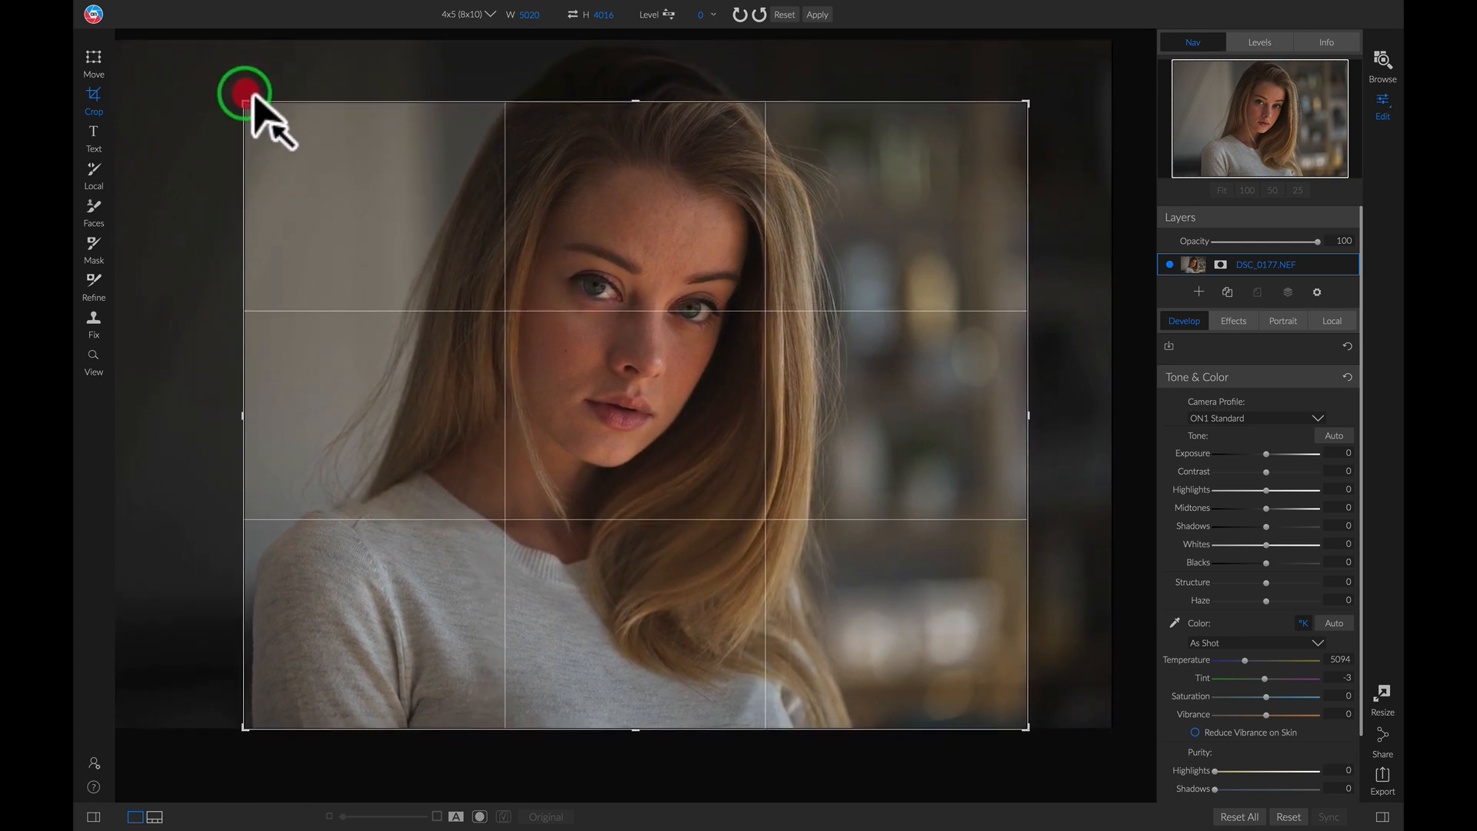
drag(244, 92, 393, 287)
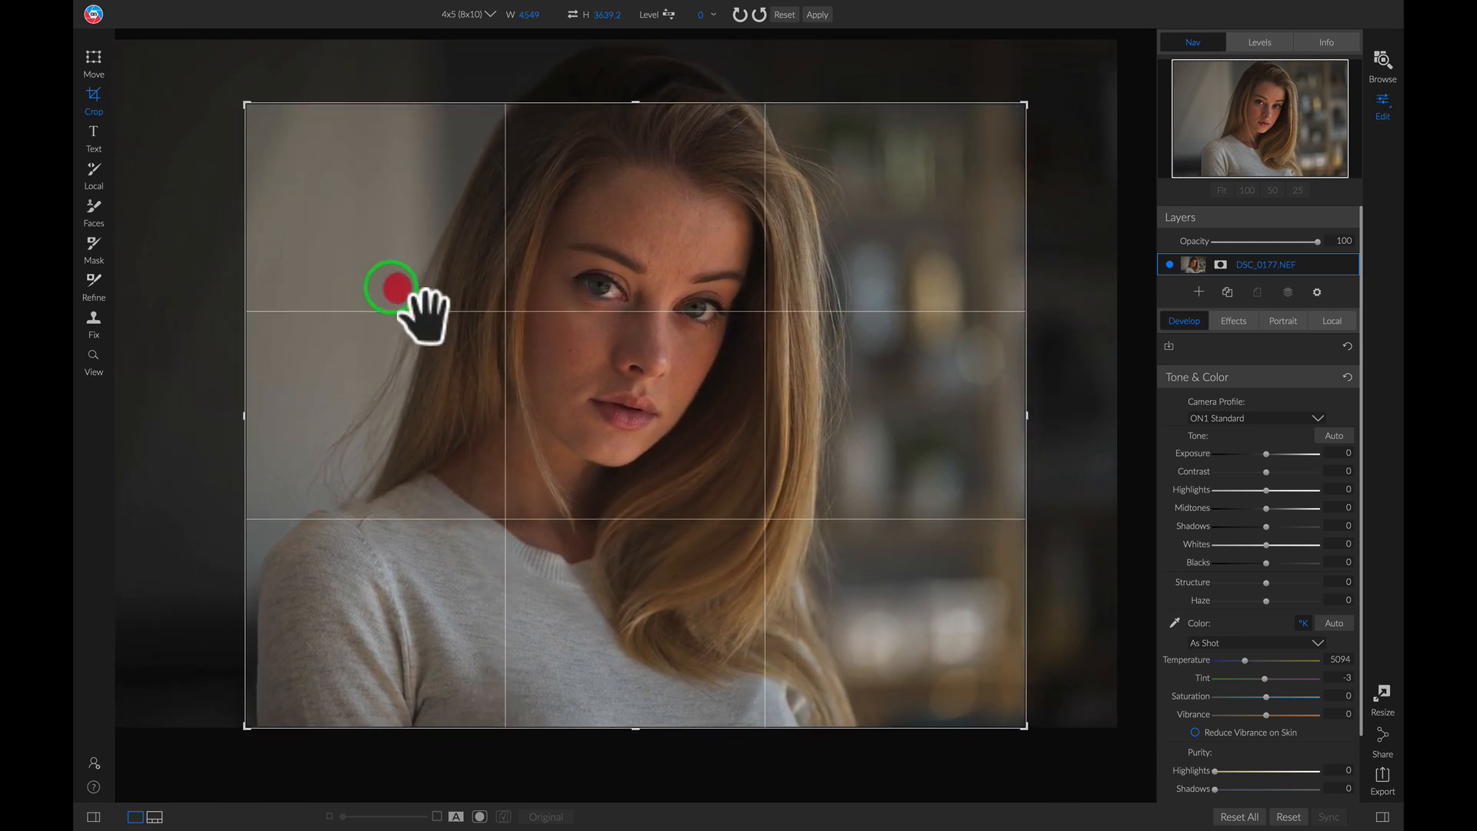
click(391, 288)
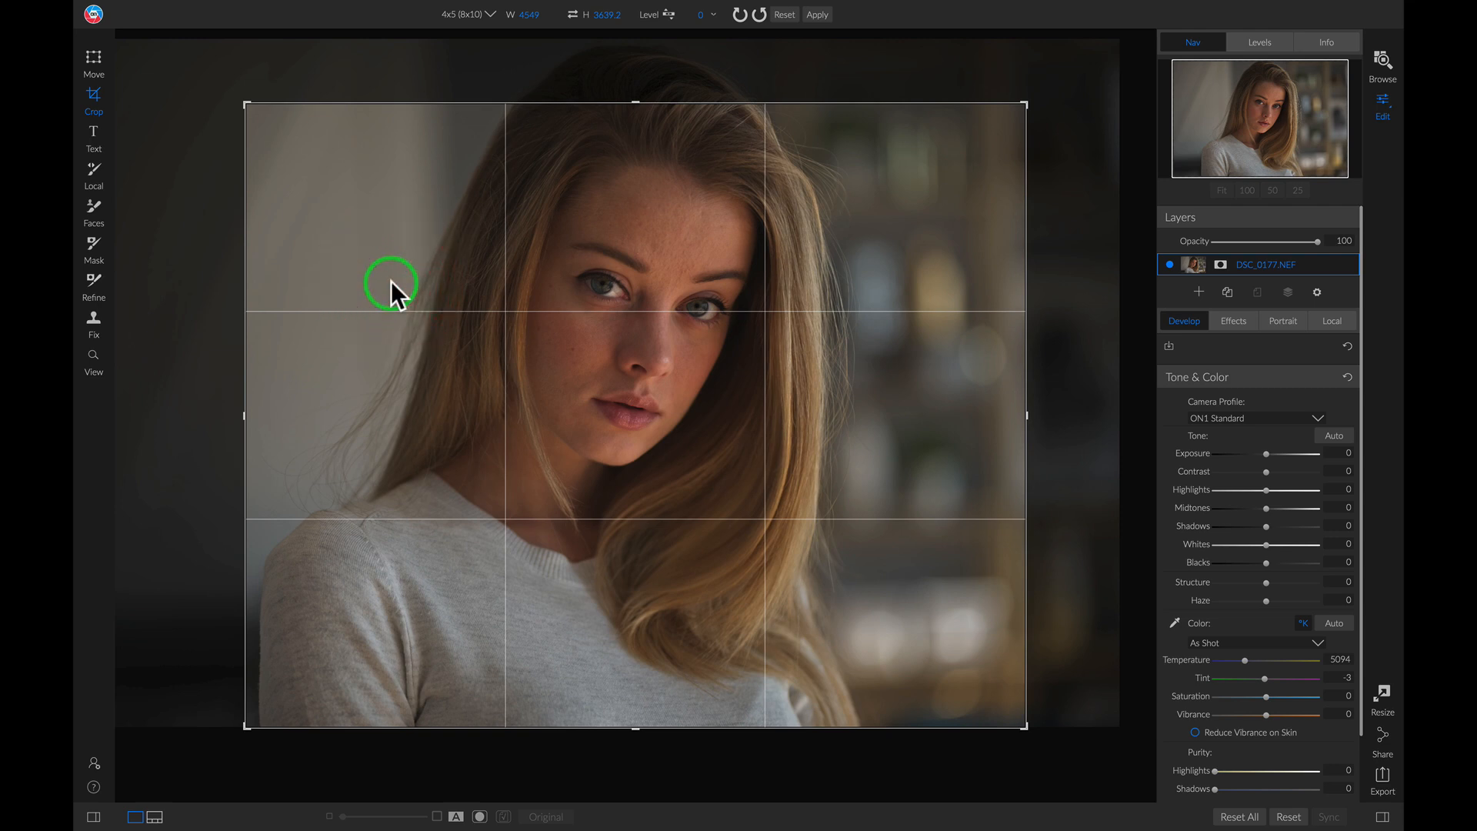
click(92, 360)
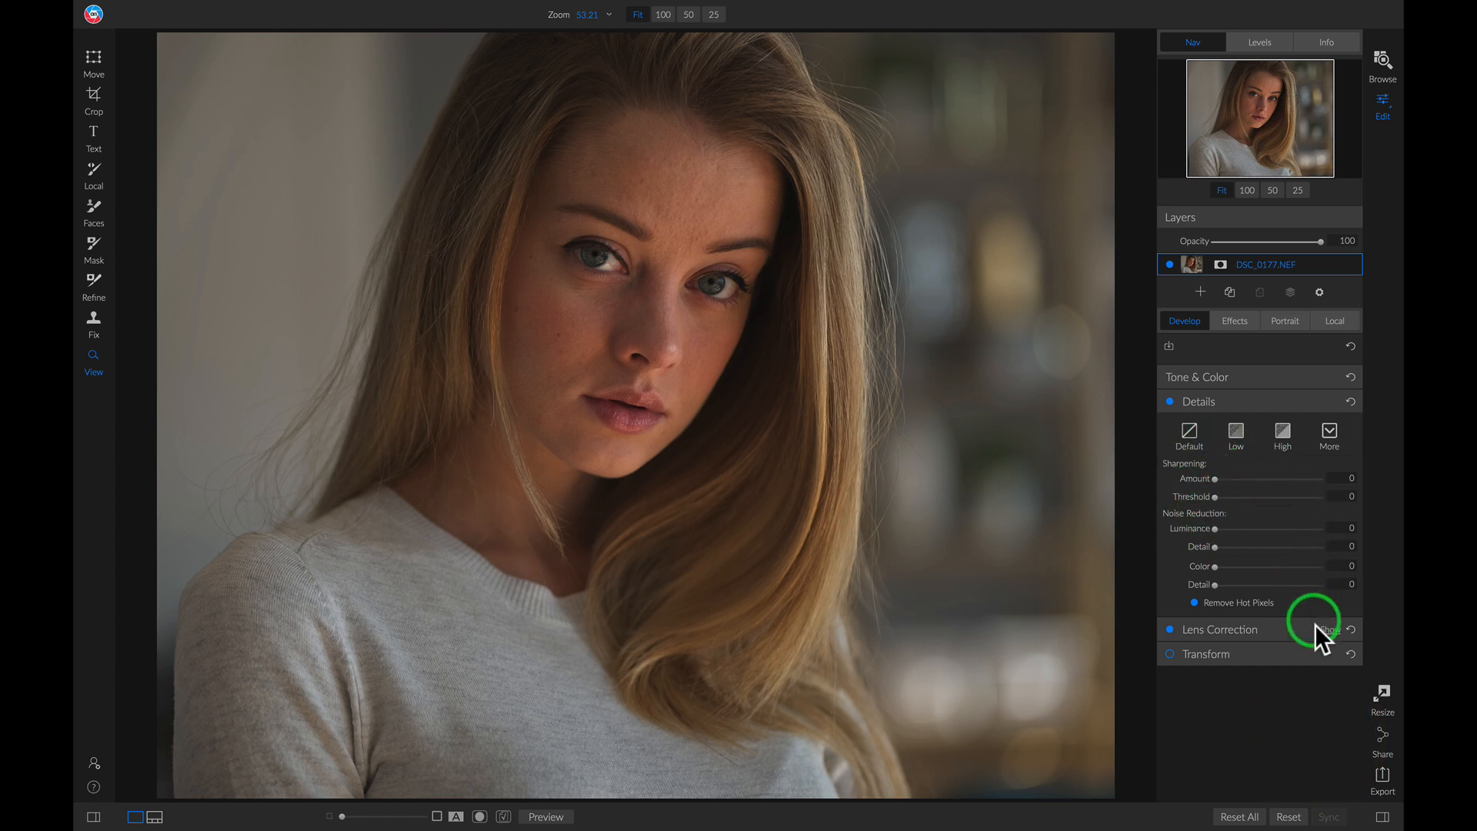
Review the Lens Correction and Transform settings without changing them.
click(1218, 629)
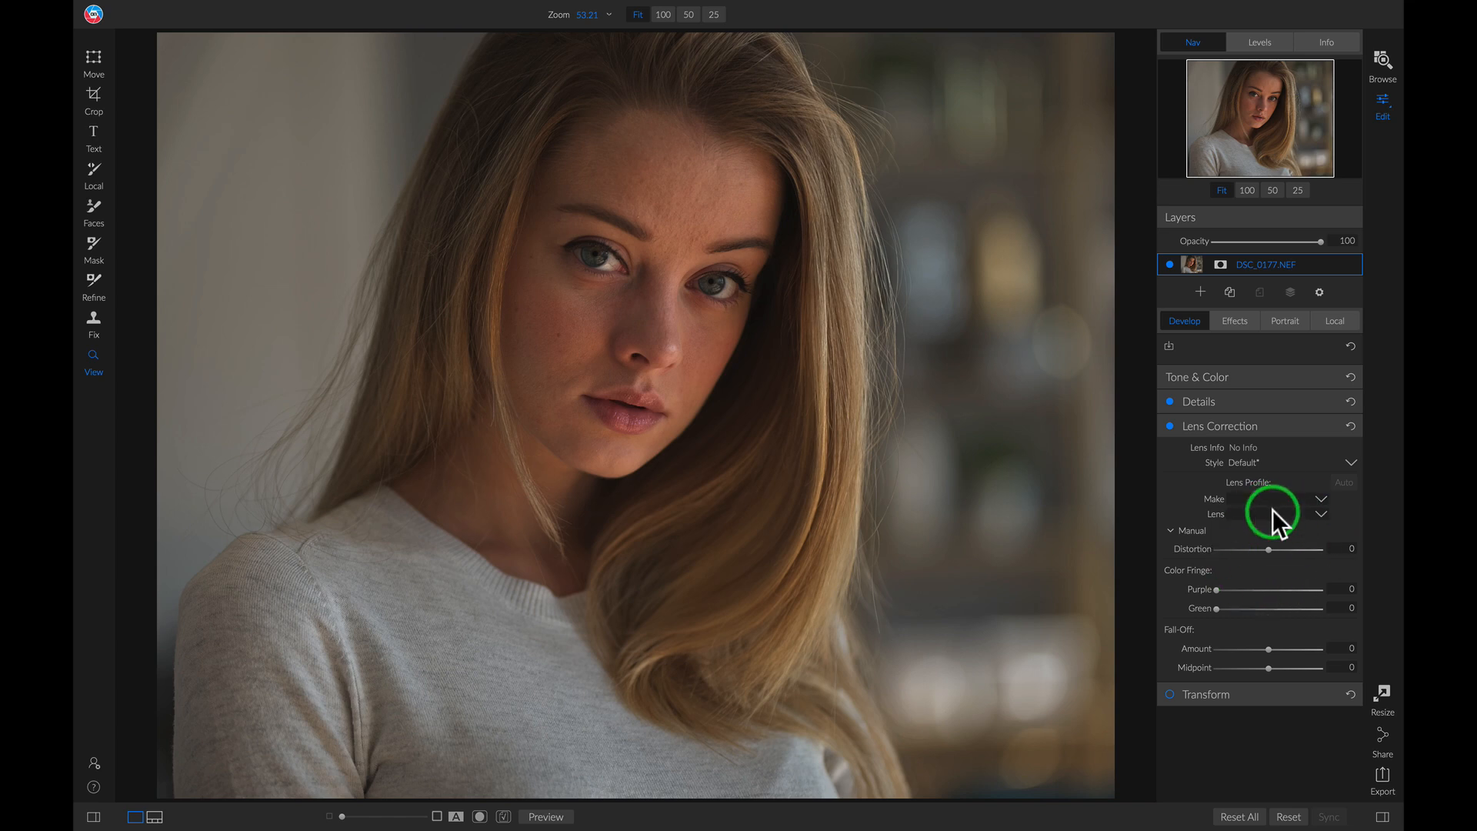
mouse_move(1277, 517)
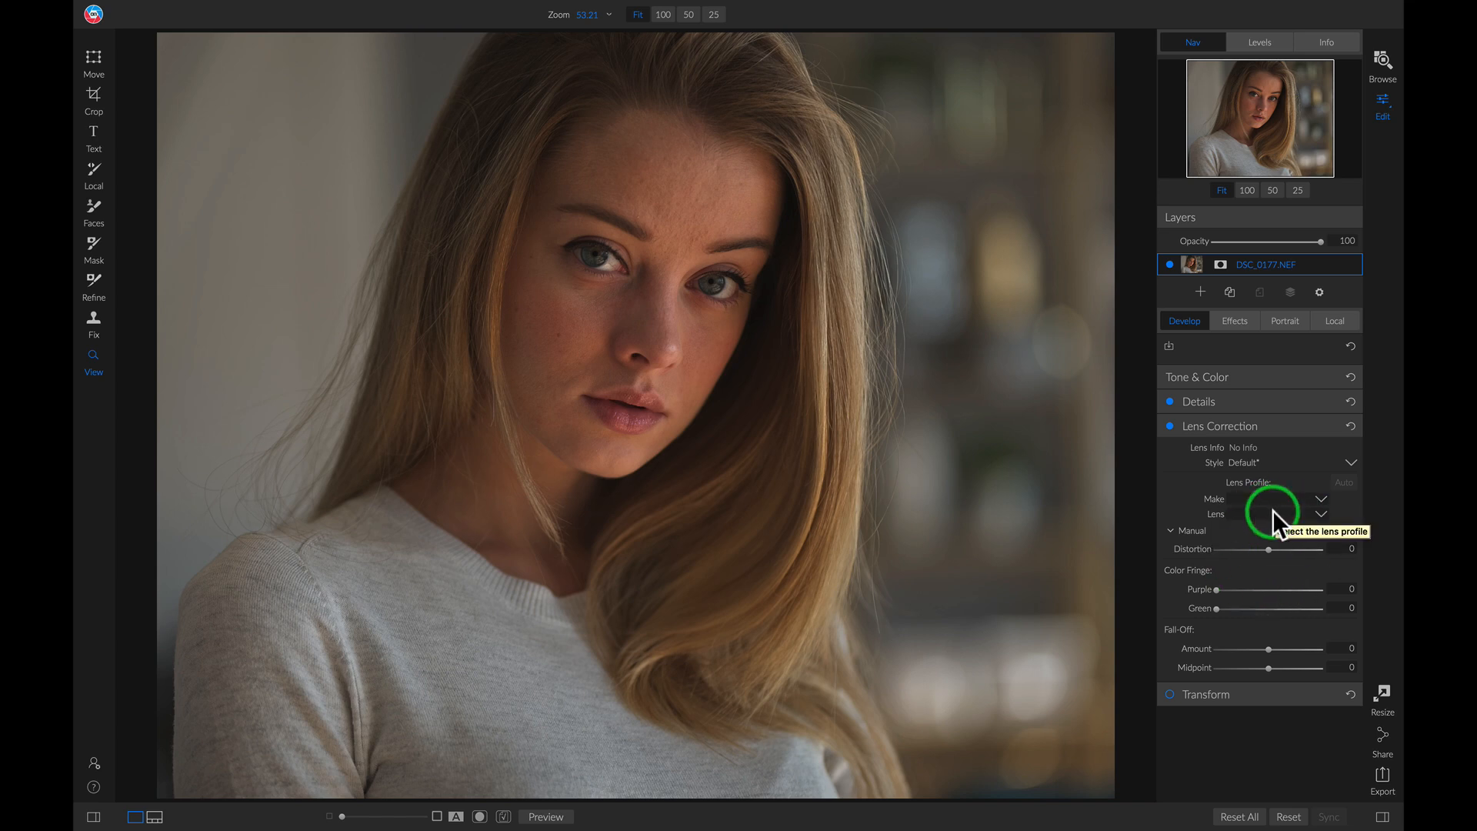
click(1206, 694)
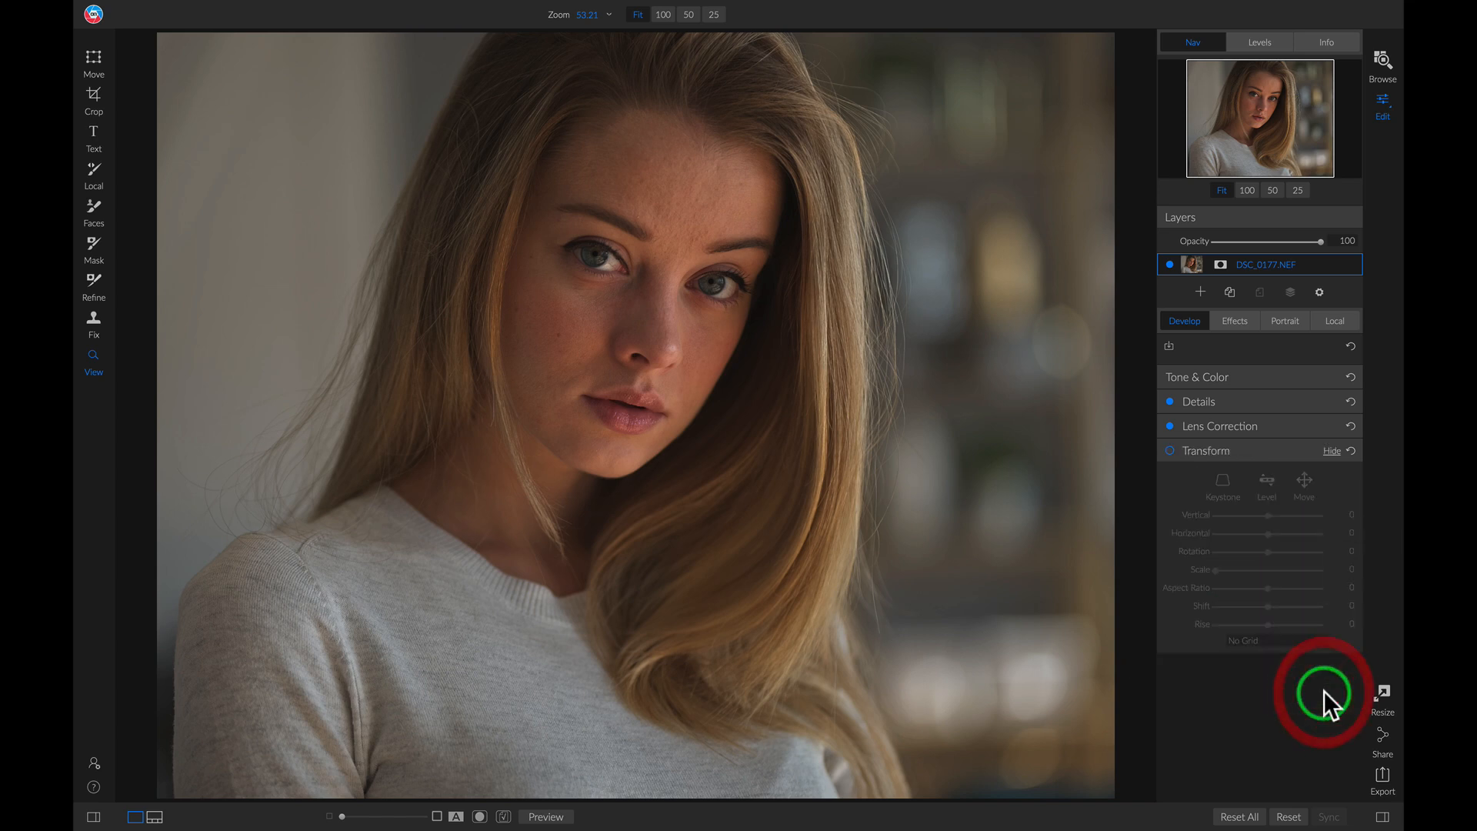
mouse_move(1261, 580)
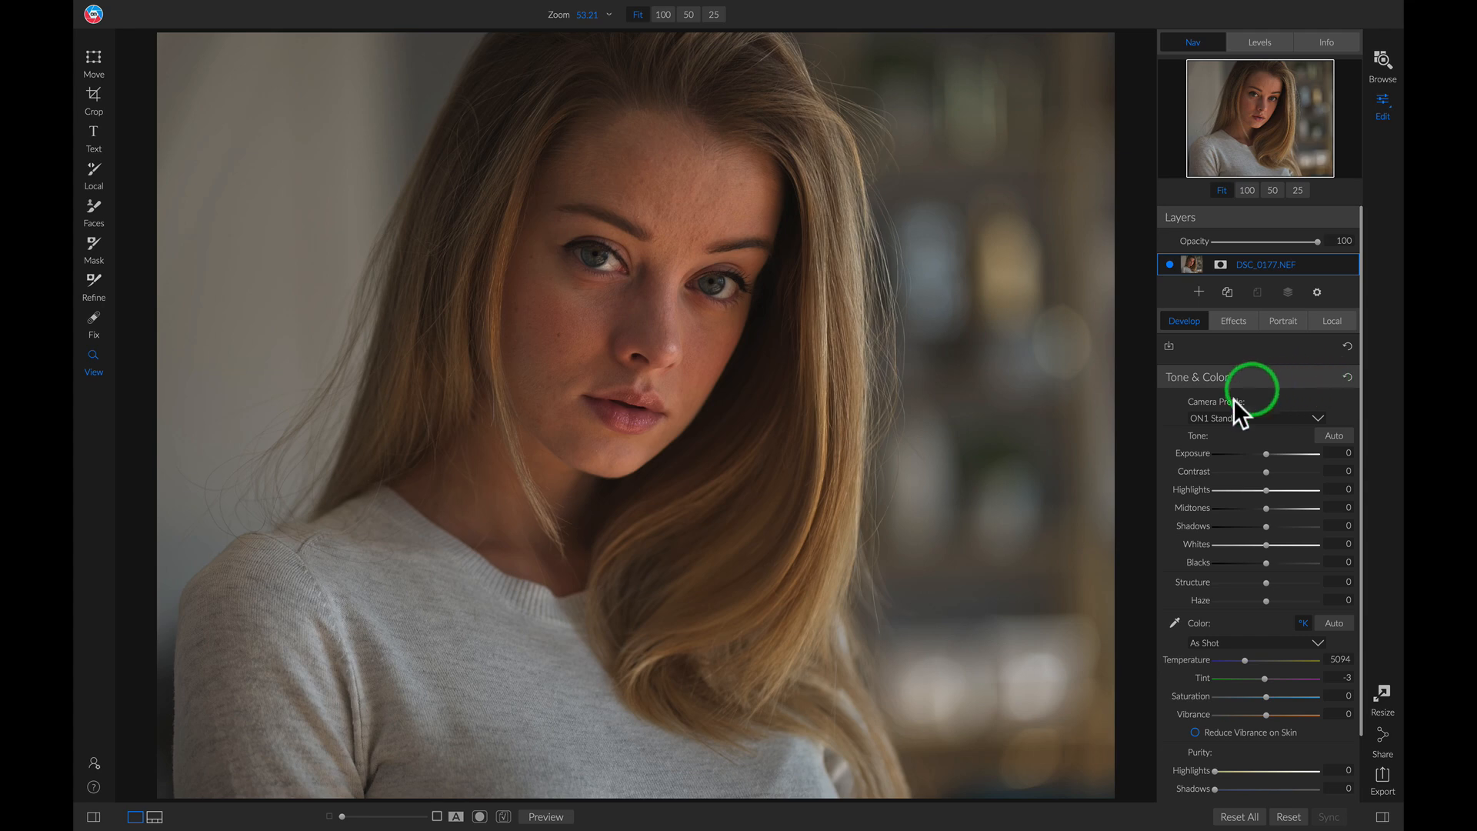
mouse_move(1266, 461)
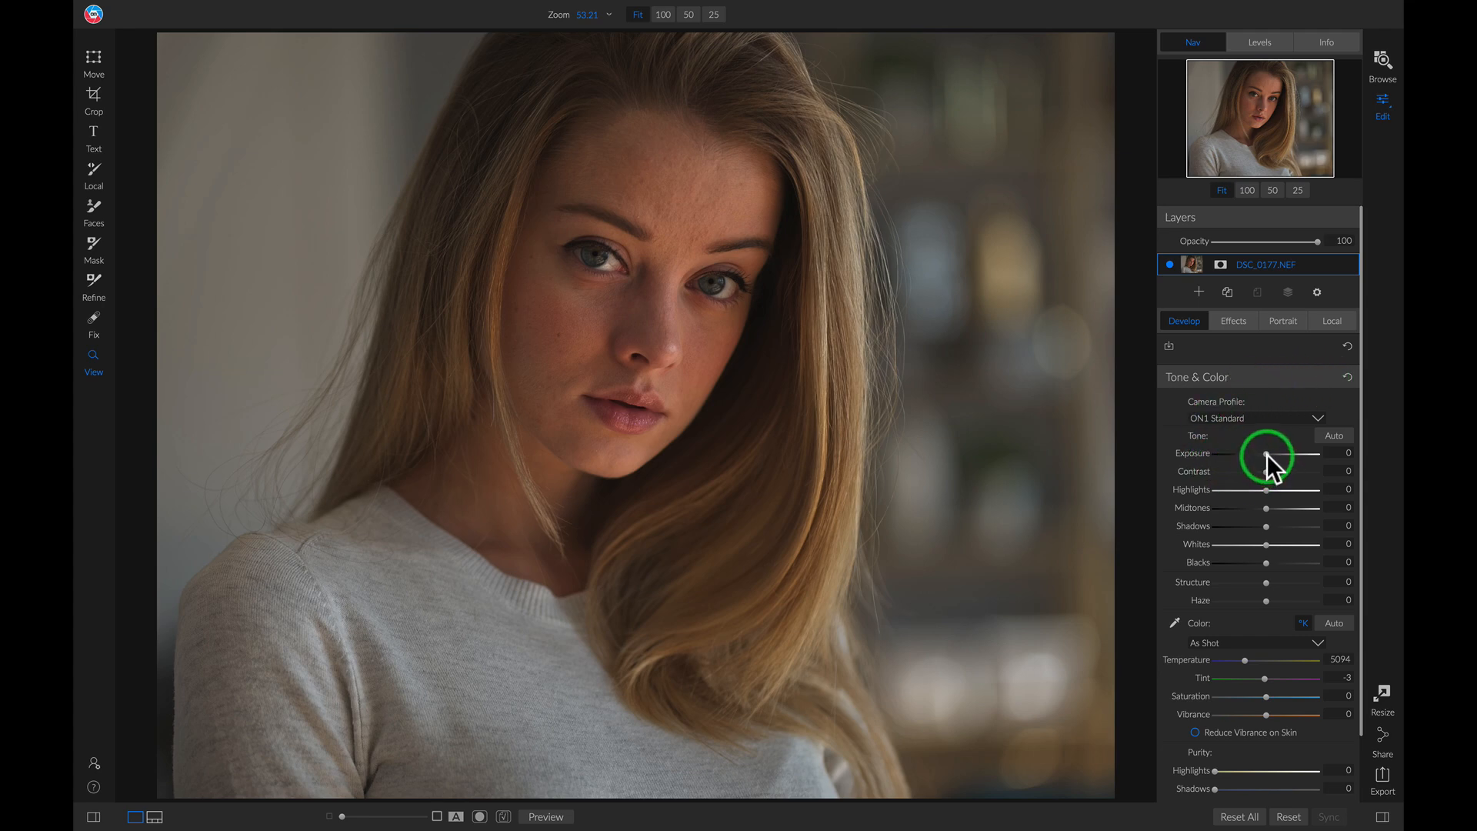
Set exposure to about 1, contrast to -31 and highlights to 25.
drag(1266, 460, 1278, 460)
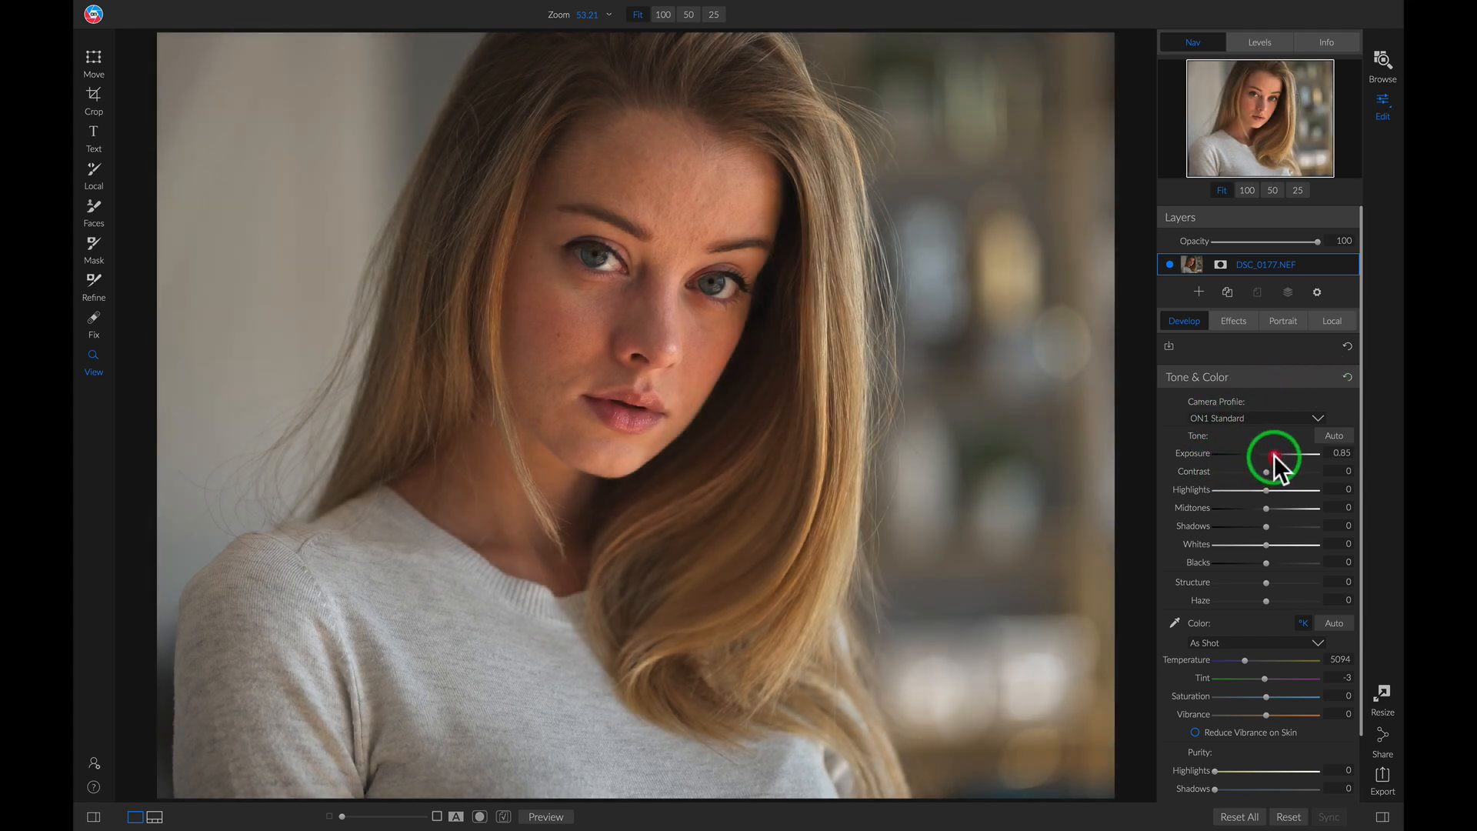
drag(1273, 453, 1281, 461)
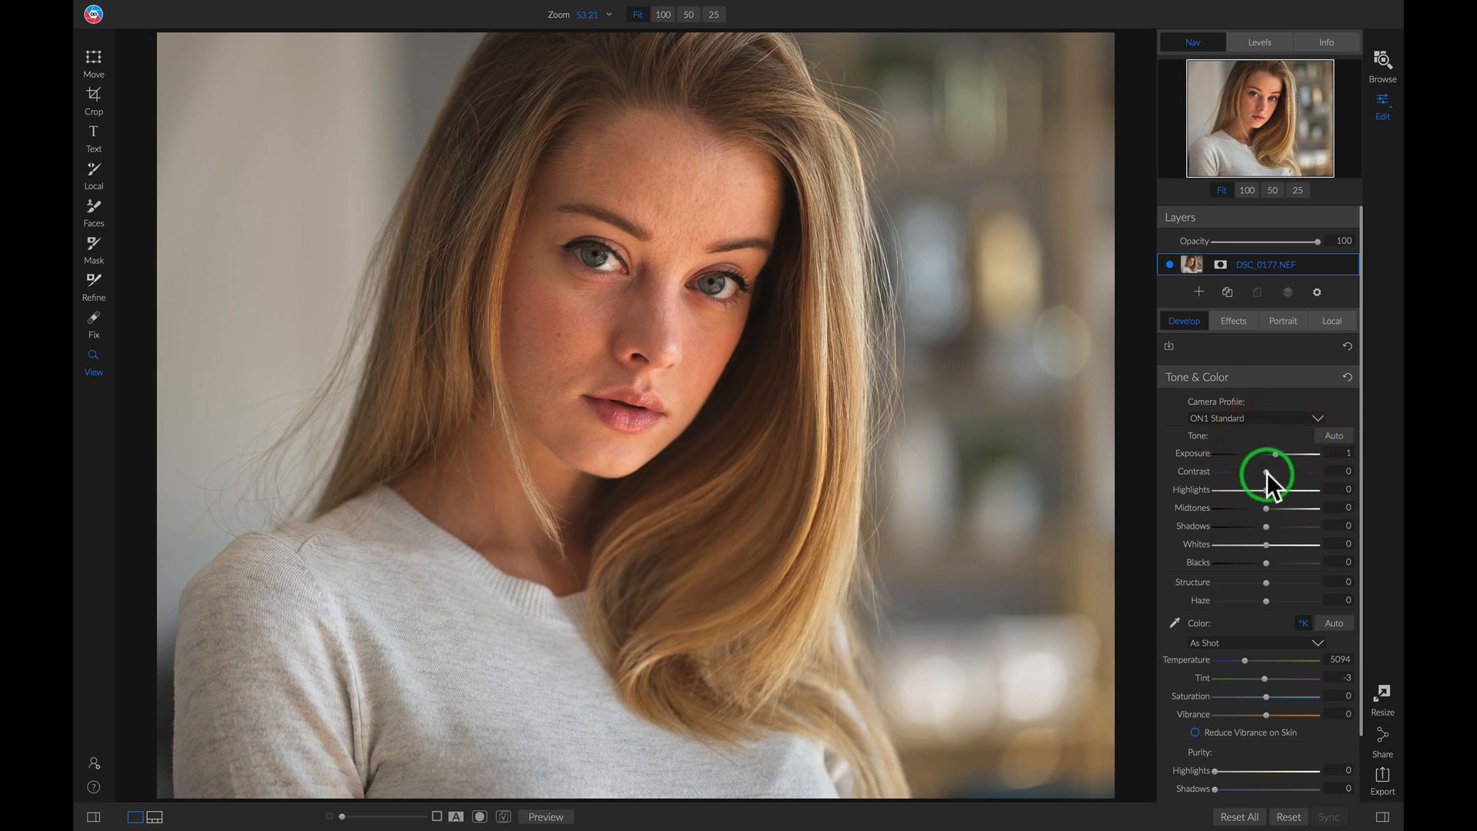
drag(1266, 471, 1251, 471)
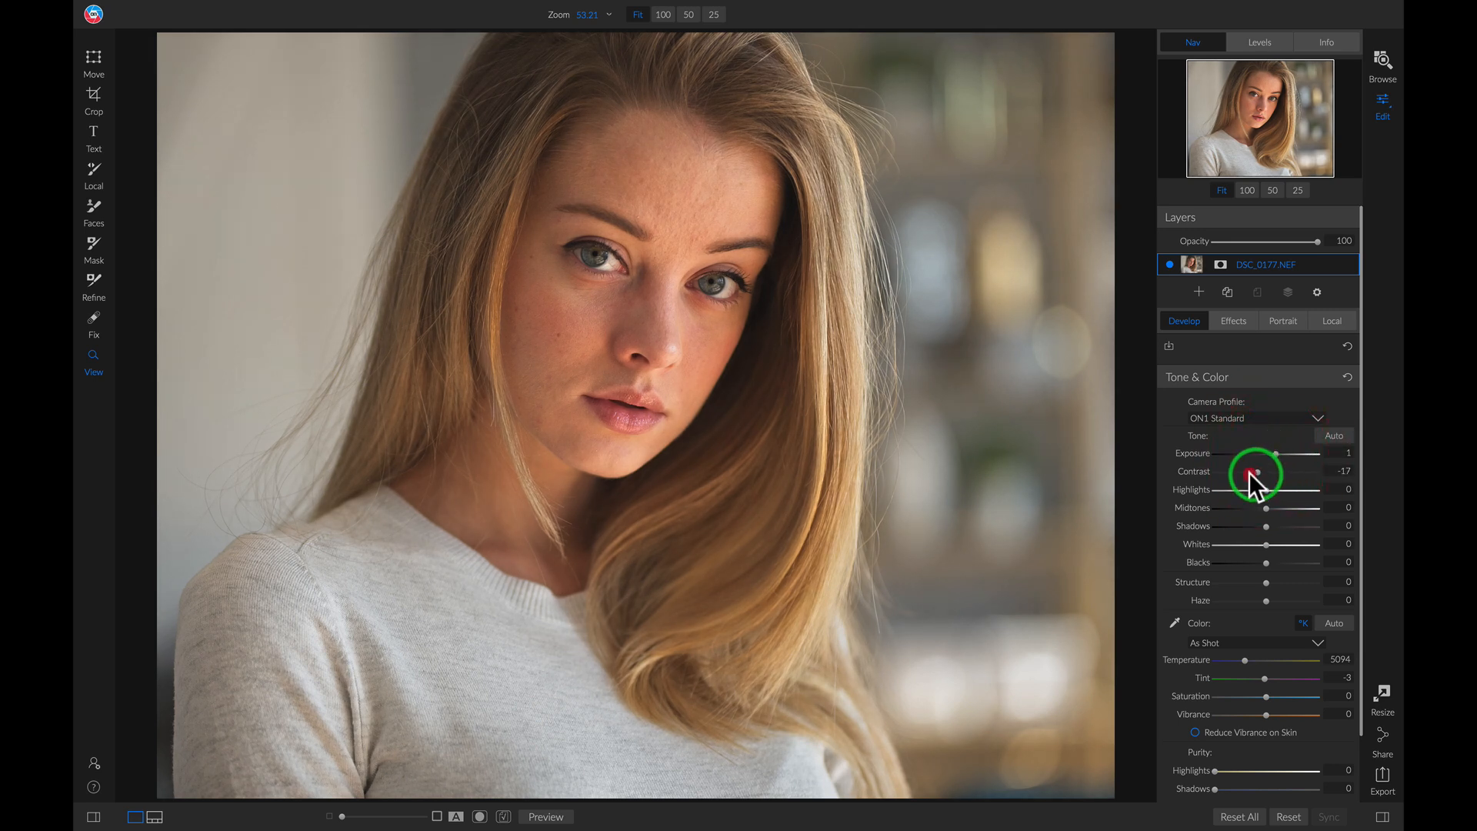
drag(1255, 471, 1249, 475)
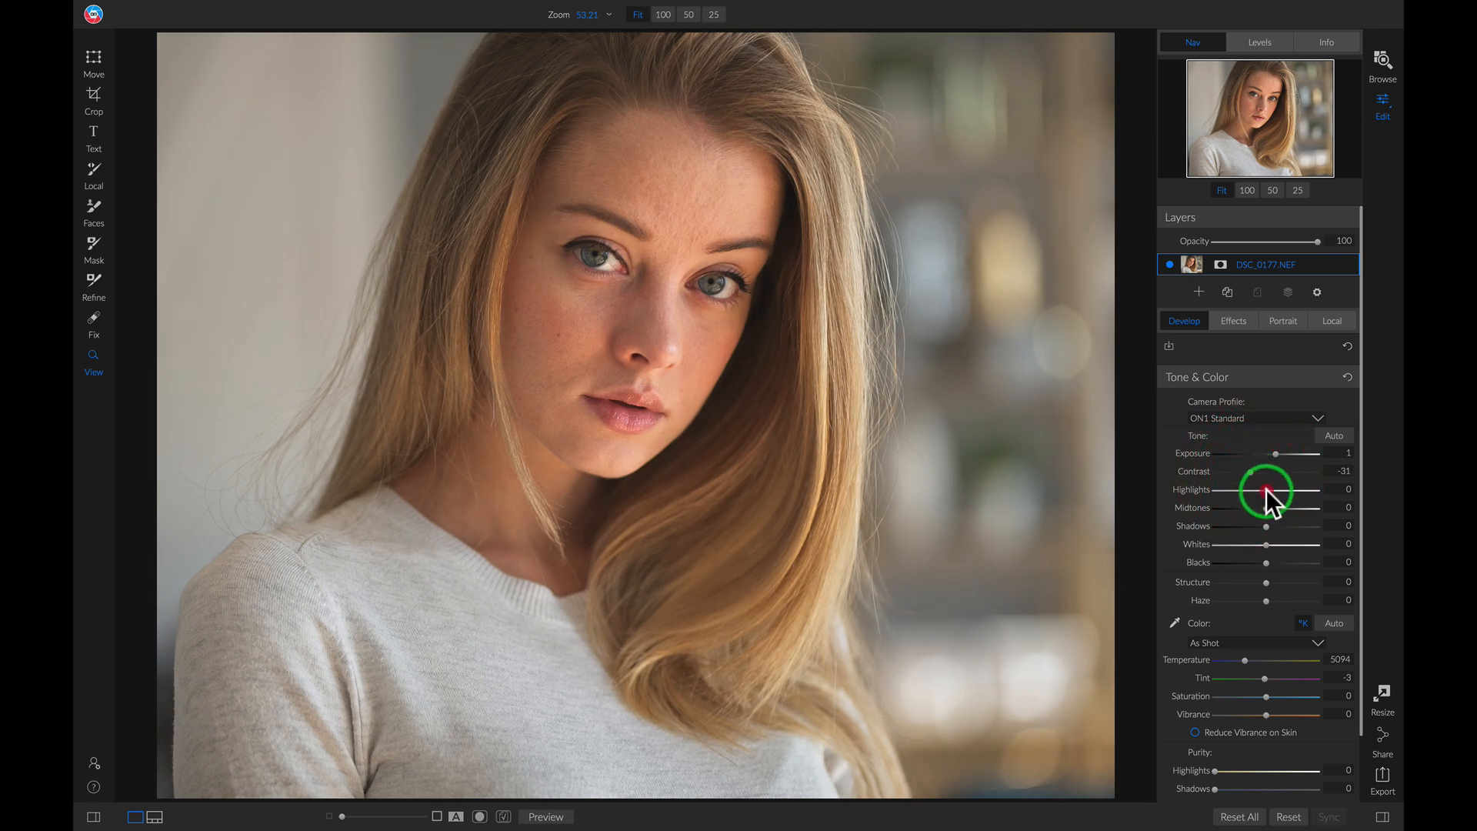
drag(1266, 489, 1312, 489)
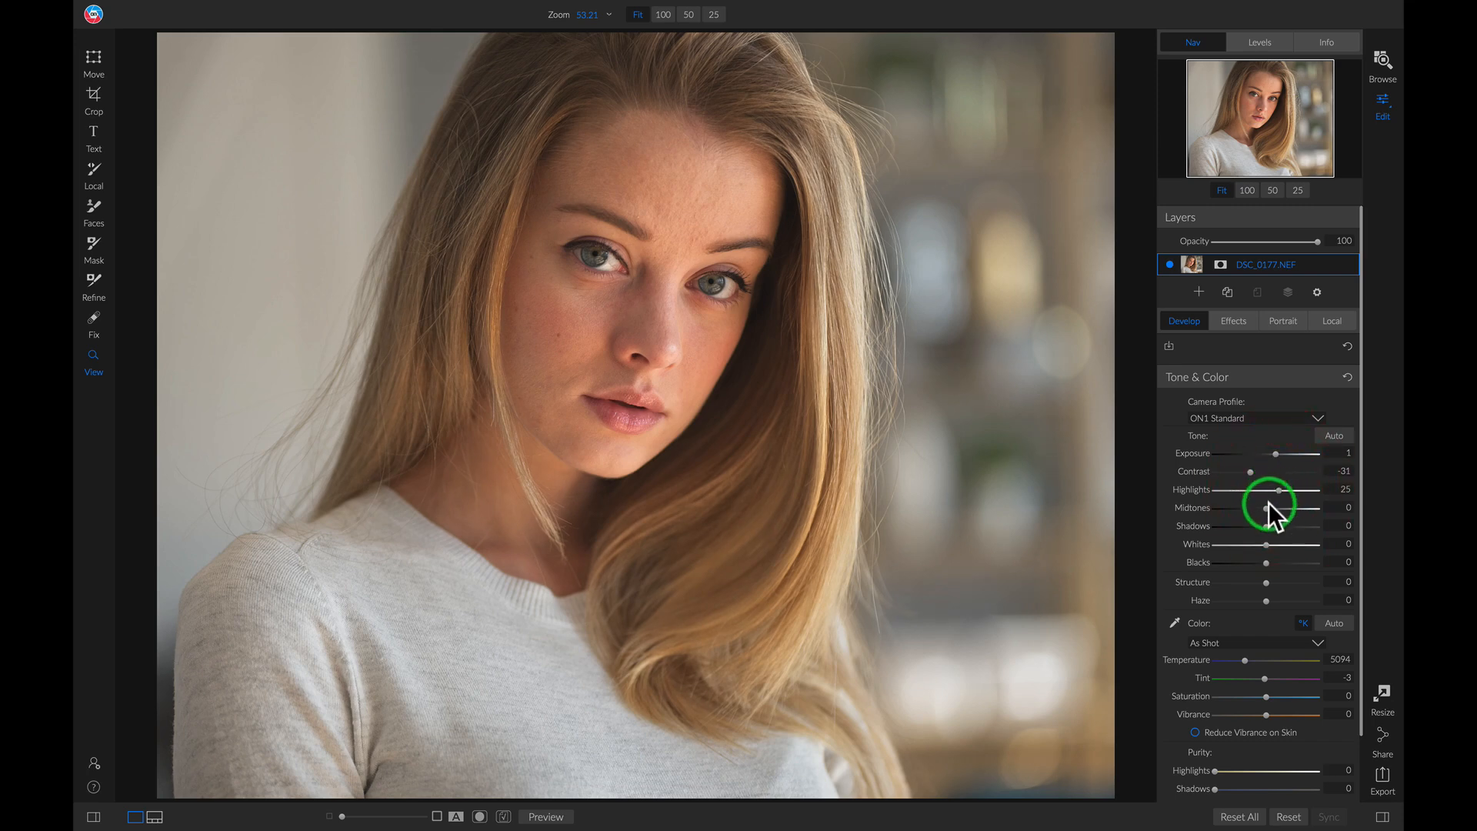
Lift midtones and shadows to 9 and deepen blacks to -12.
drag(1273, 507, 1274, 527)
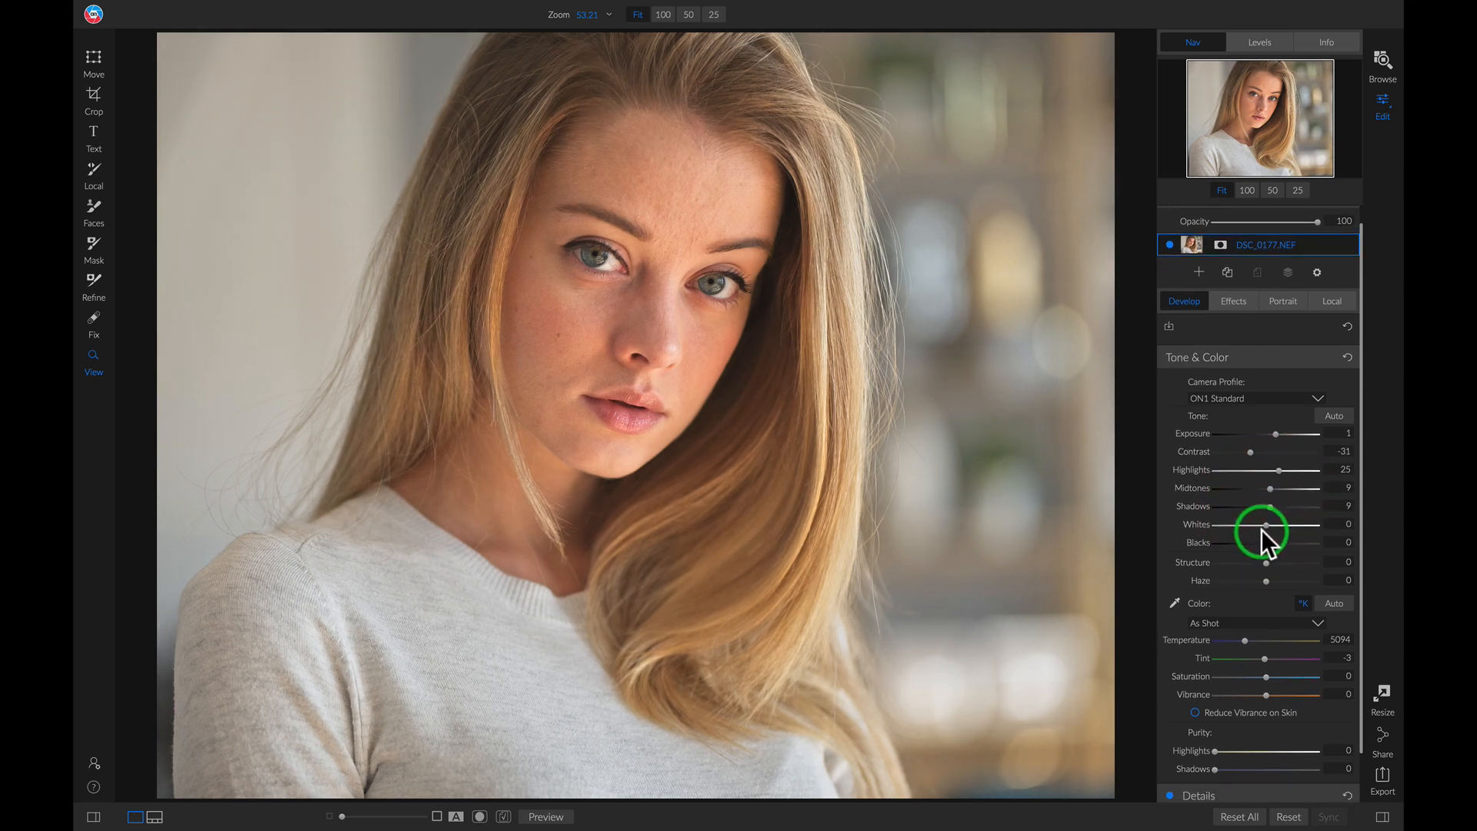
mouse_move(1266, 546)
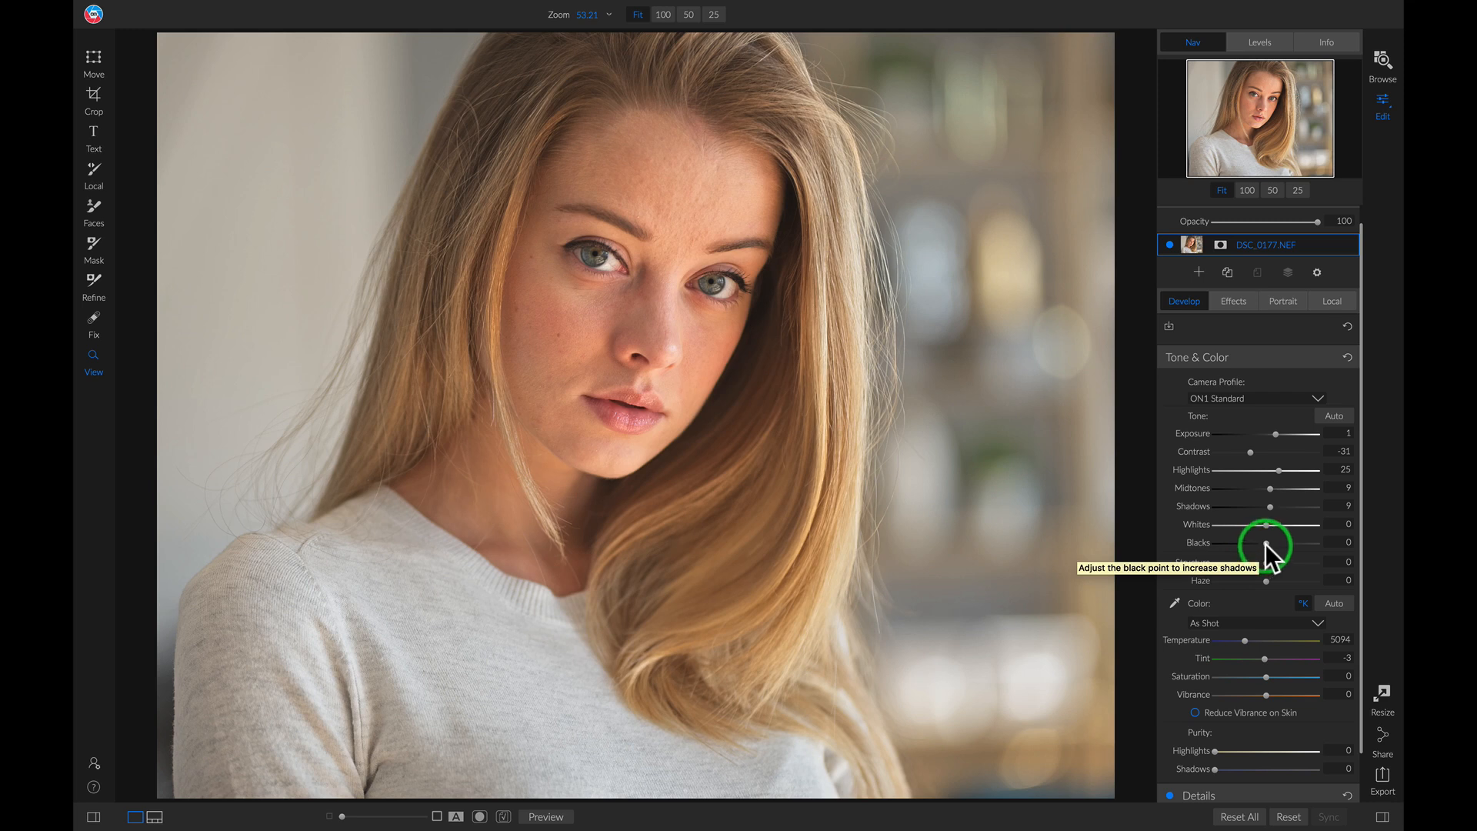
drag(1291, 541, 1266, 542)
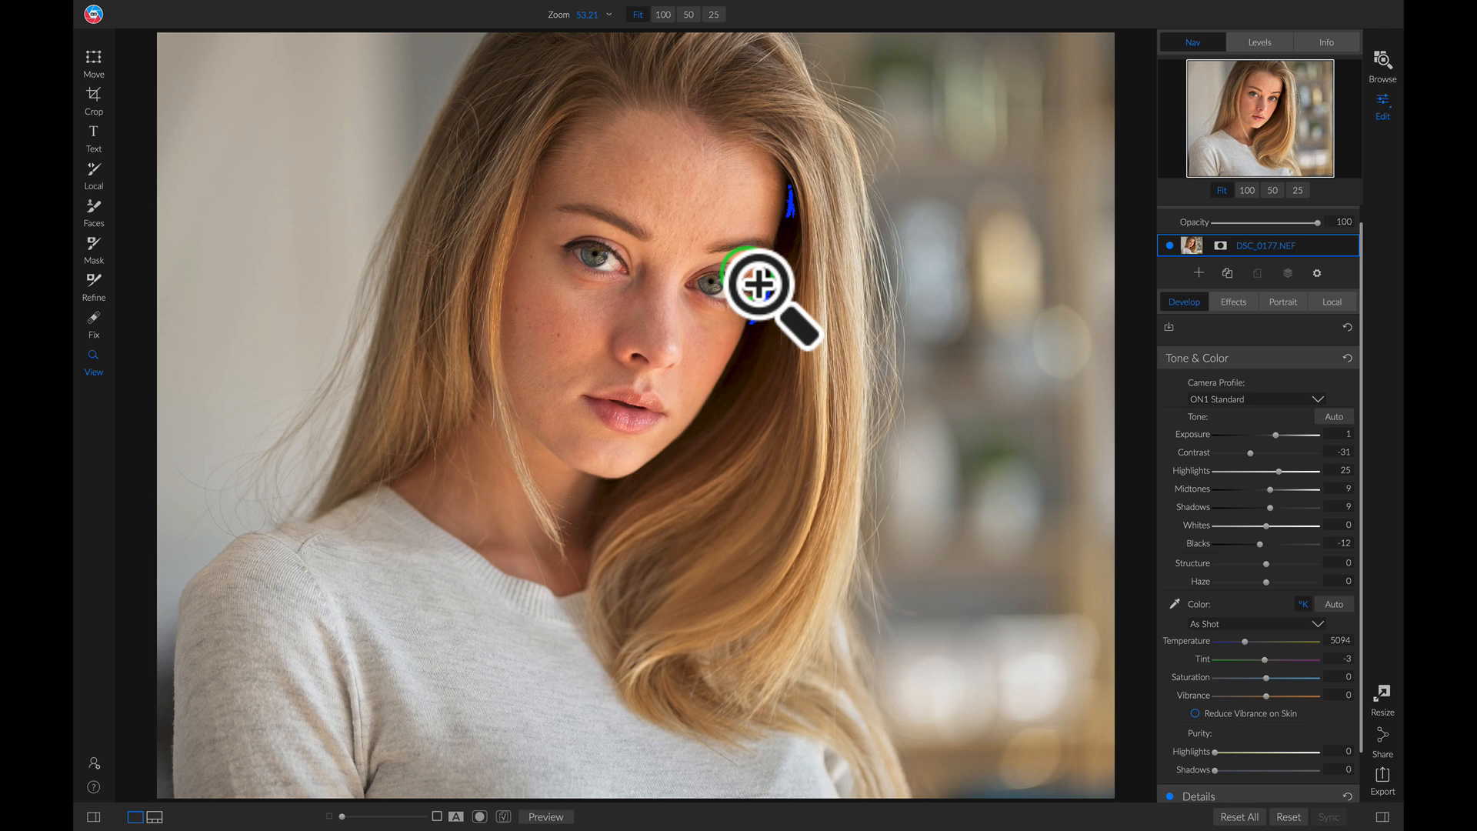
mouse_move(807, 375)
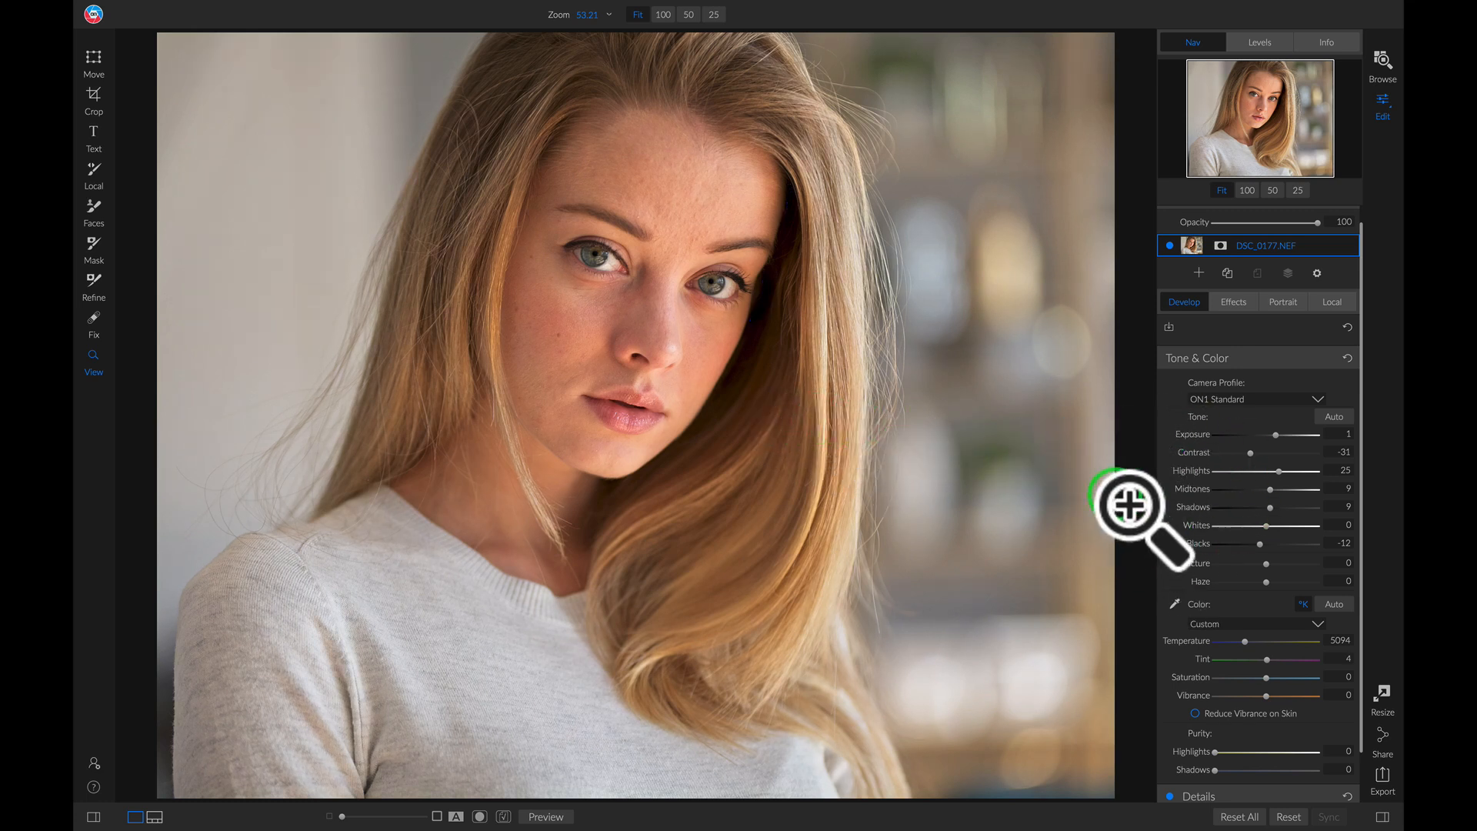
mouse_move(1194, 451)
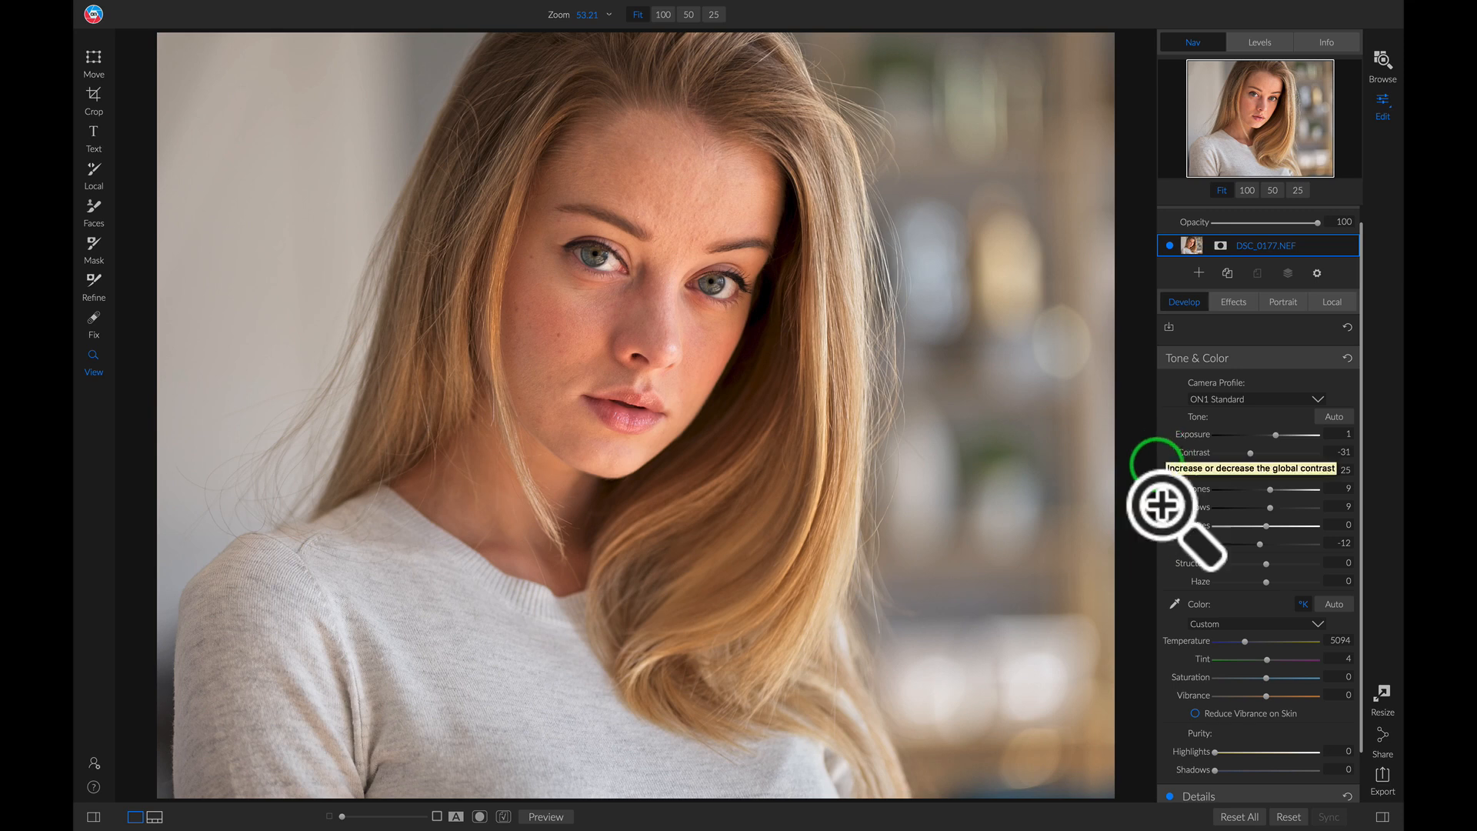
mouse_move(1189, 652)
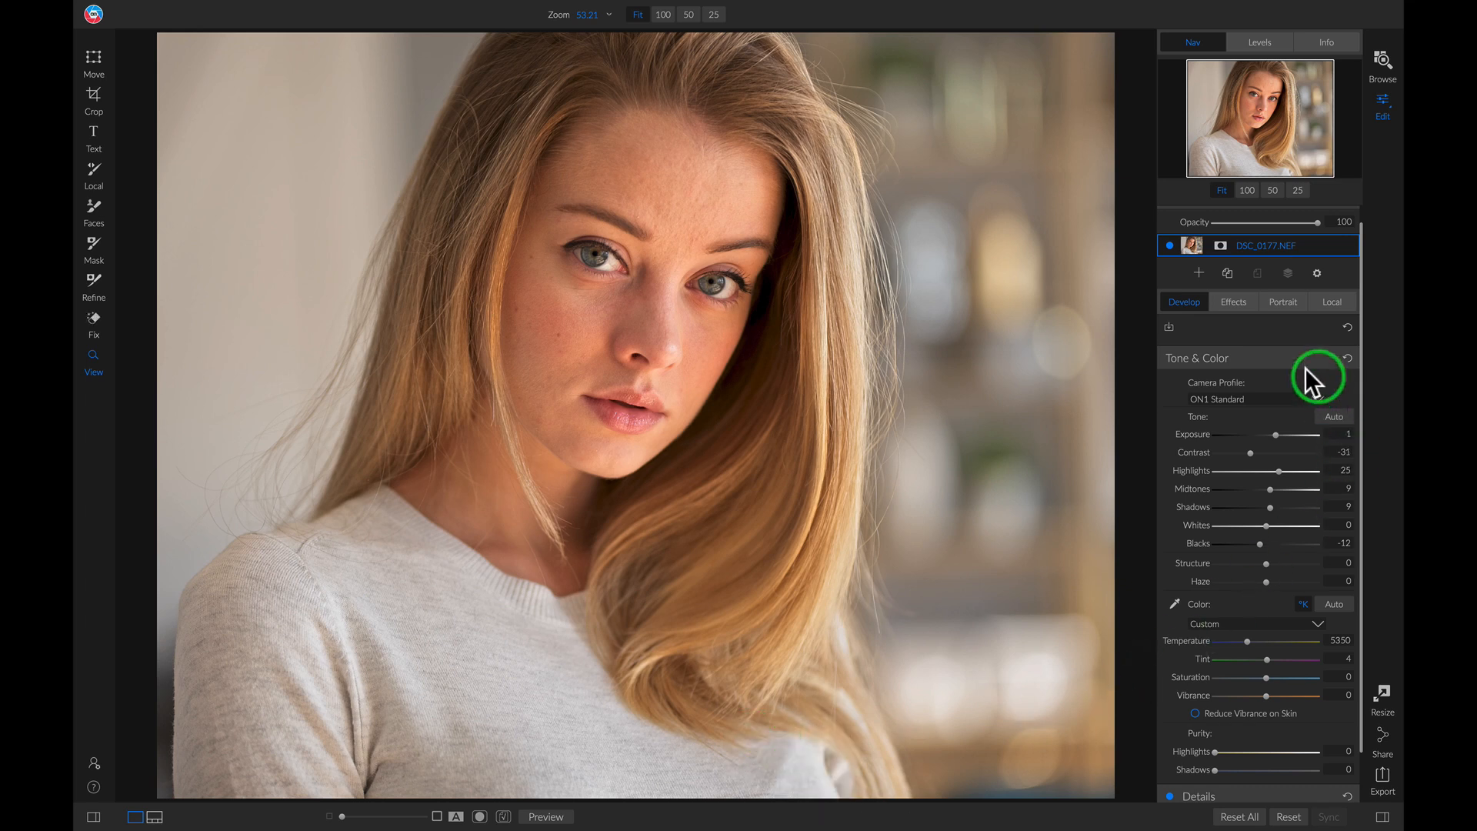
mouse_move(1260, 371)
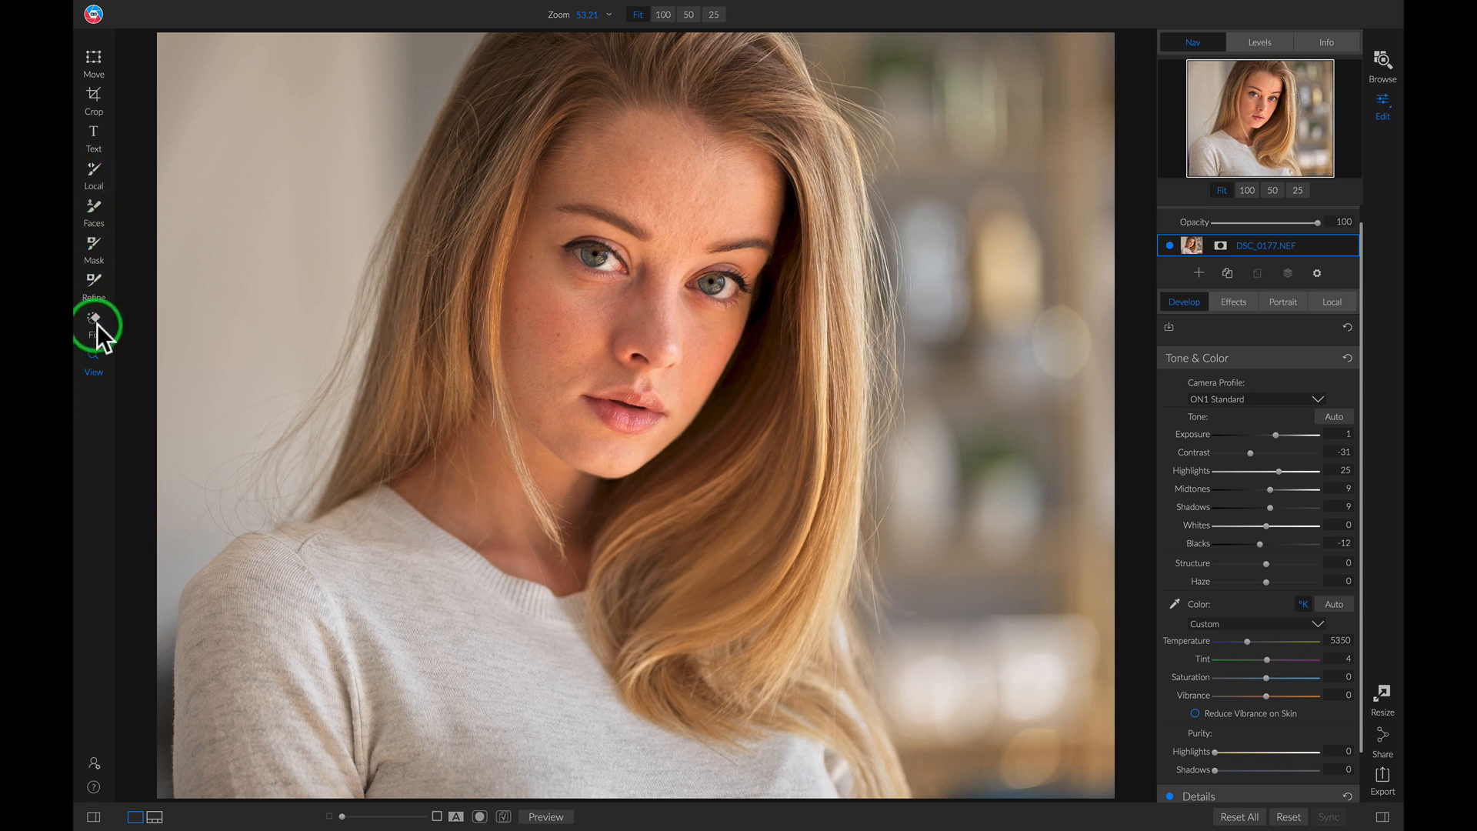
Heal forehead blemishes with the repair brush at 100% view.
click(93, 320)
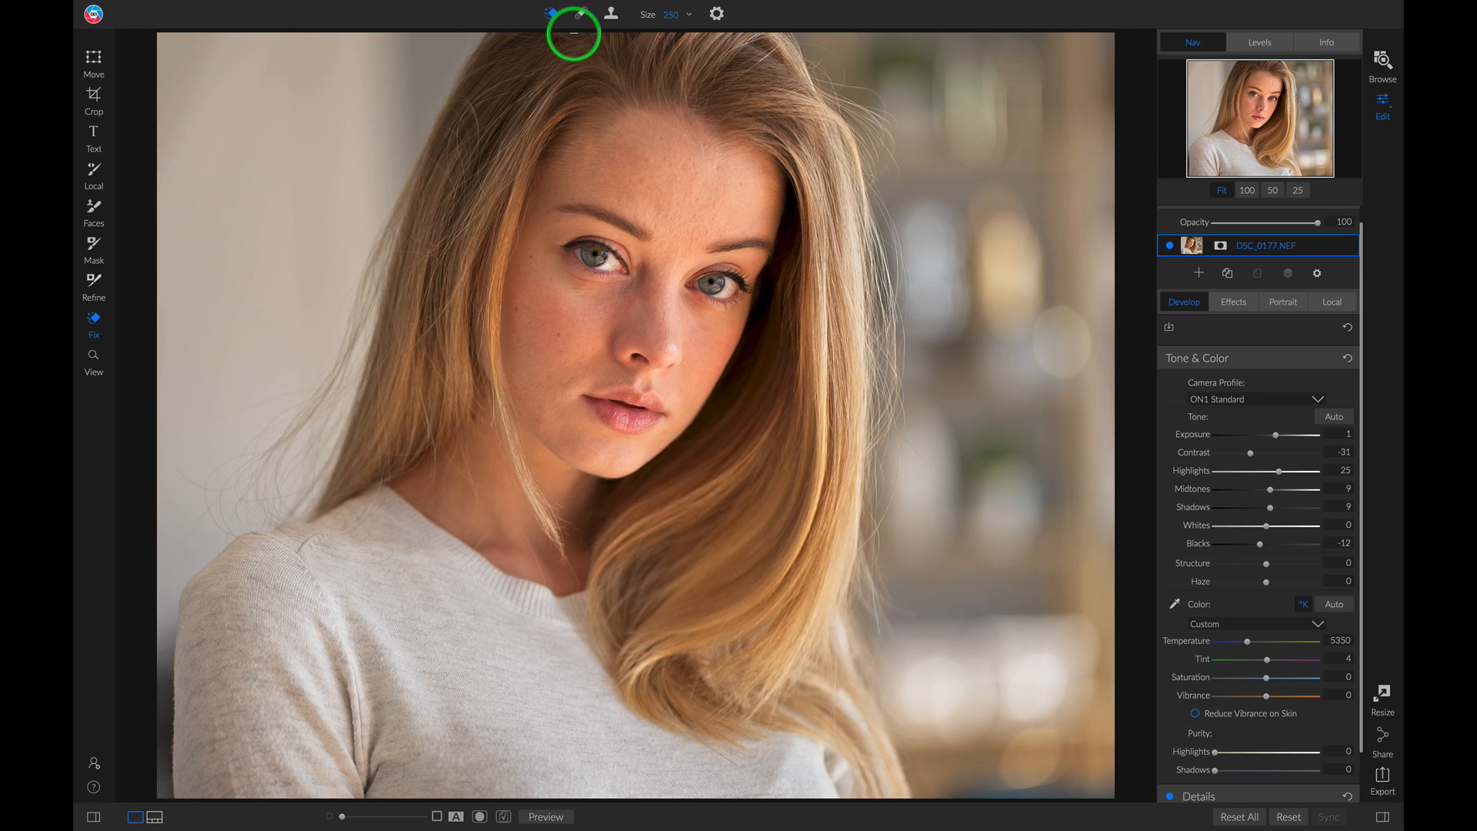
mouse_move(574, 83)
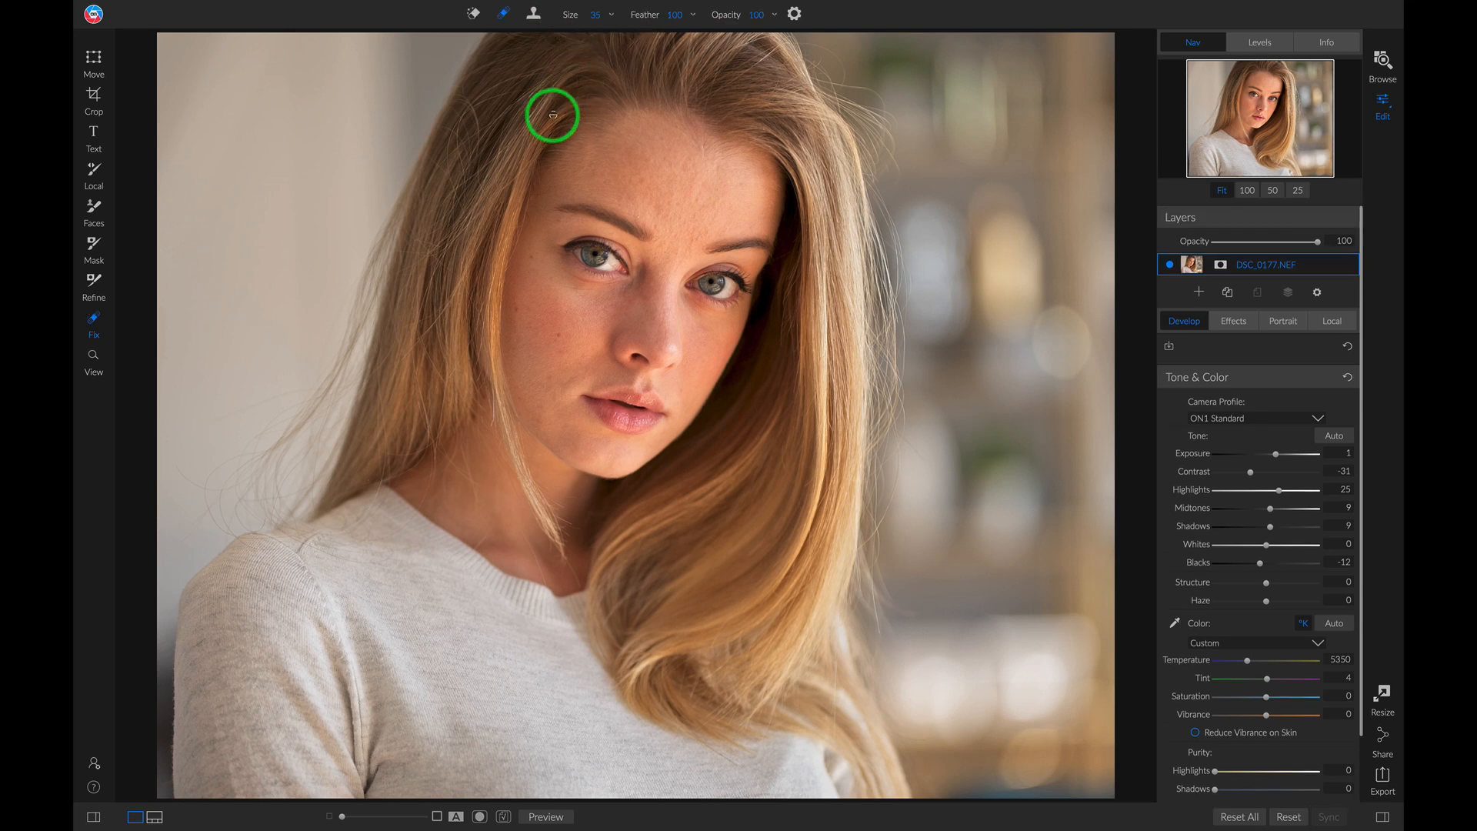
mouse_move(586, 120)
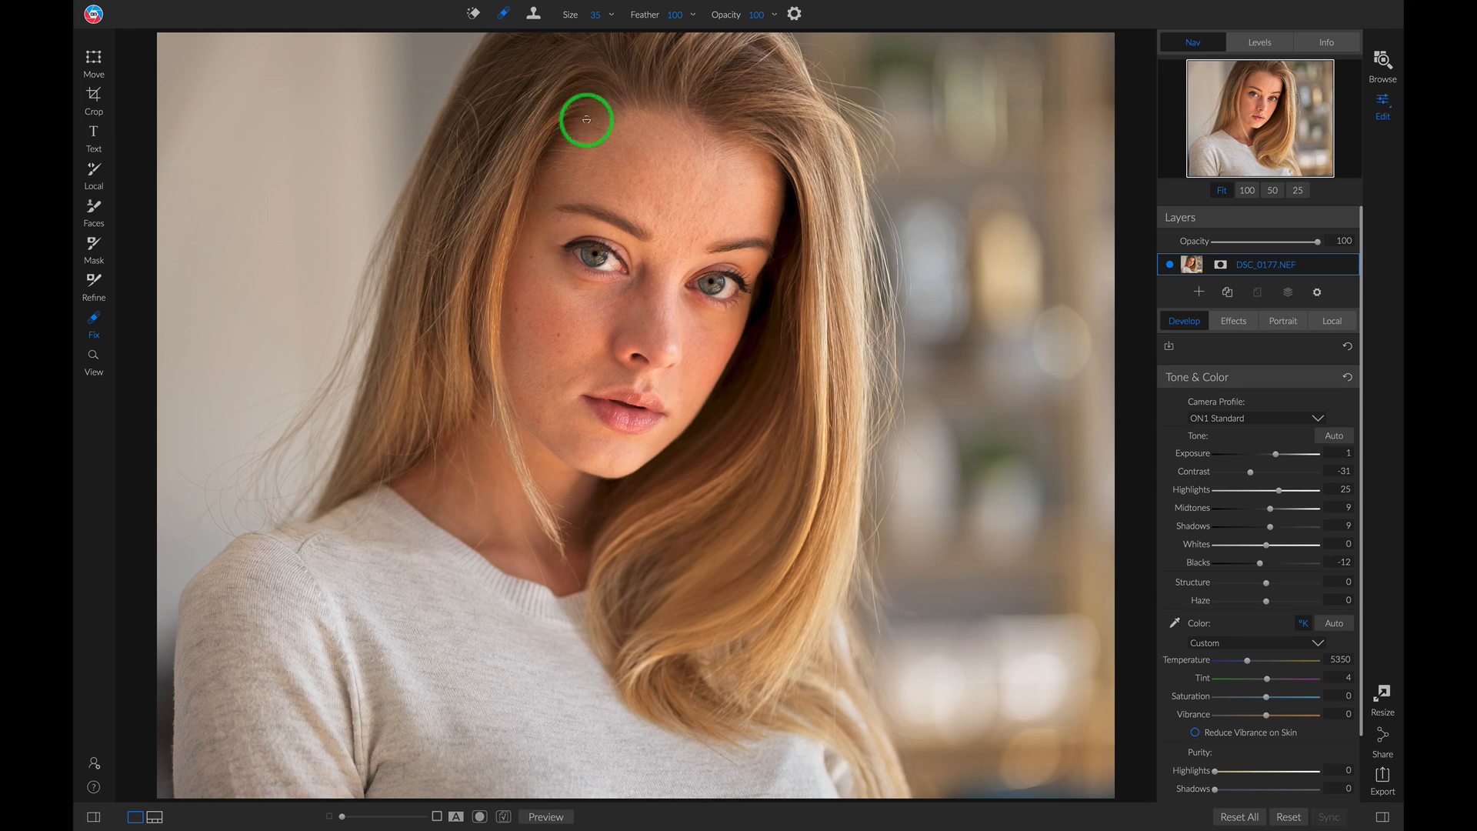
mouse_move(1197, 188)
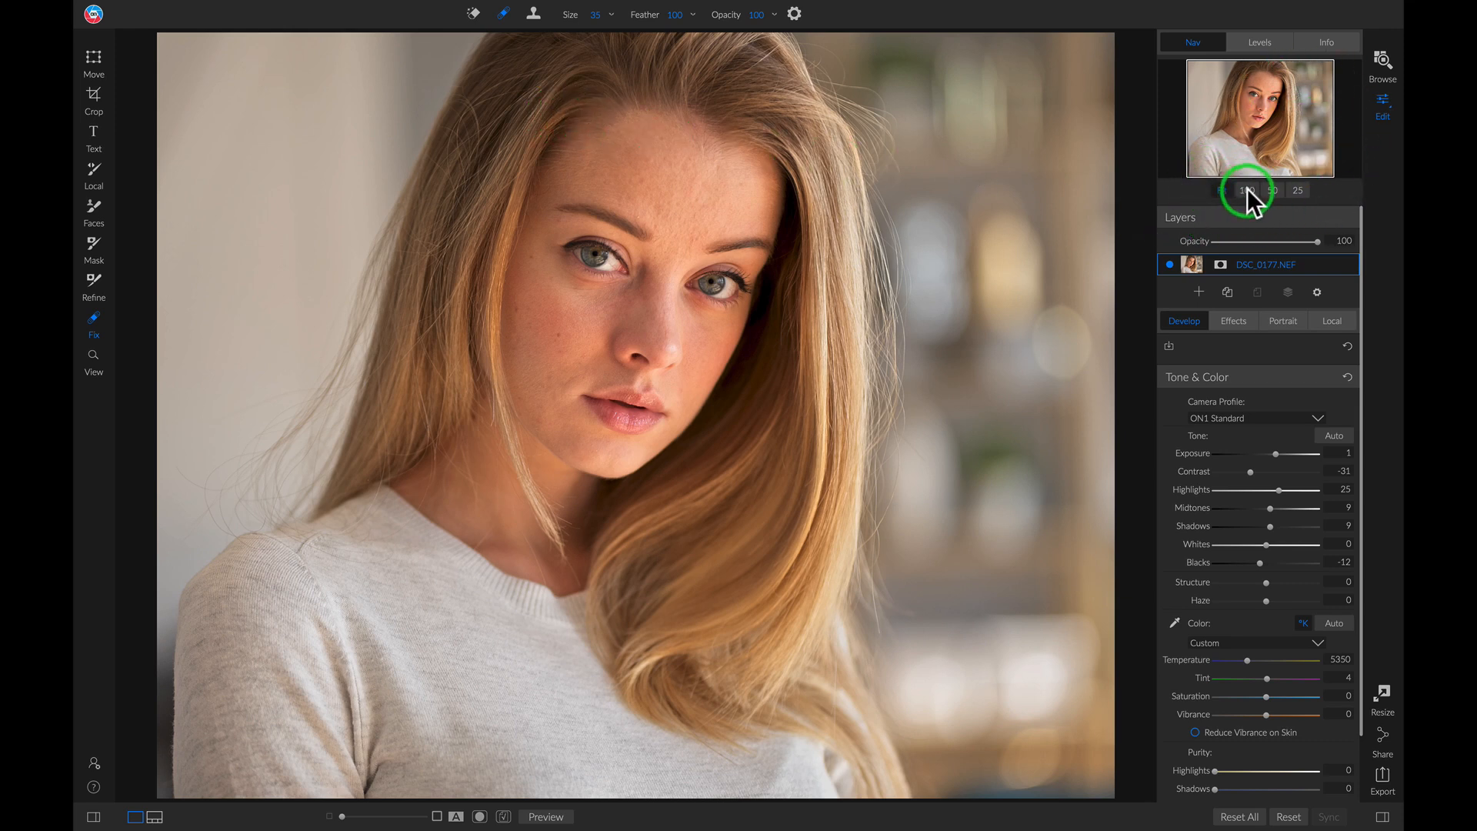
click(1273, 191)
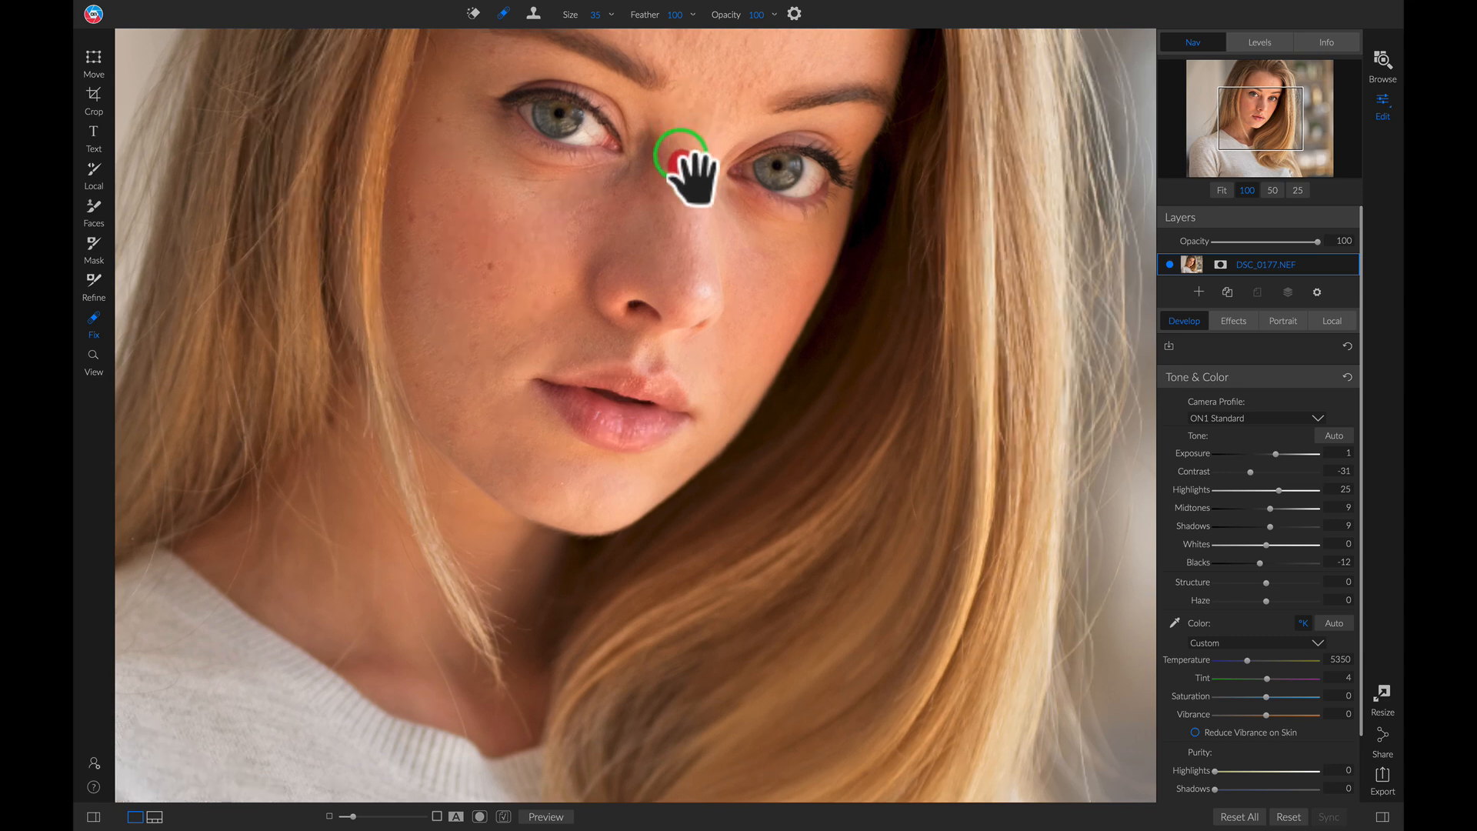
drag(692, 174, 692, 363)
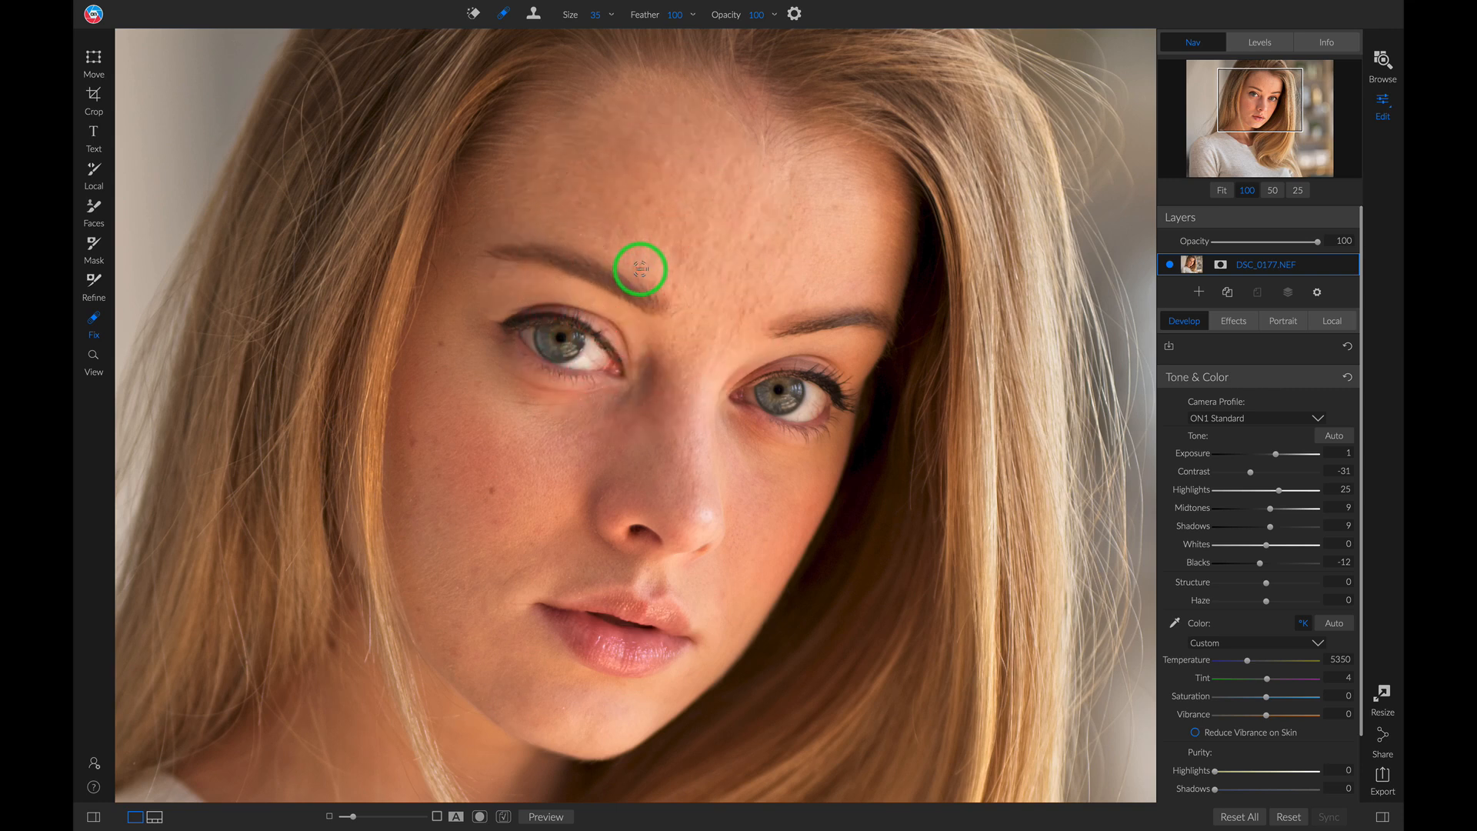
click(673, 317)
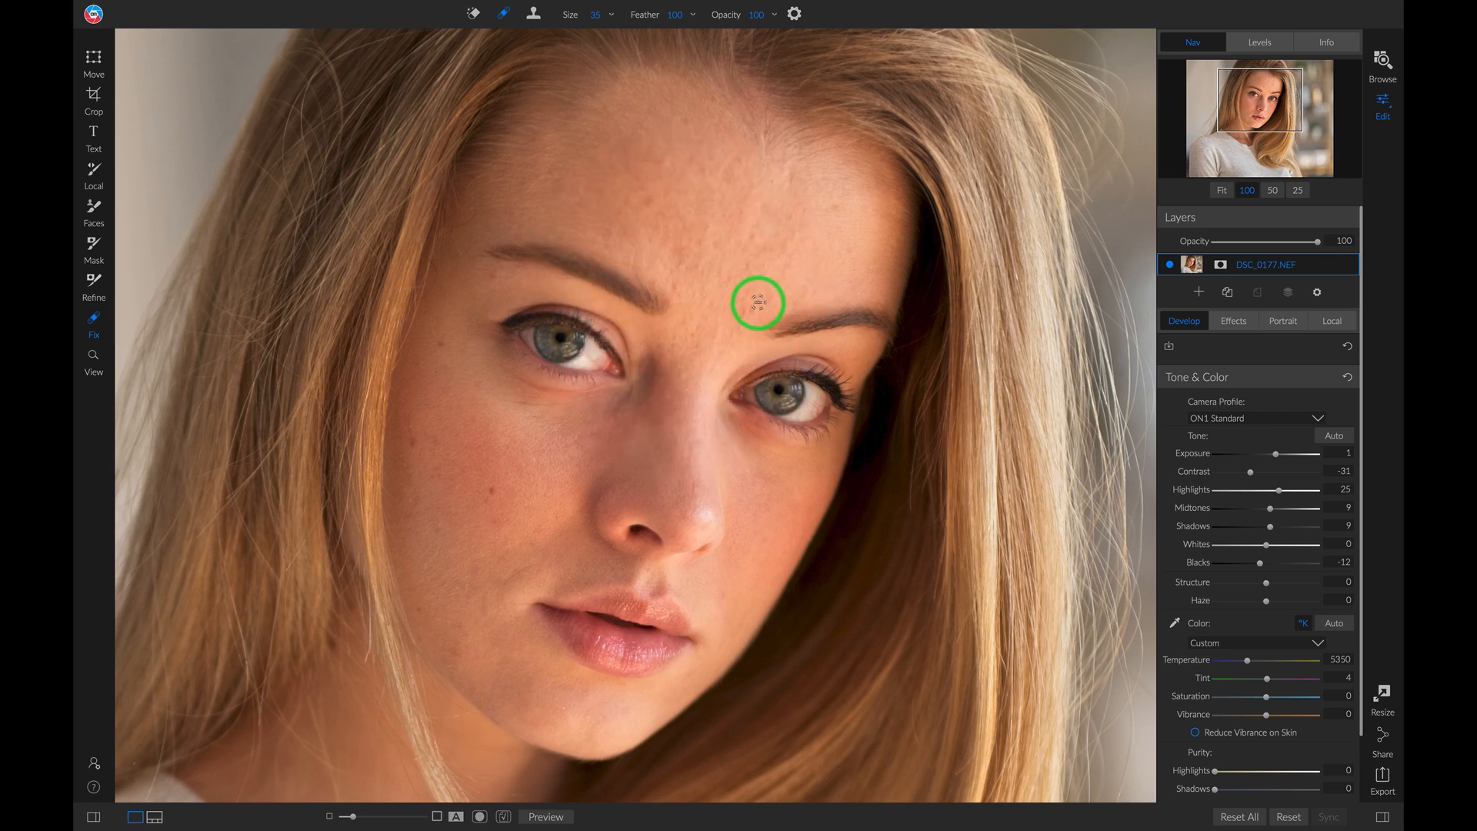
click(673, 294)
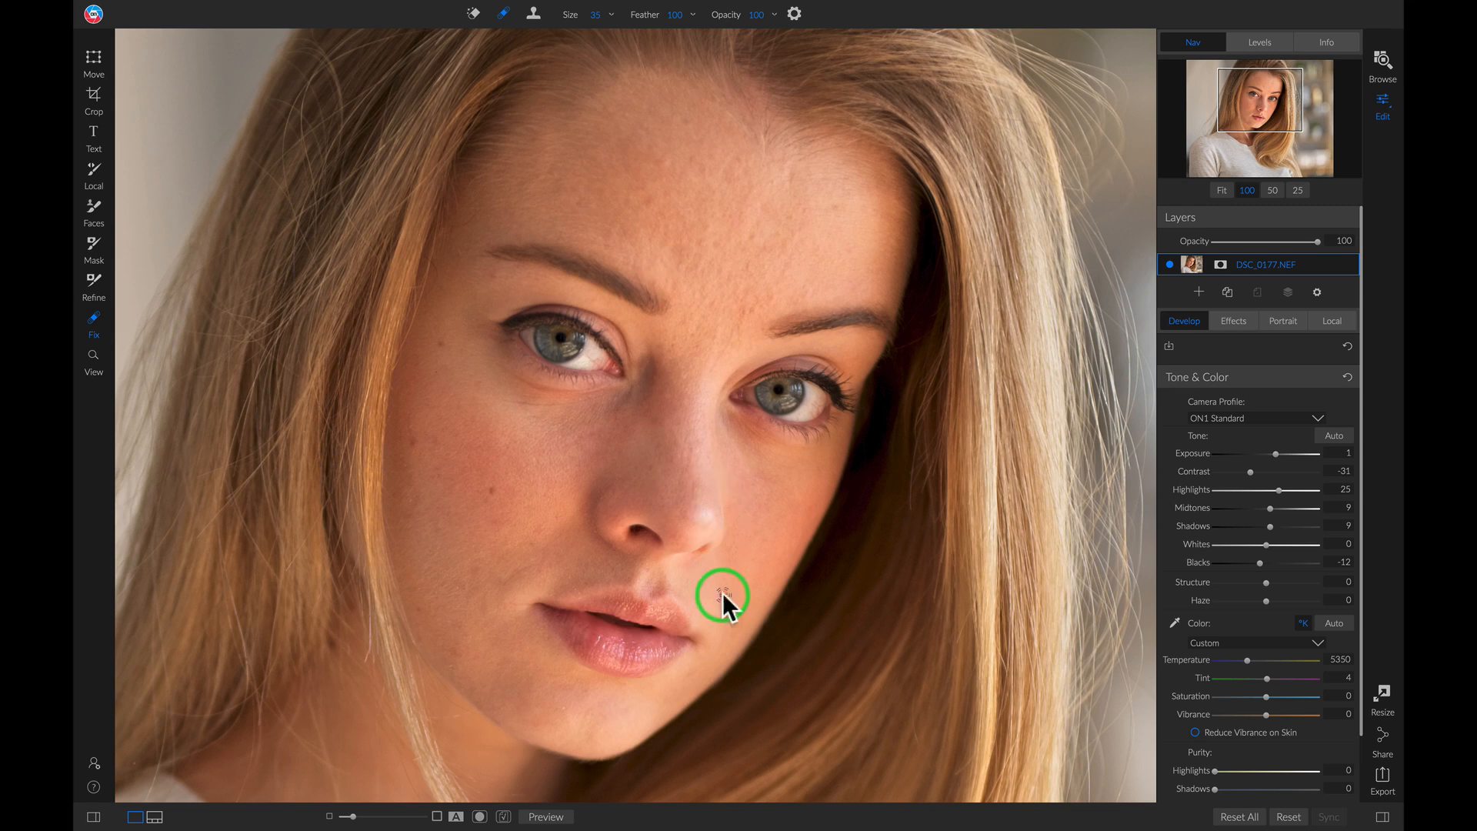
mouse_move(754, 303)
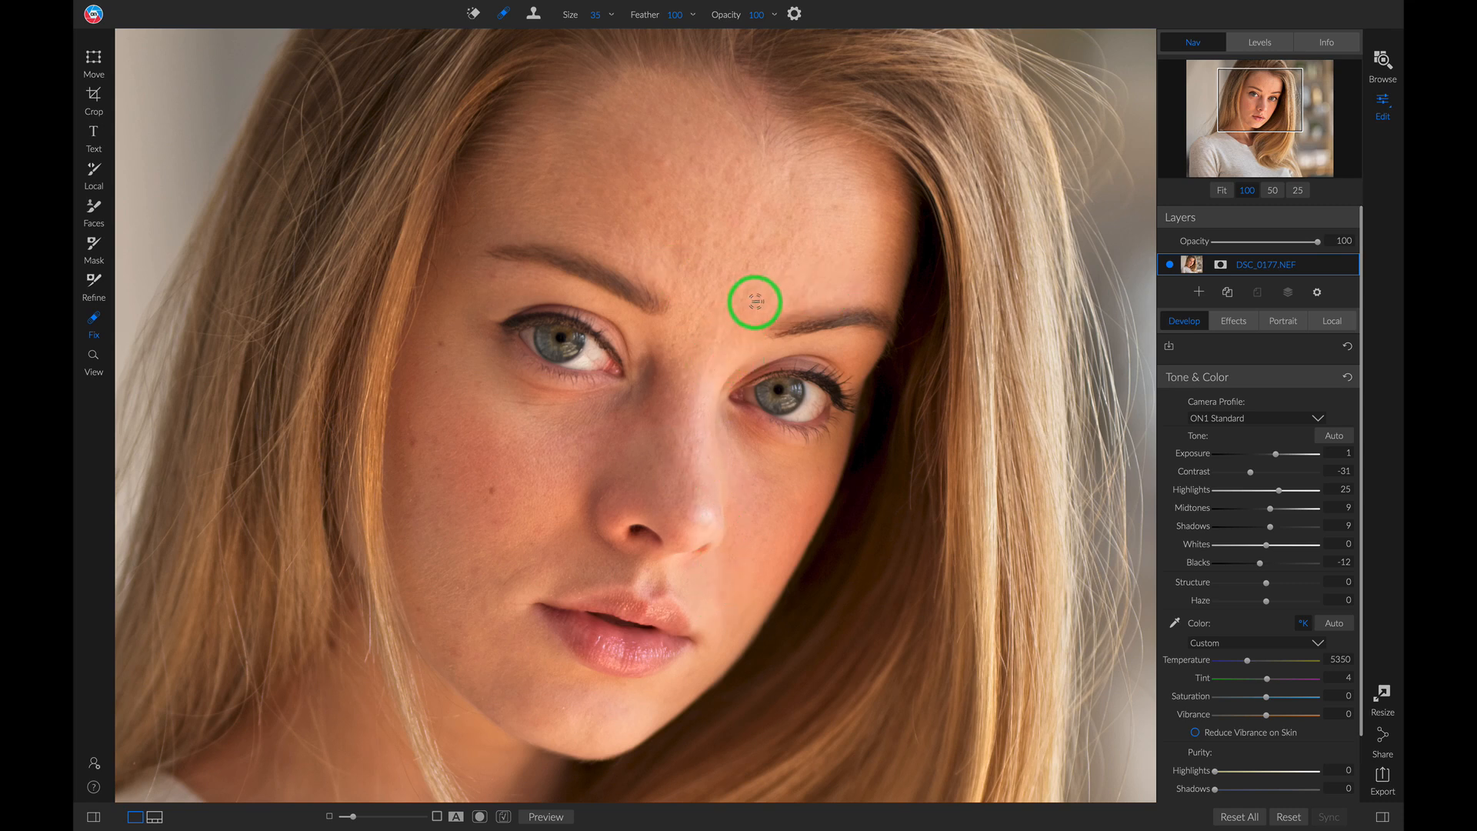
mouse_move(837, 278)
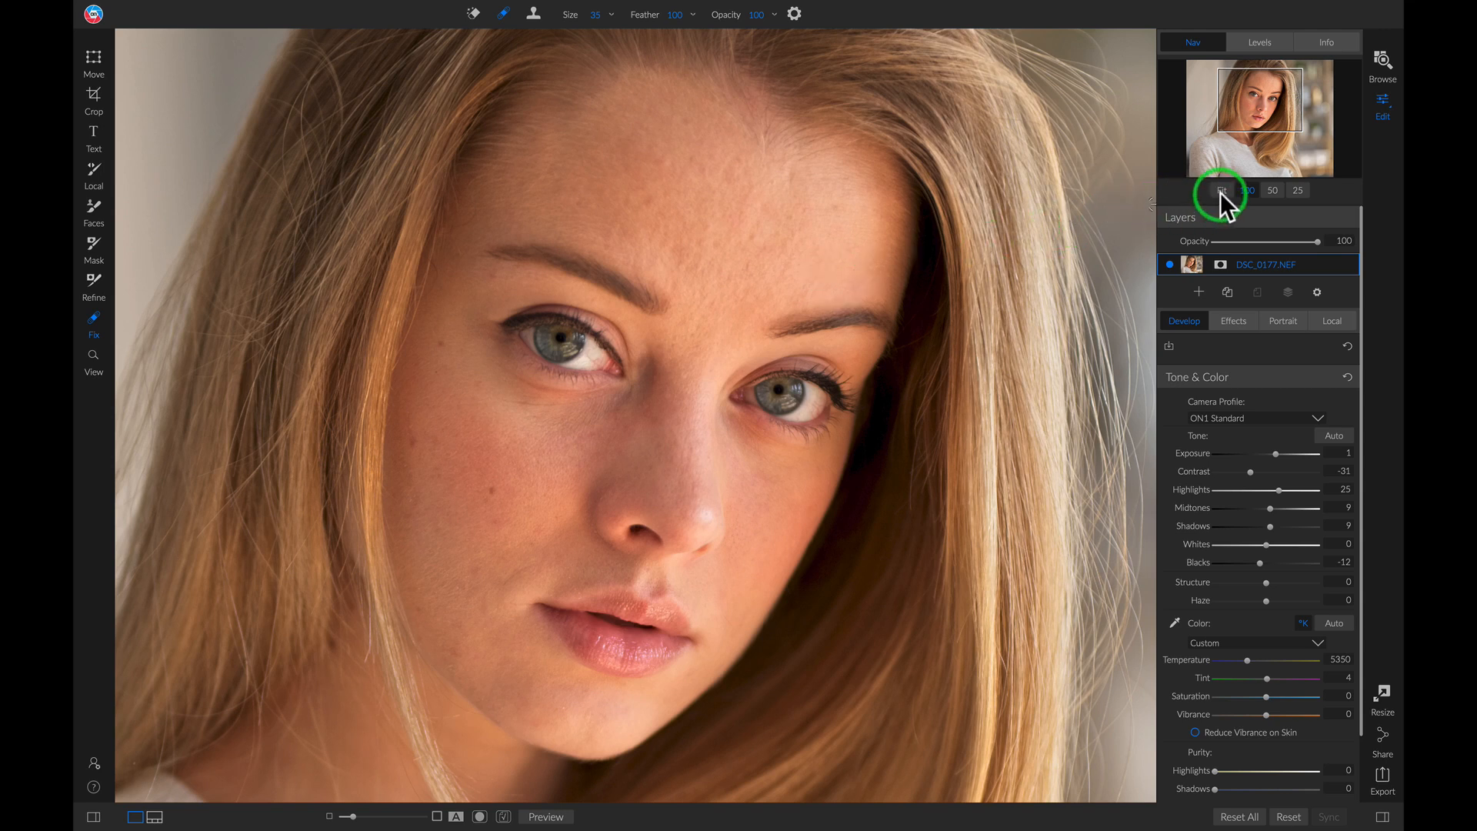
Add a Portrait retouching layer for the detected face and preview its mask overlay.
click(1222, 191)
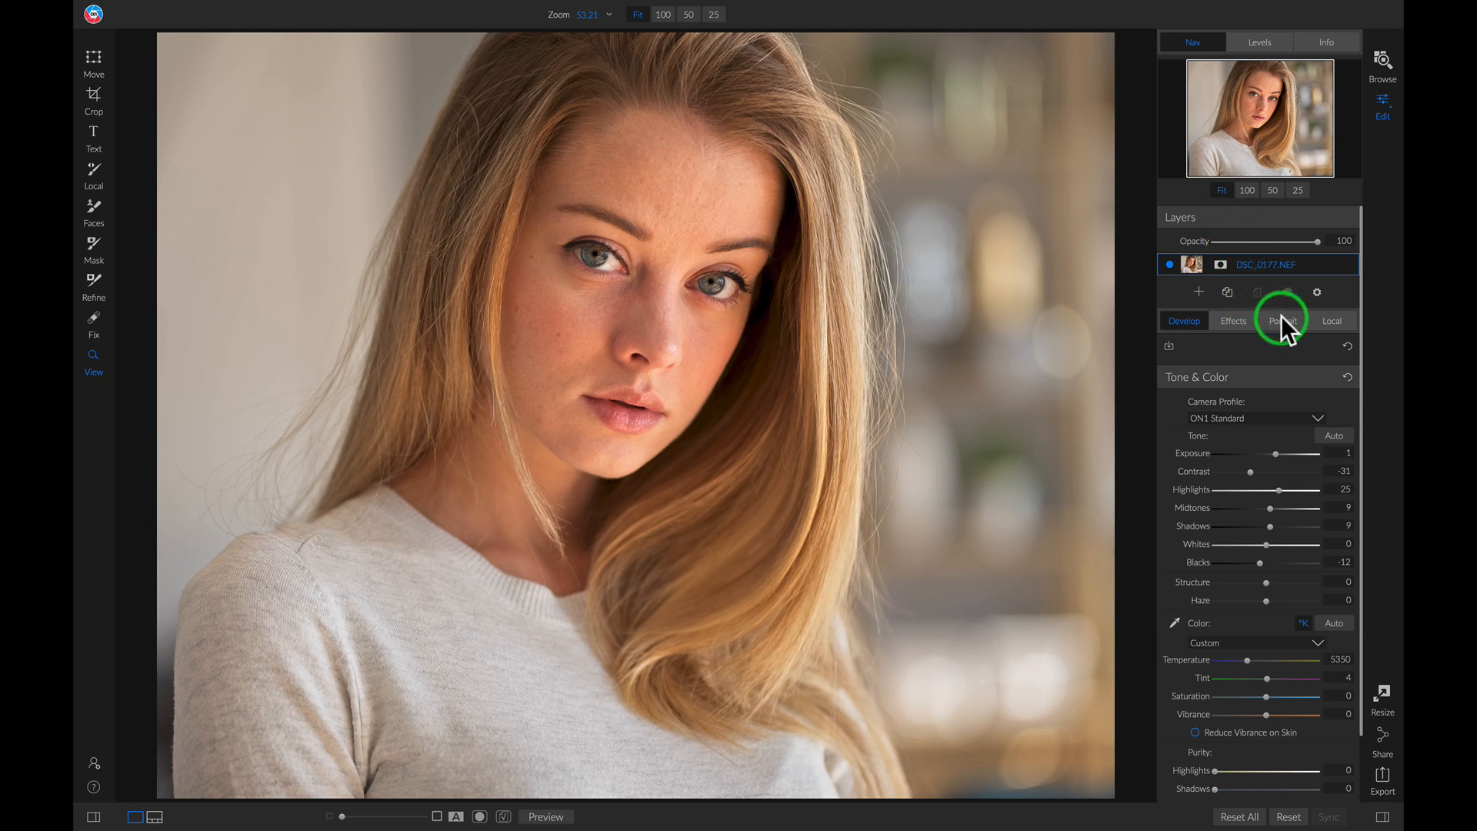
click(1282, 320)
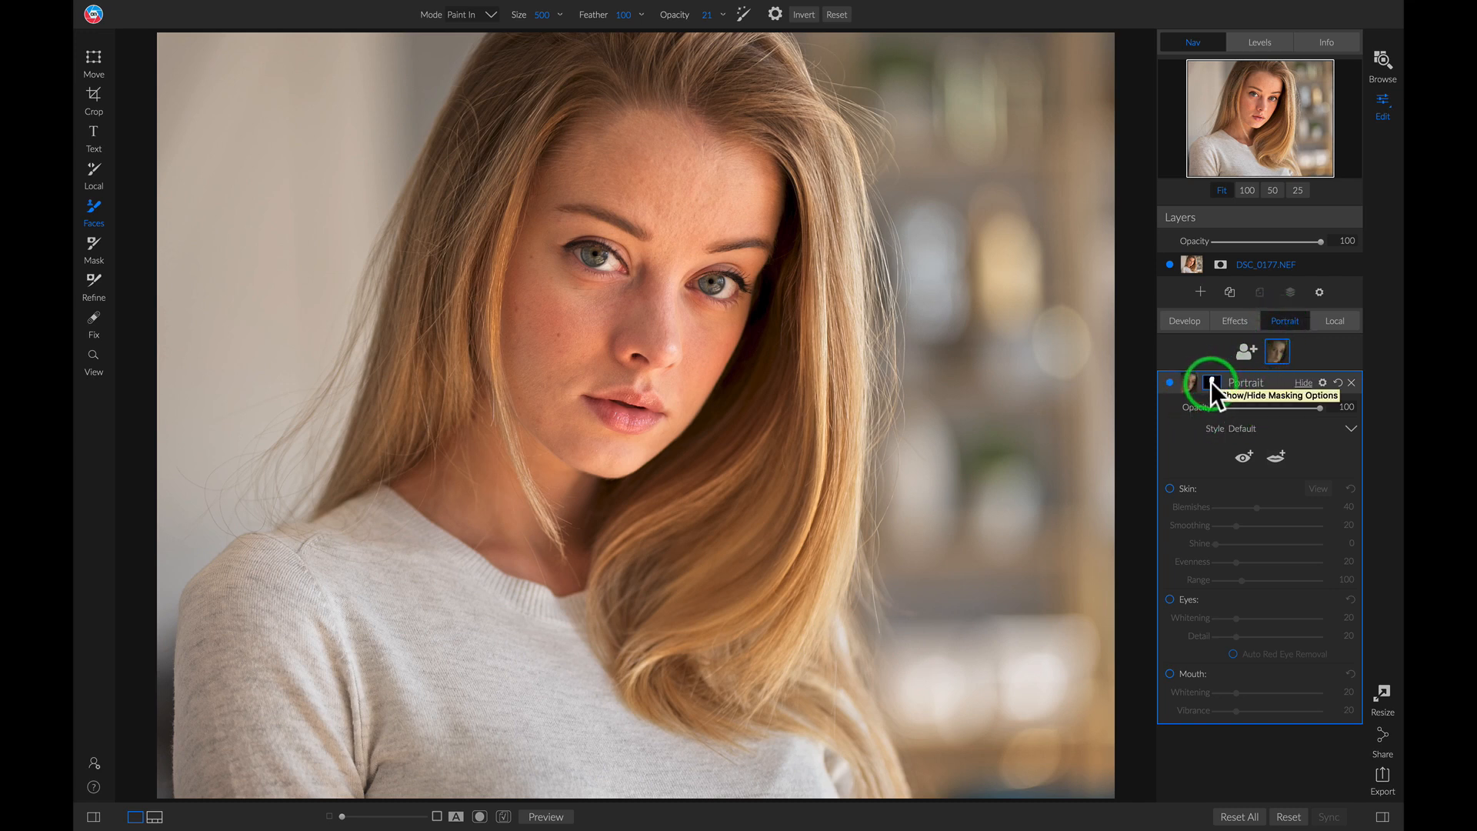
click(1211, 383)
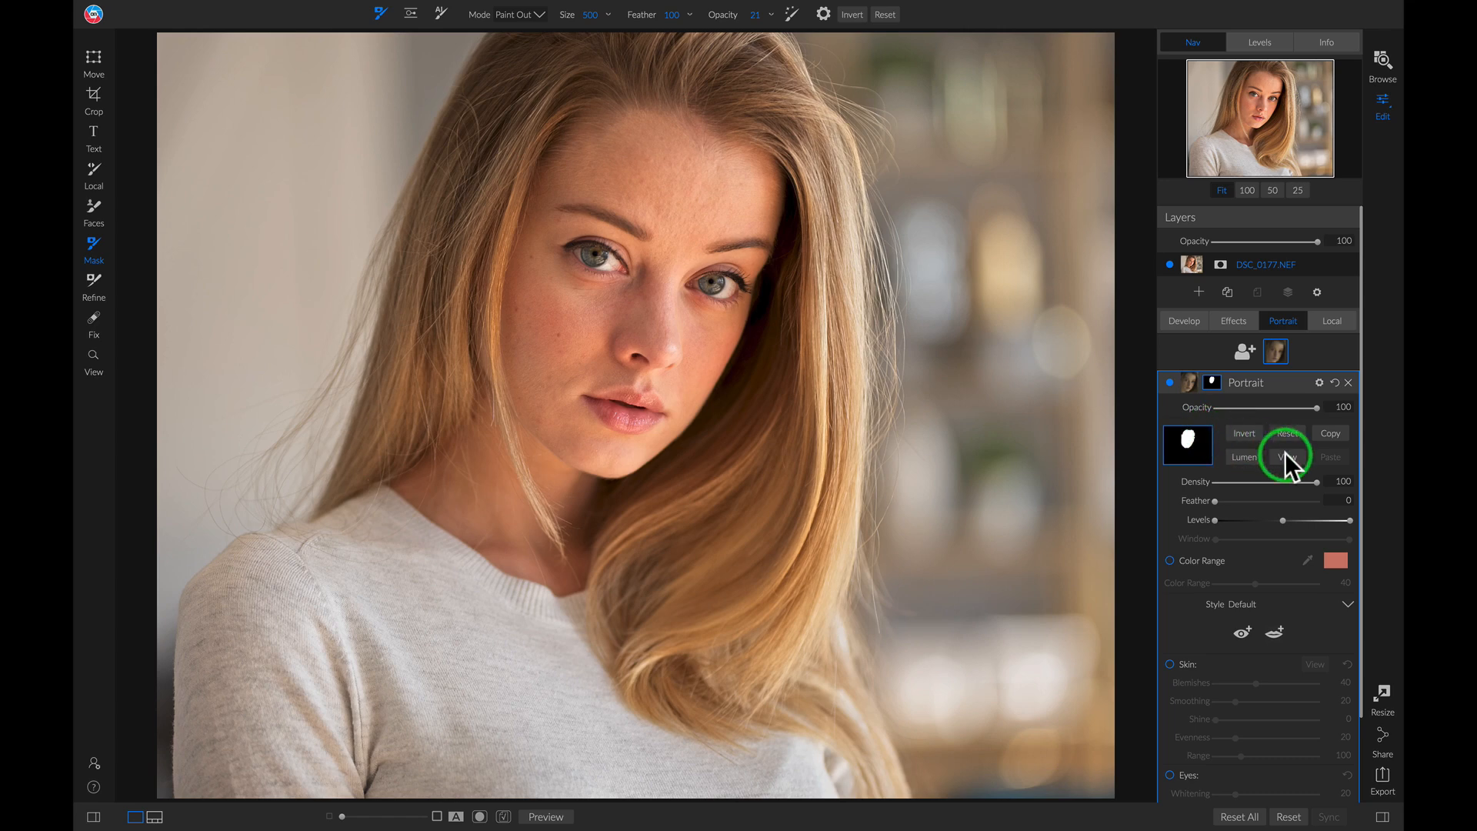
click(479, 815)
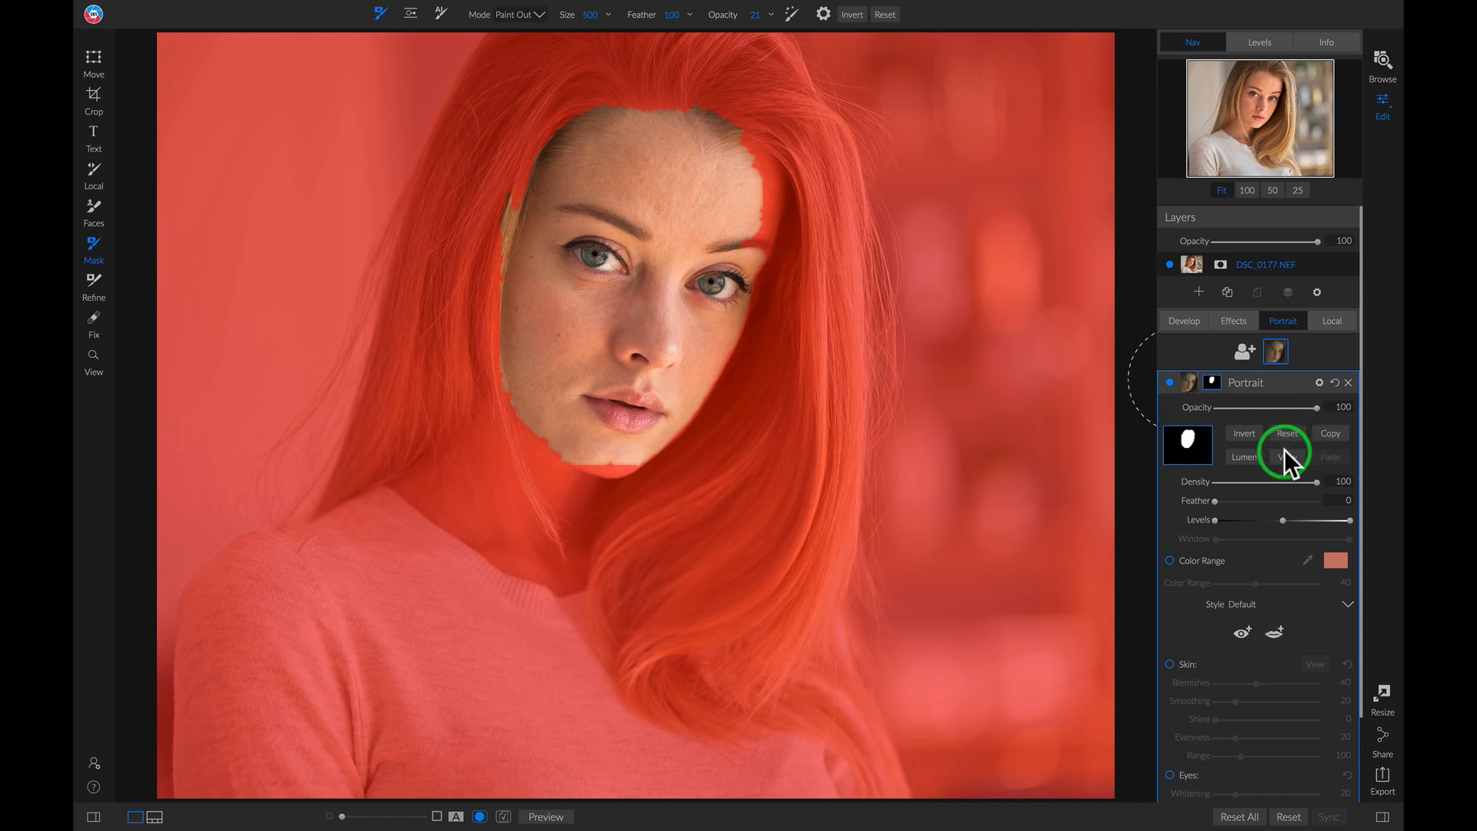
click(1213, 383)
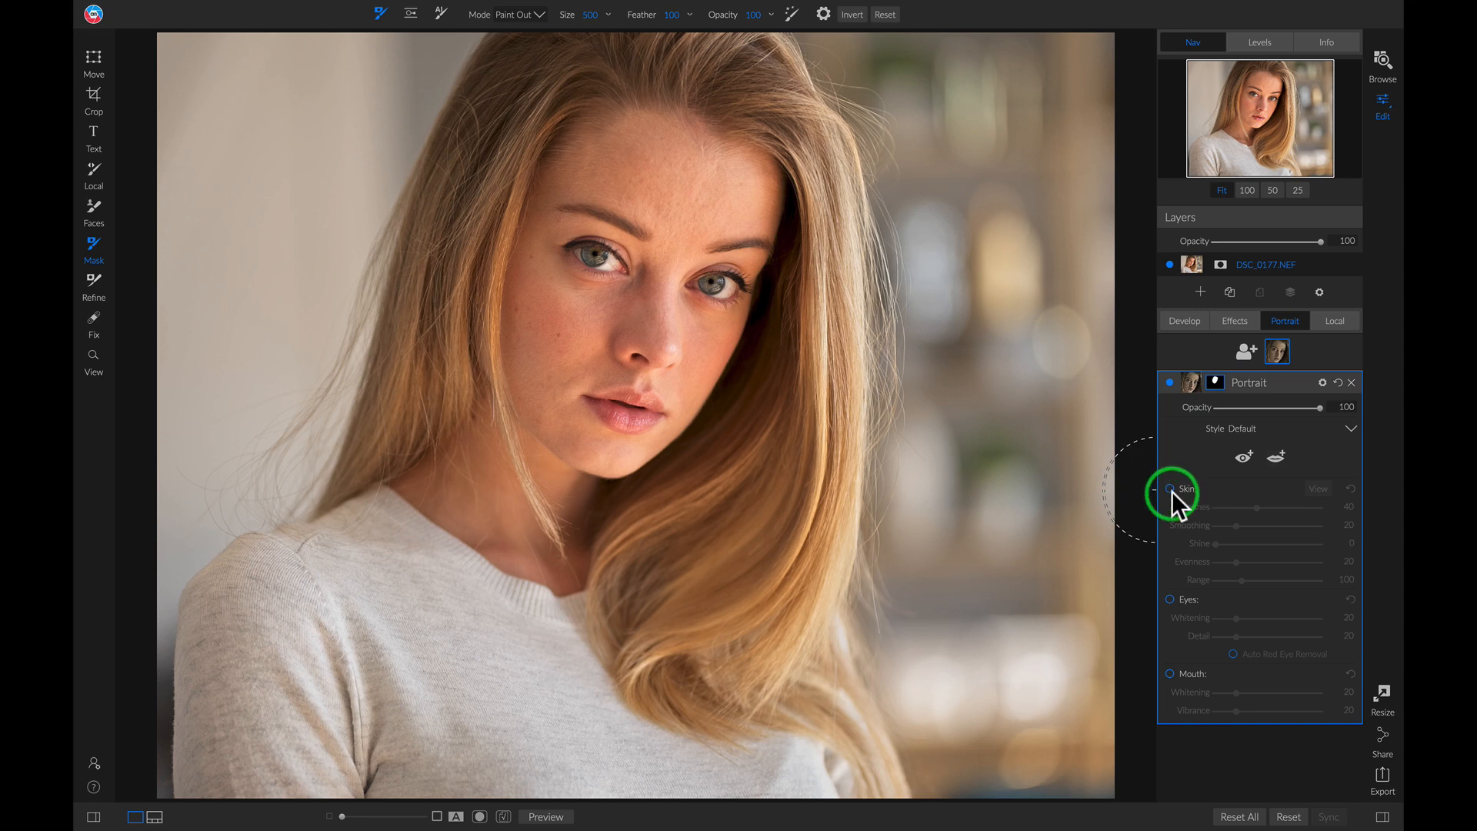
Enable skin retouching with Blemishes 63, Smoothing 46 and Shine 10.
click(1169, 490)
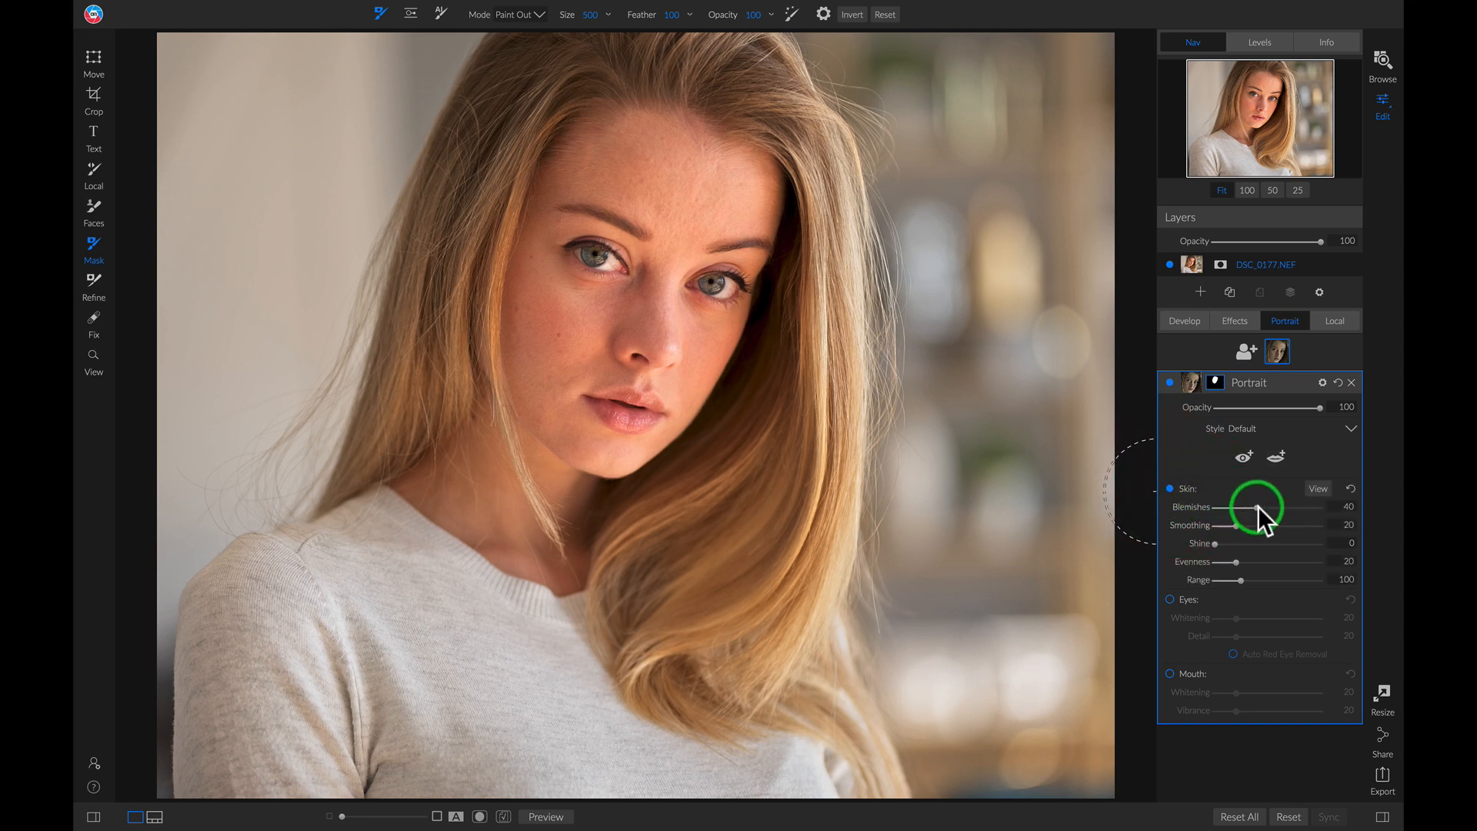
drag(1234, 506, 1272, 506)
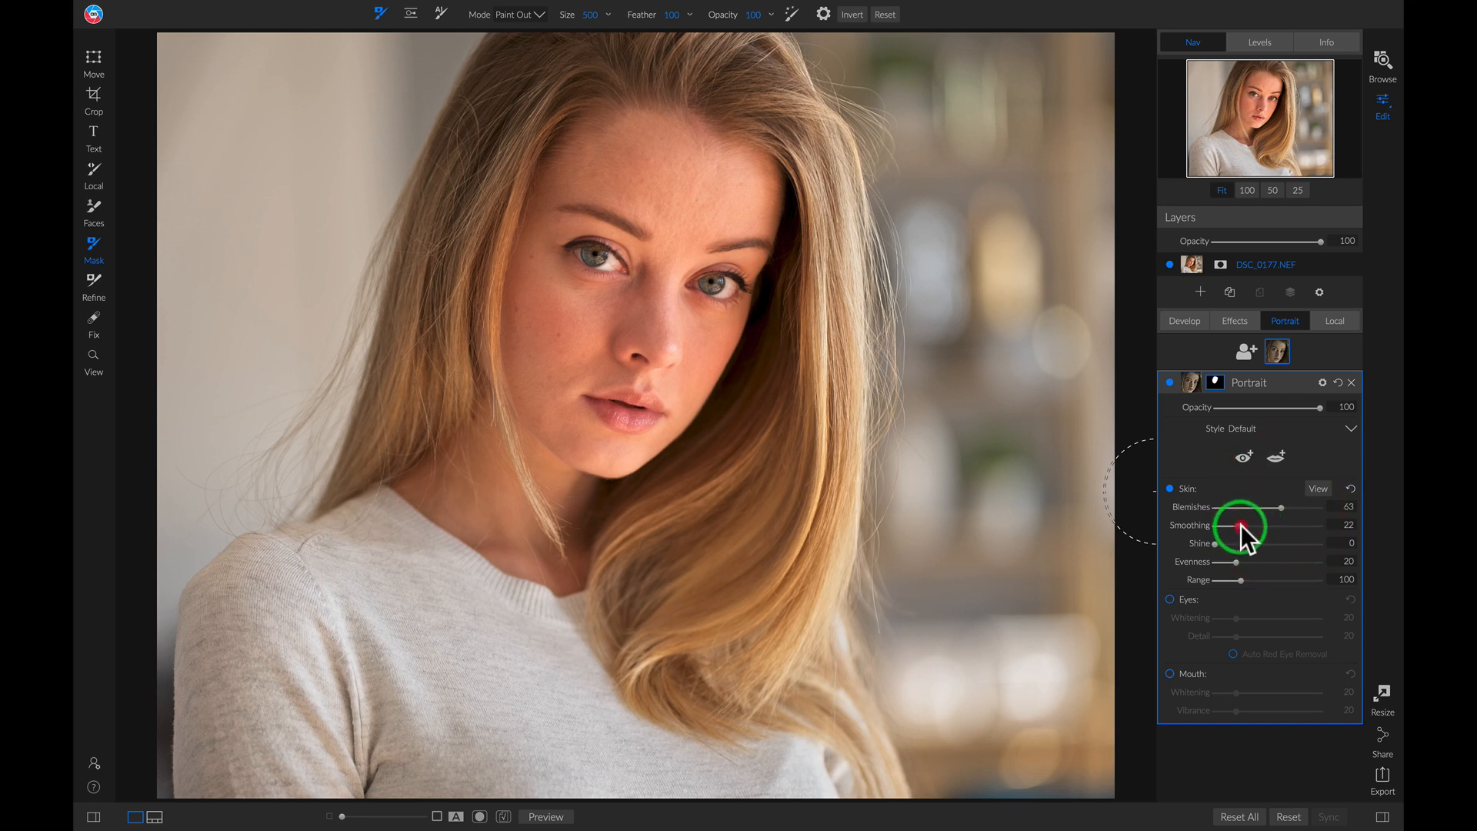
drag(1235, 524, 1262, 524)
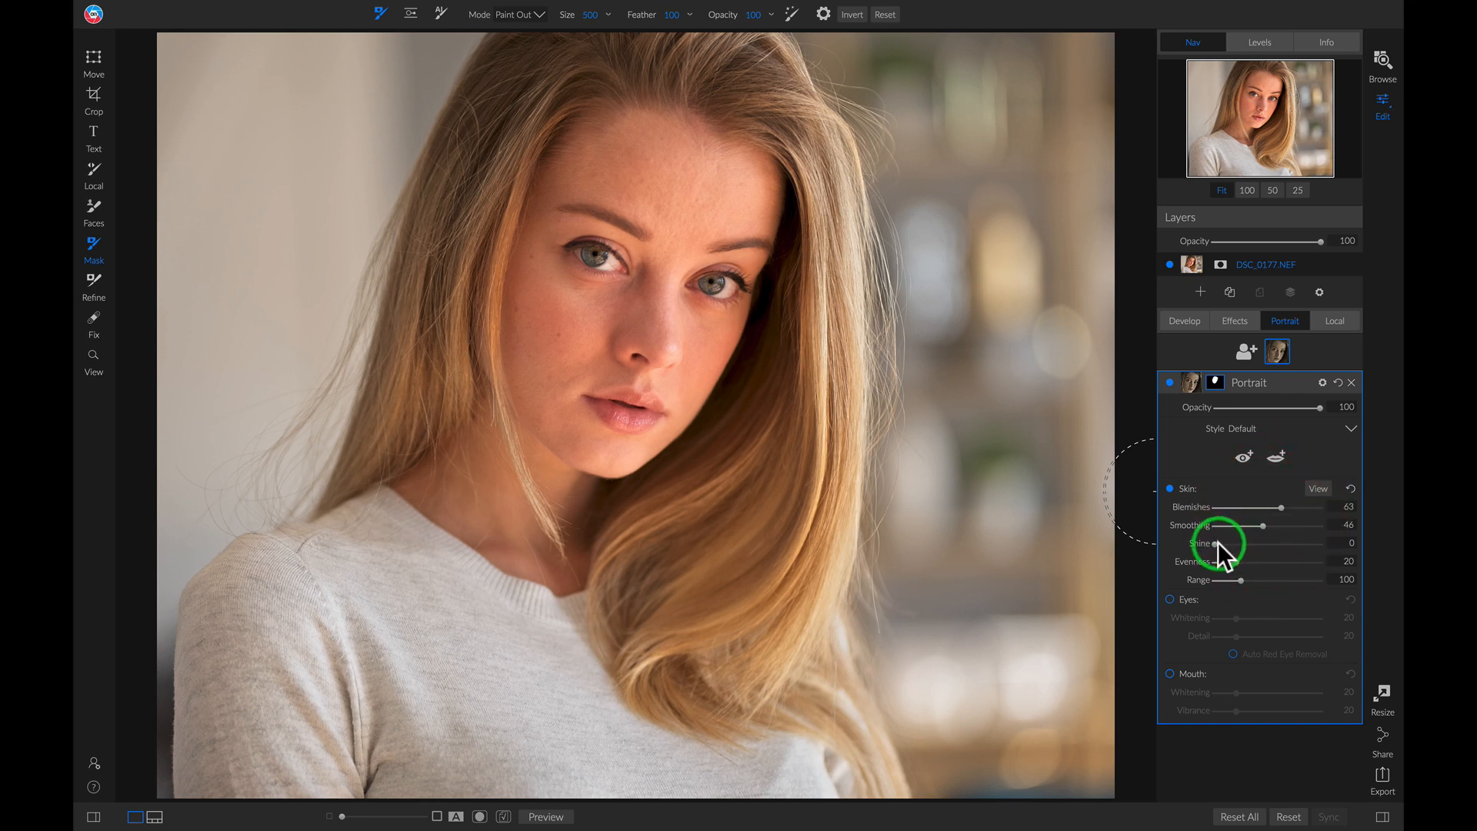
drag(1215, 543, 1229, 543)
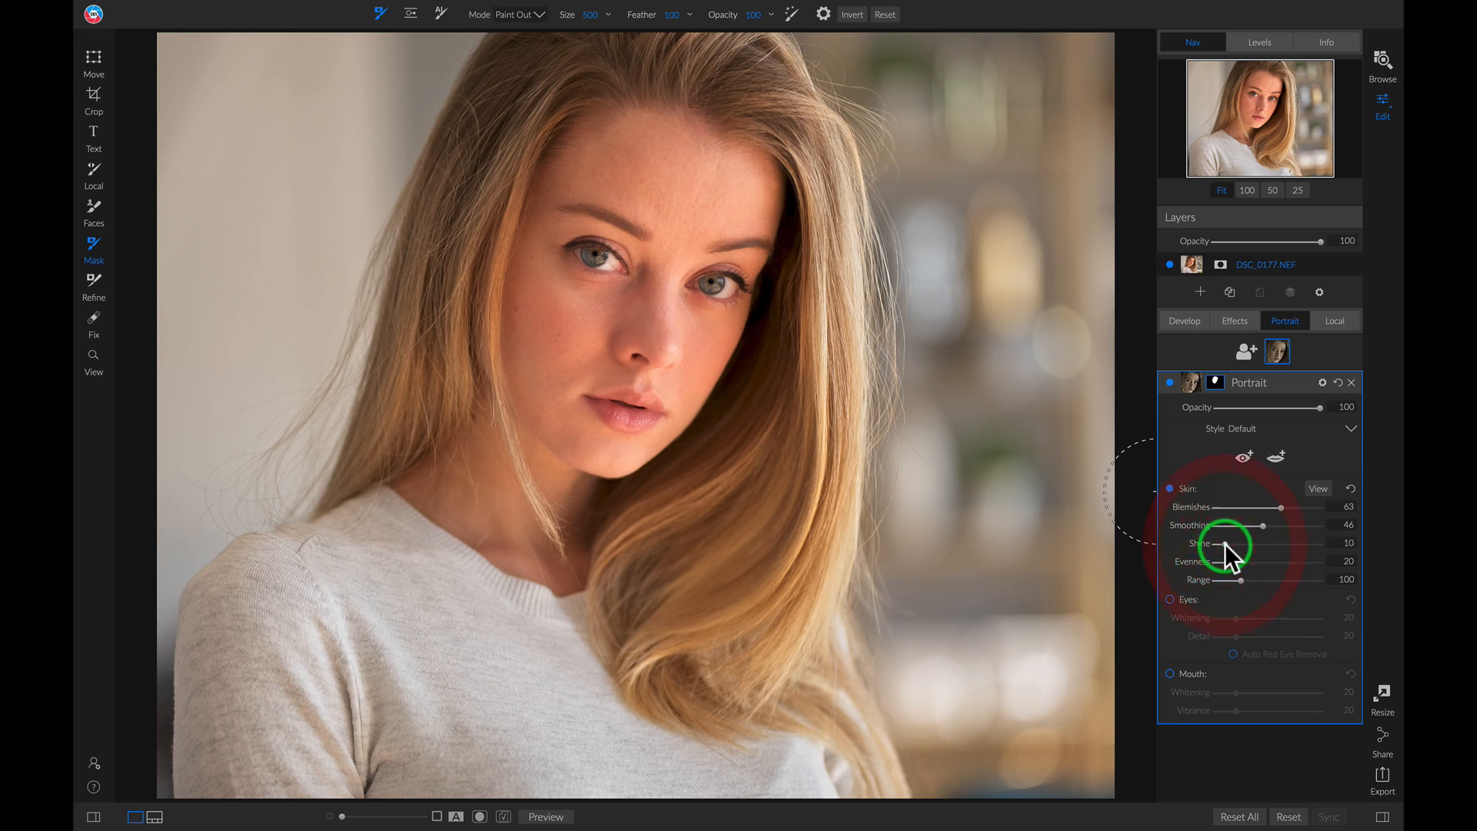
mouse_move(1248, 514)
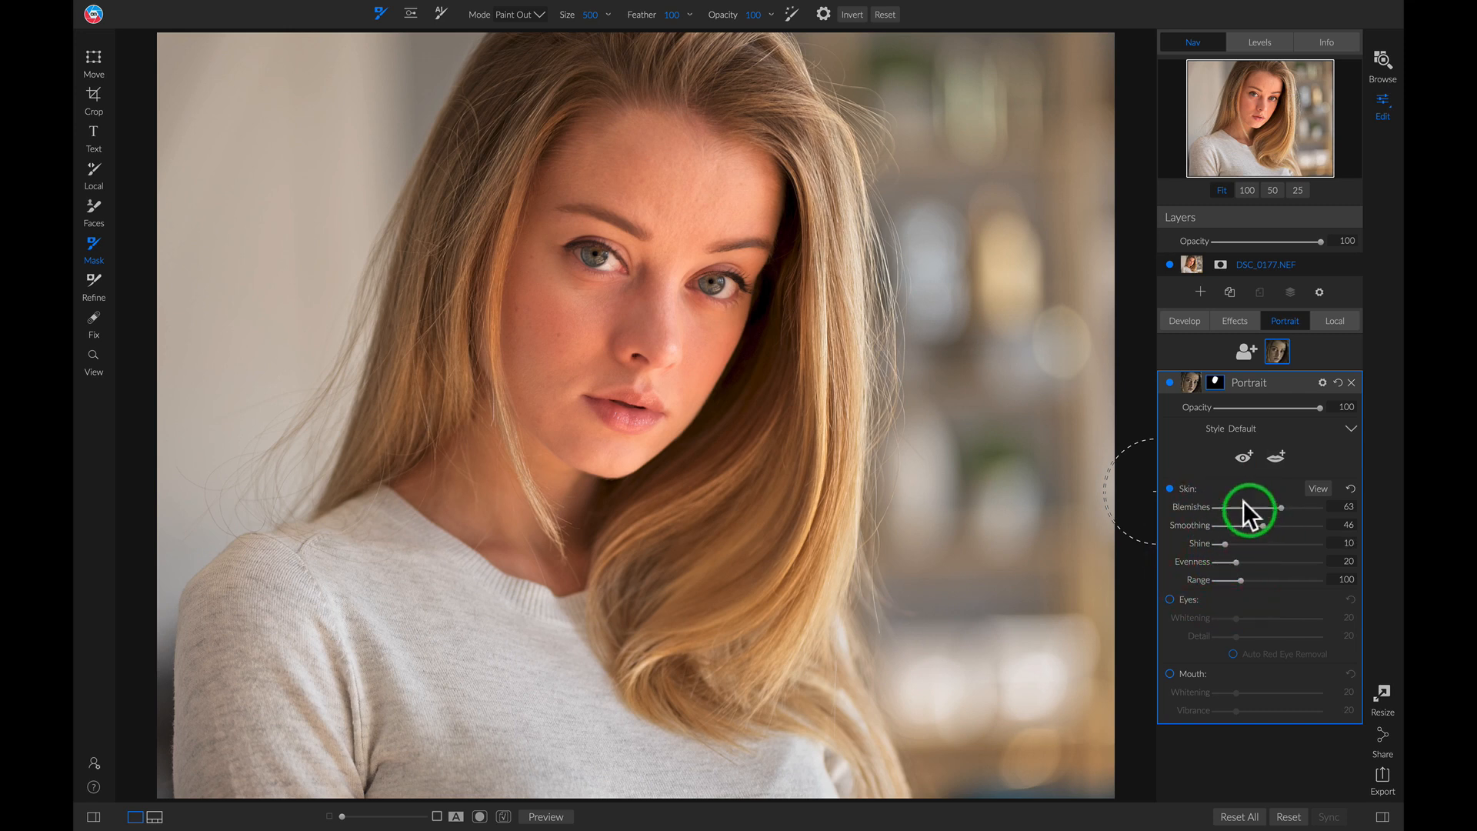
mouse_move(1216, 511)
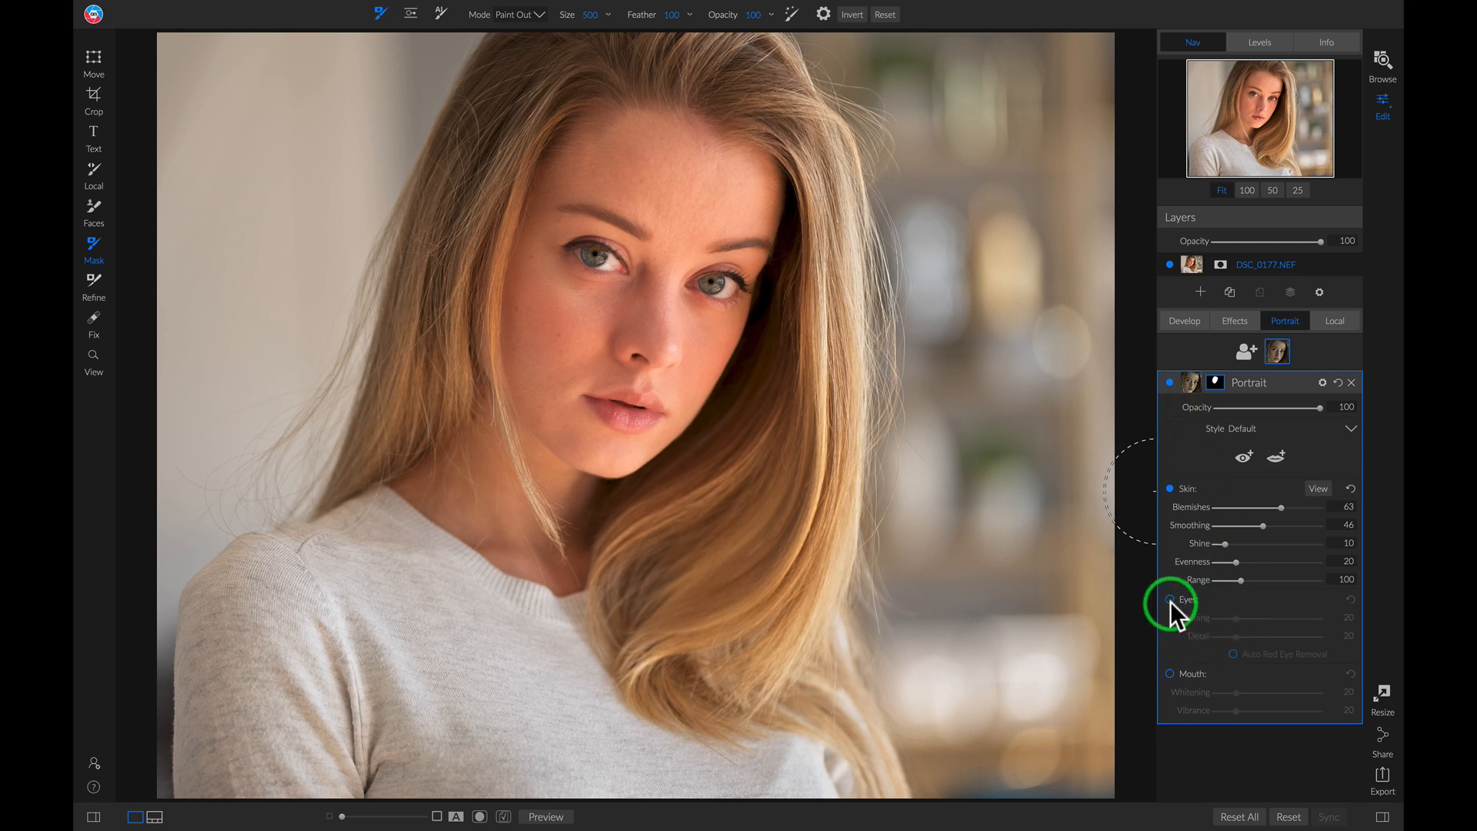
Enable eye retouching, mark the eye centre, and set Whitening 19 and Detail 12.
click(1172, 601)
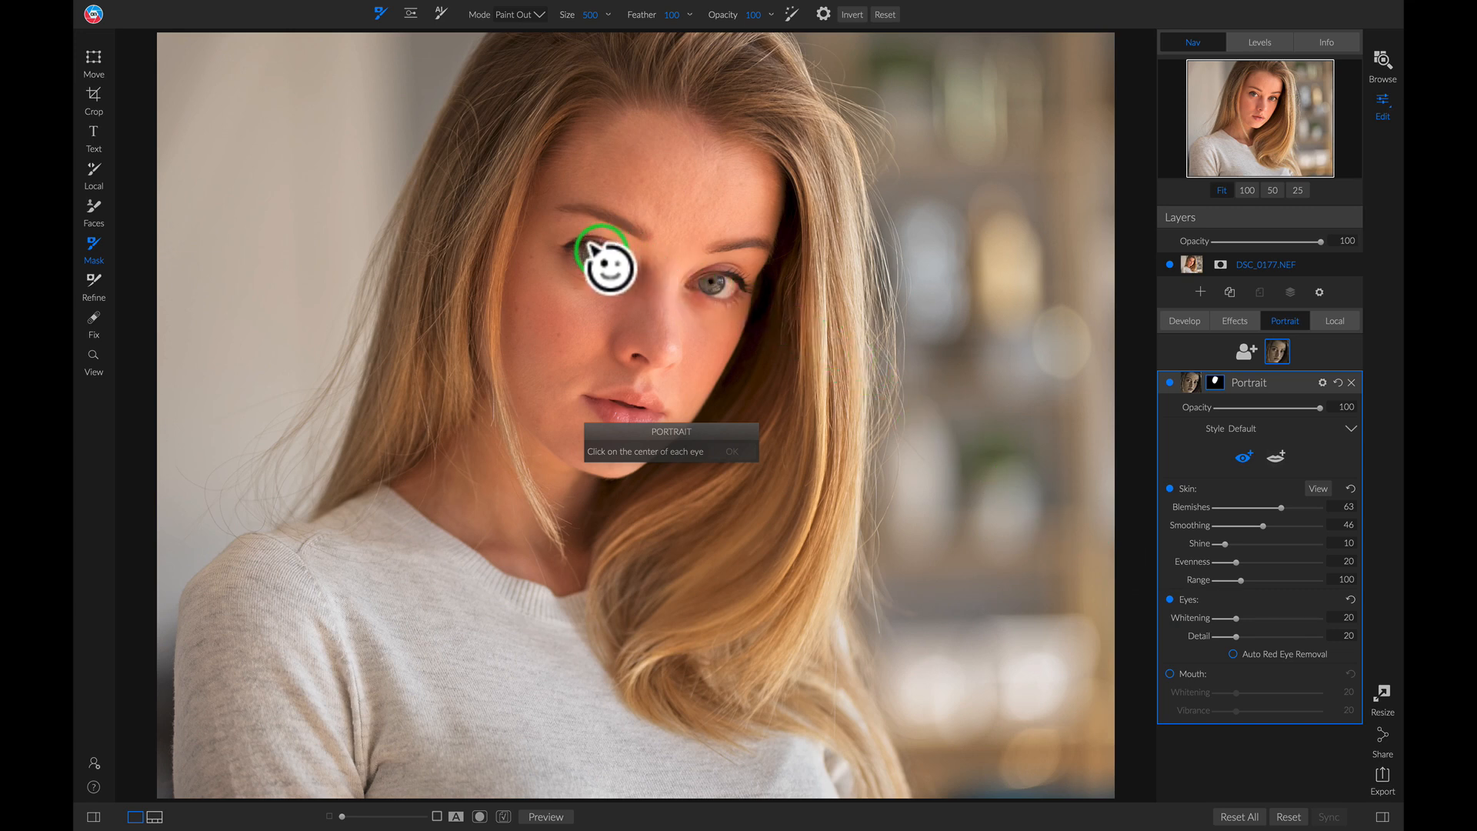
click(603, 268)
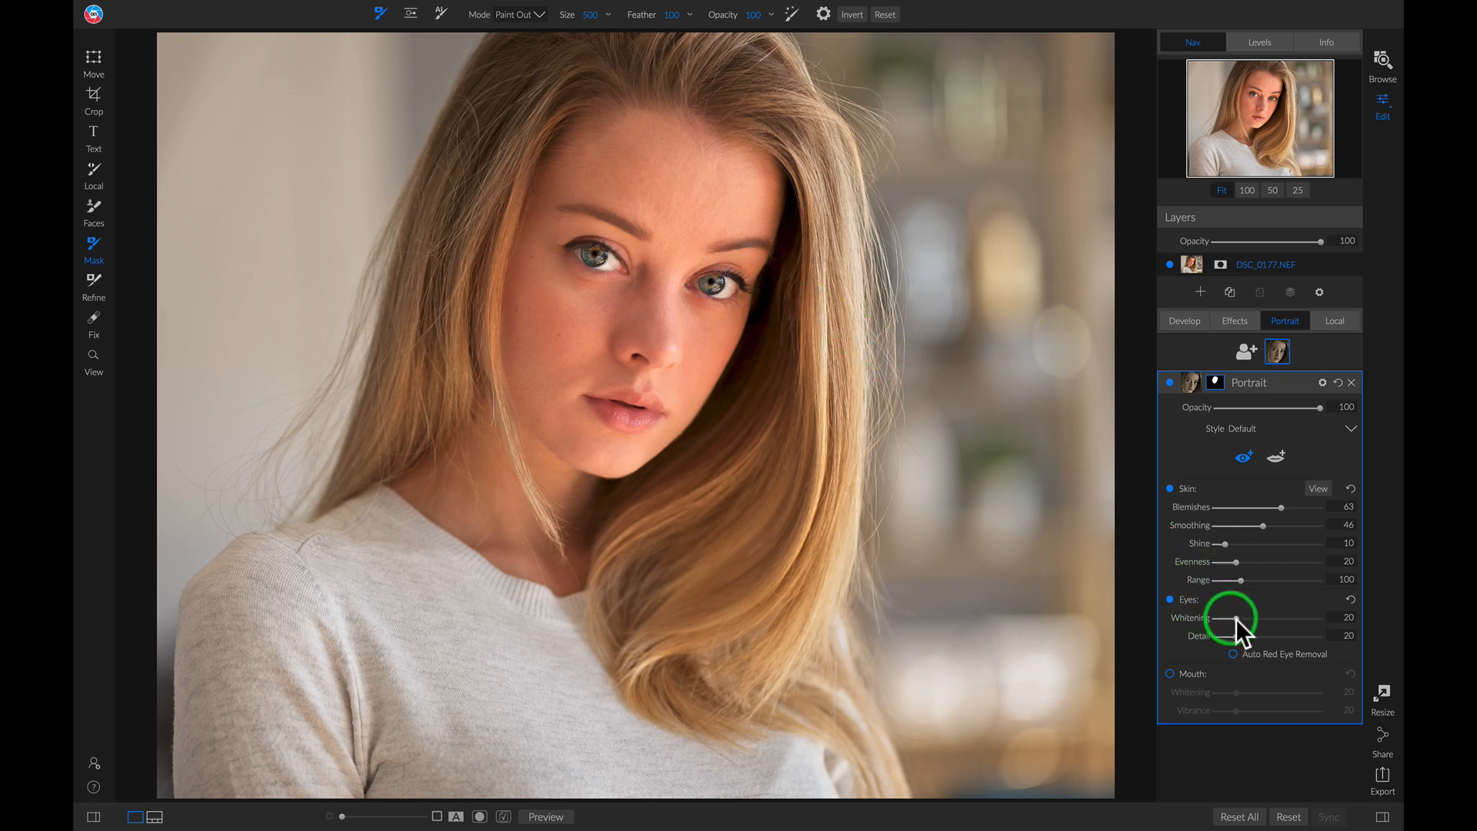
drag(1234, 620, 1223, 620)
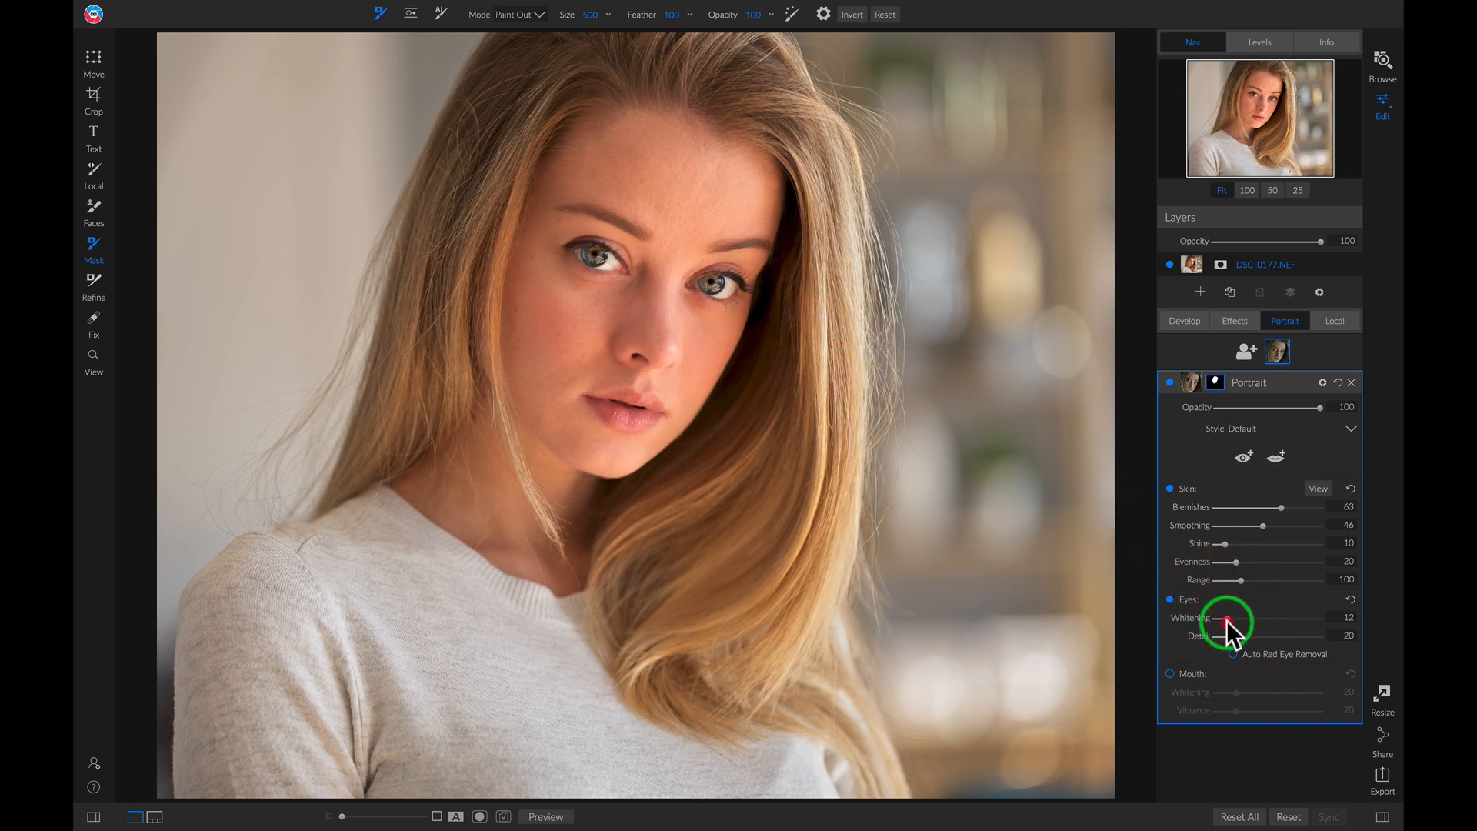
drag(1228, 617, 1223, 617)
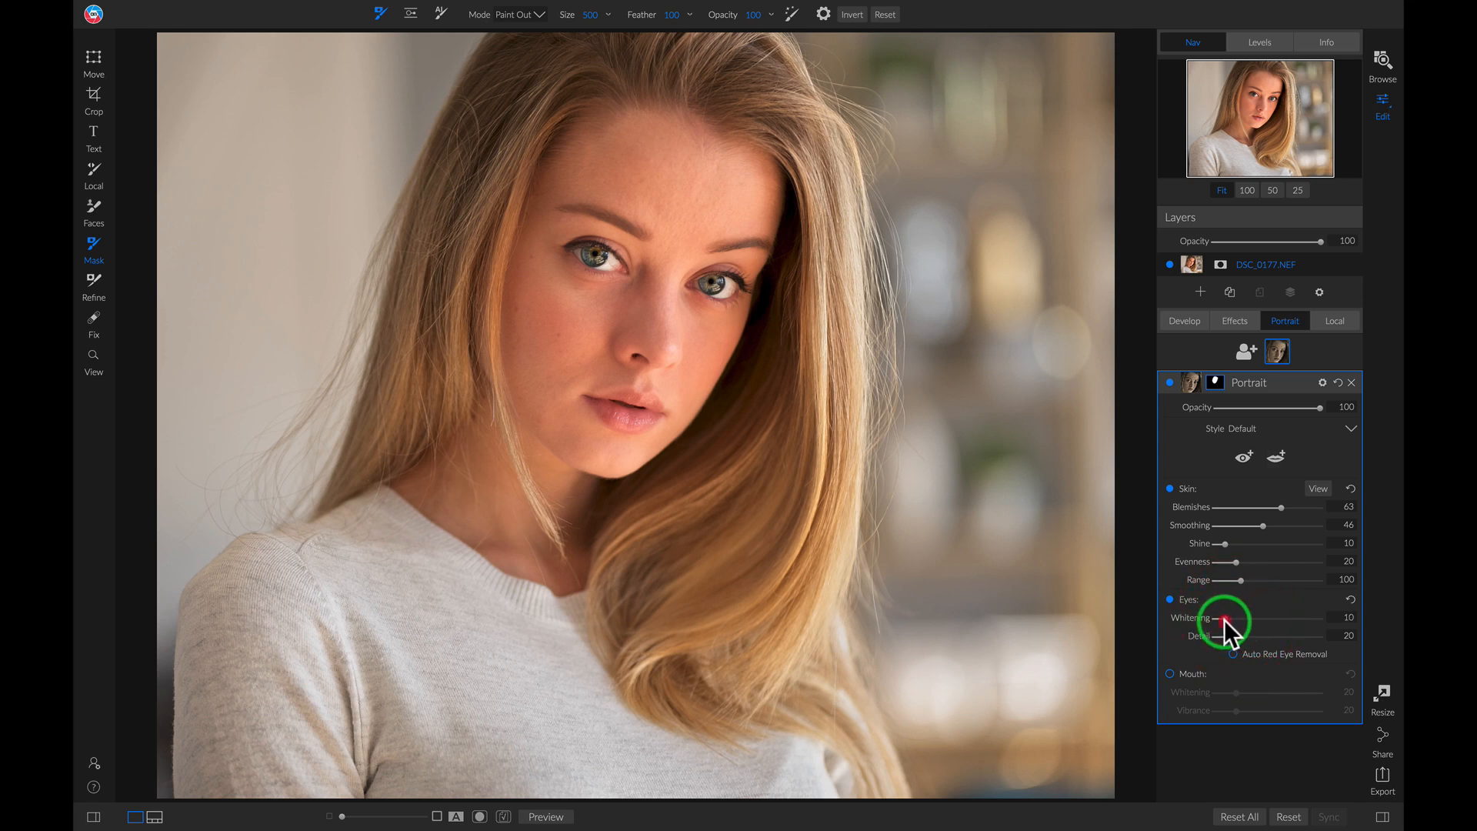
drag(1243, 634, 1210, 634)
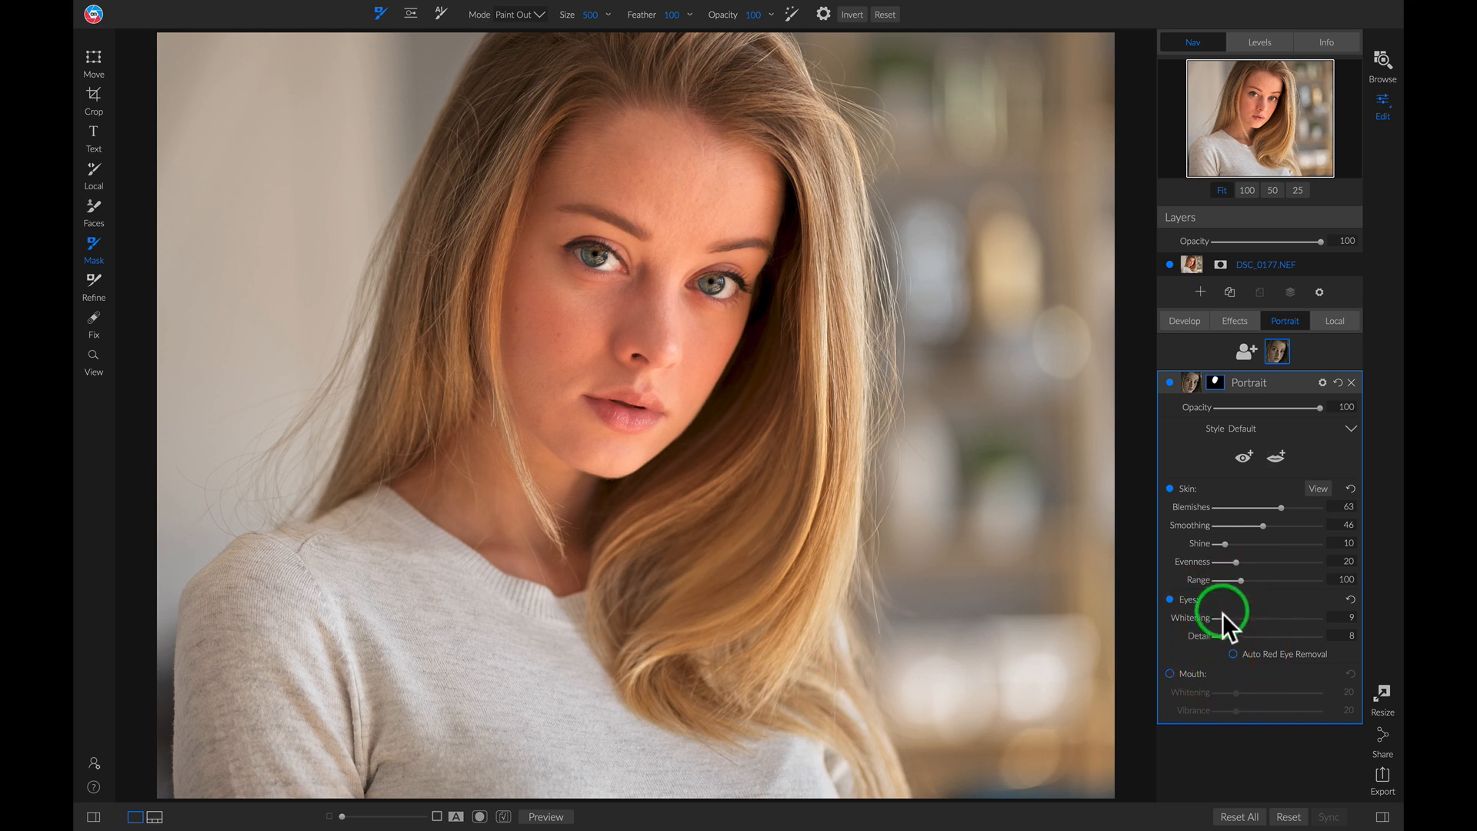
drag(1211, 618, 1234, 618)
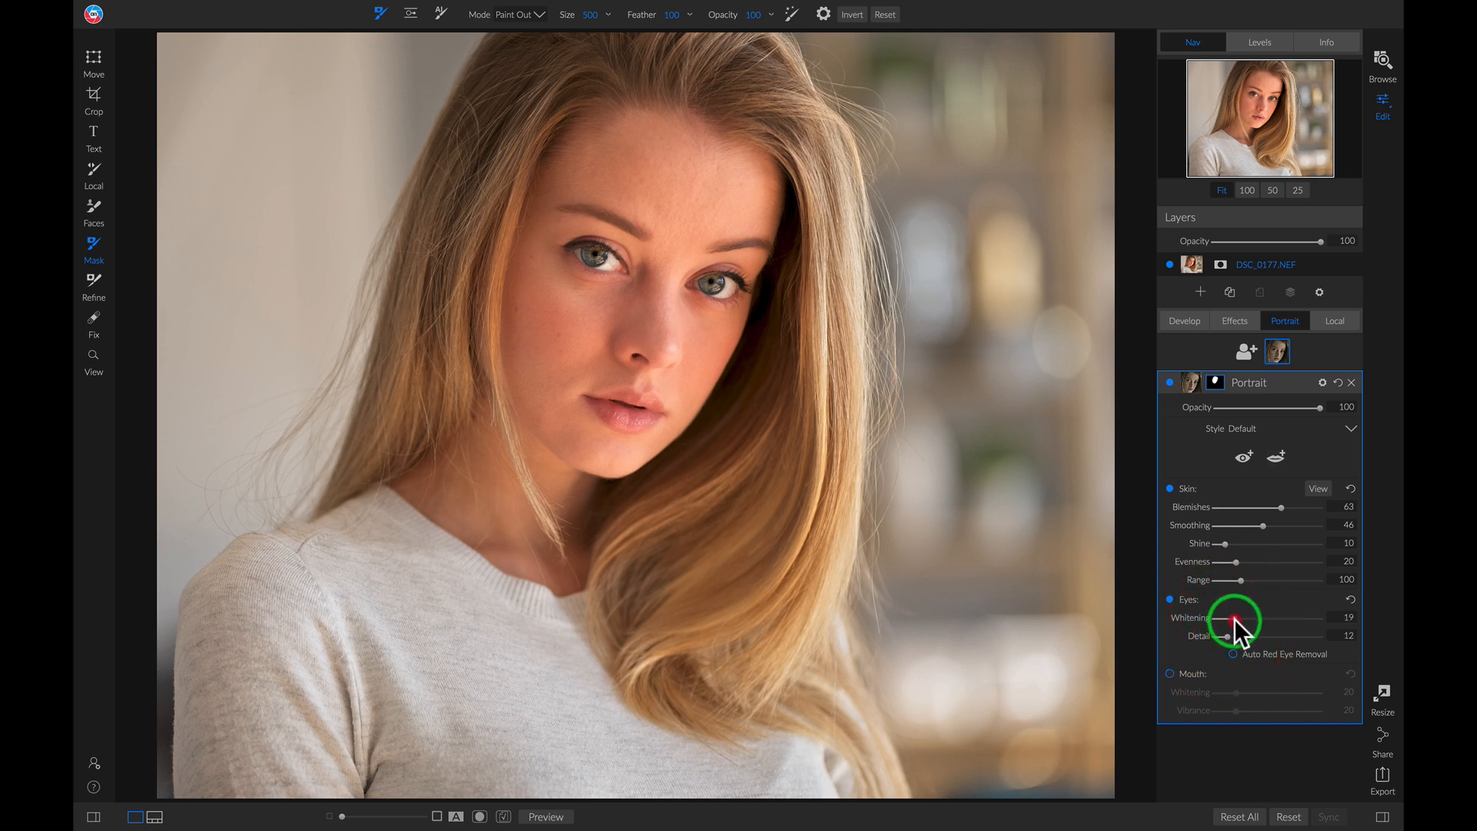
mouse_move(1234, 627)
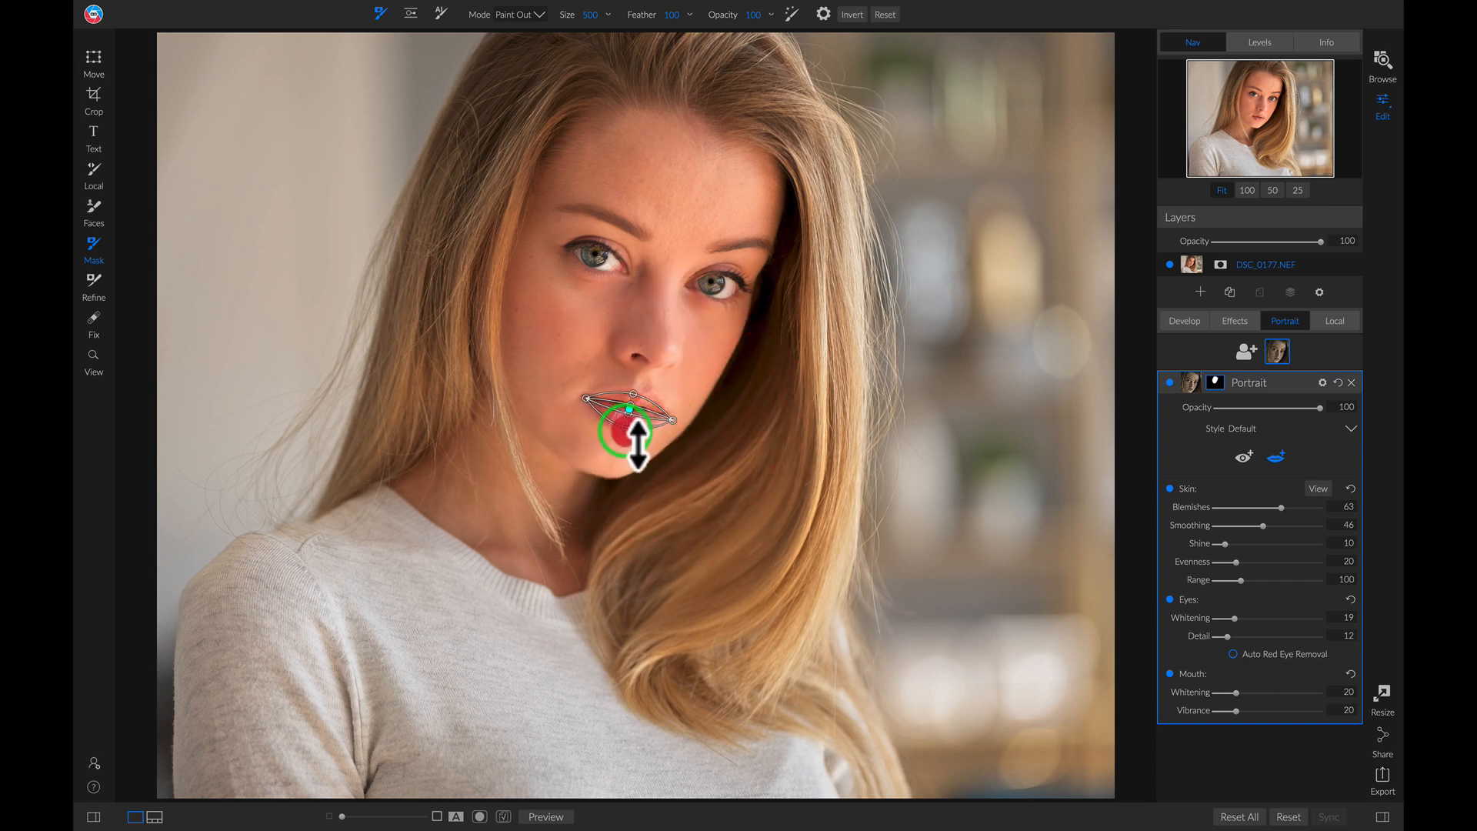
Fit the mouth outline over the lips and raise lip Vibrance to 41, Whitening at 20.
drag(626, 434, 631, 414)
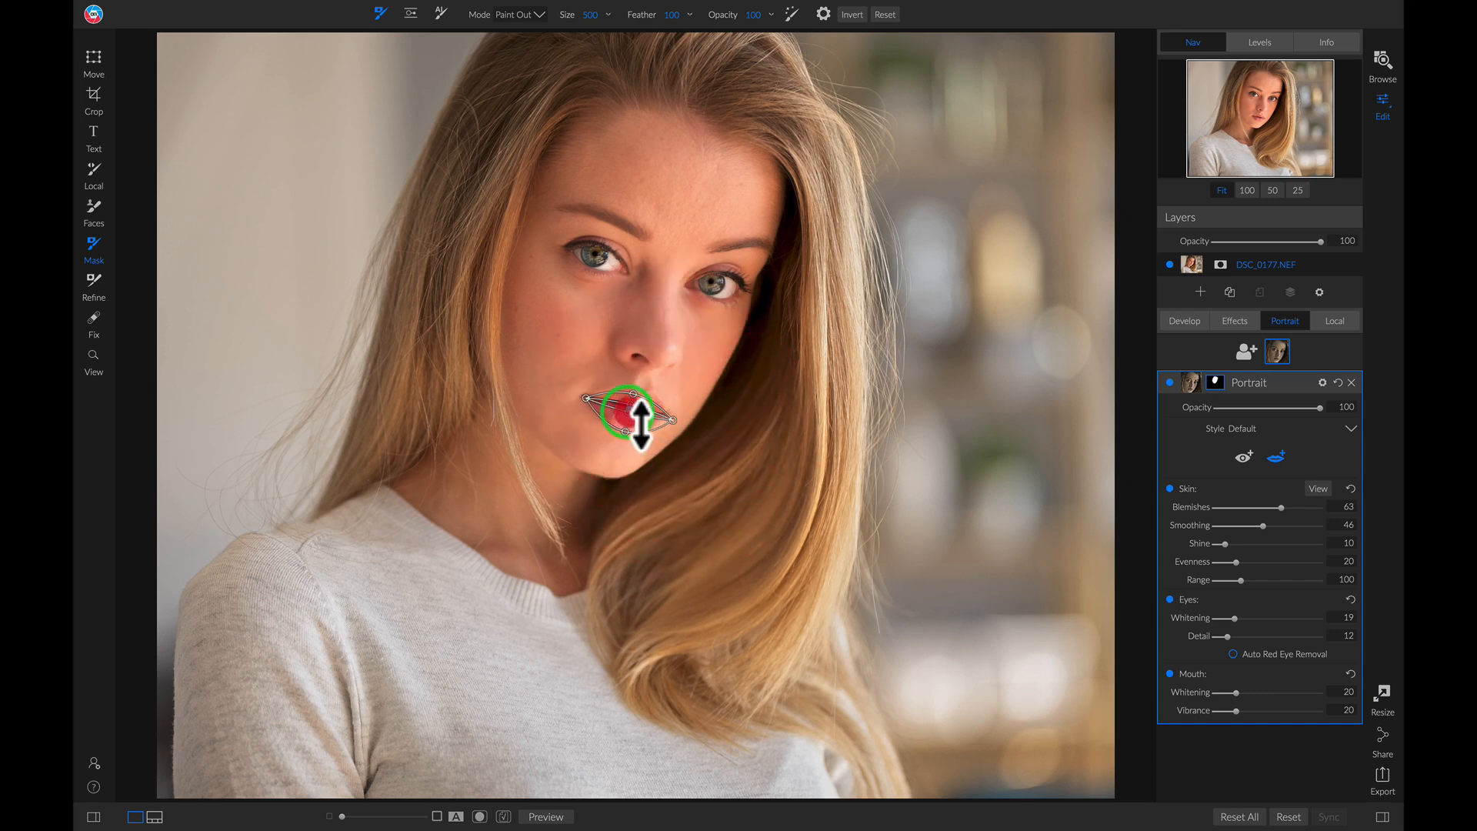
drag(631, 406, 636, 400)
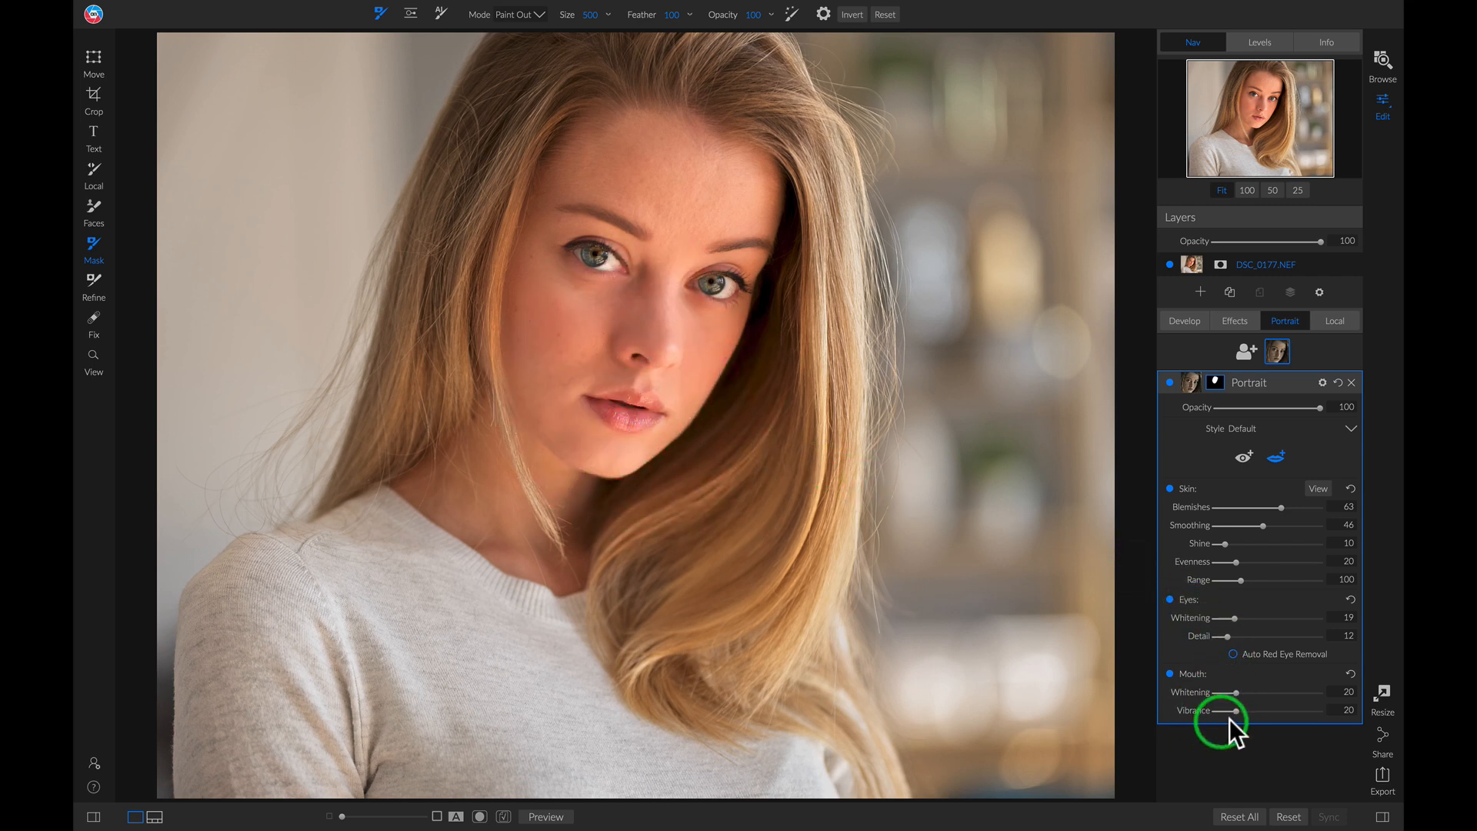
drag(1215, 711, 1243, 711)
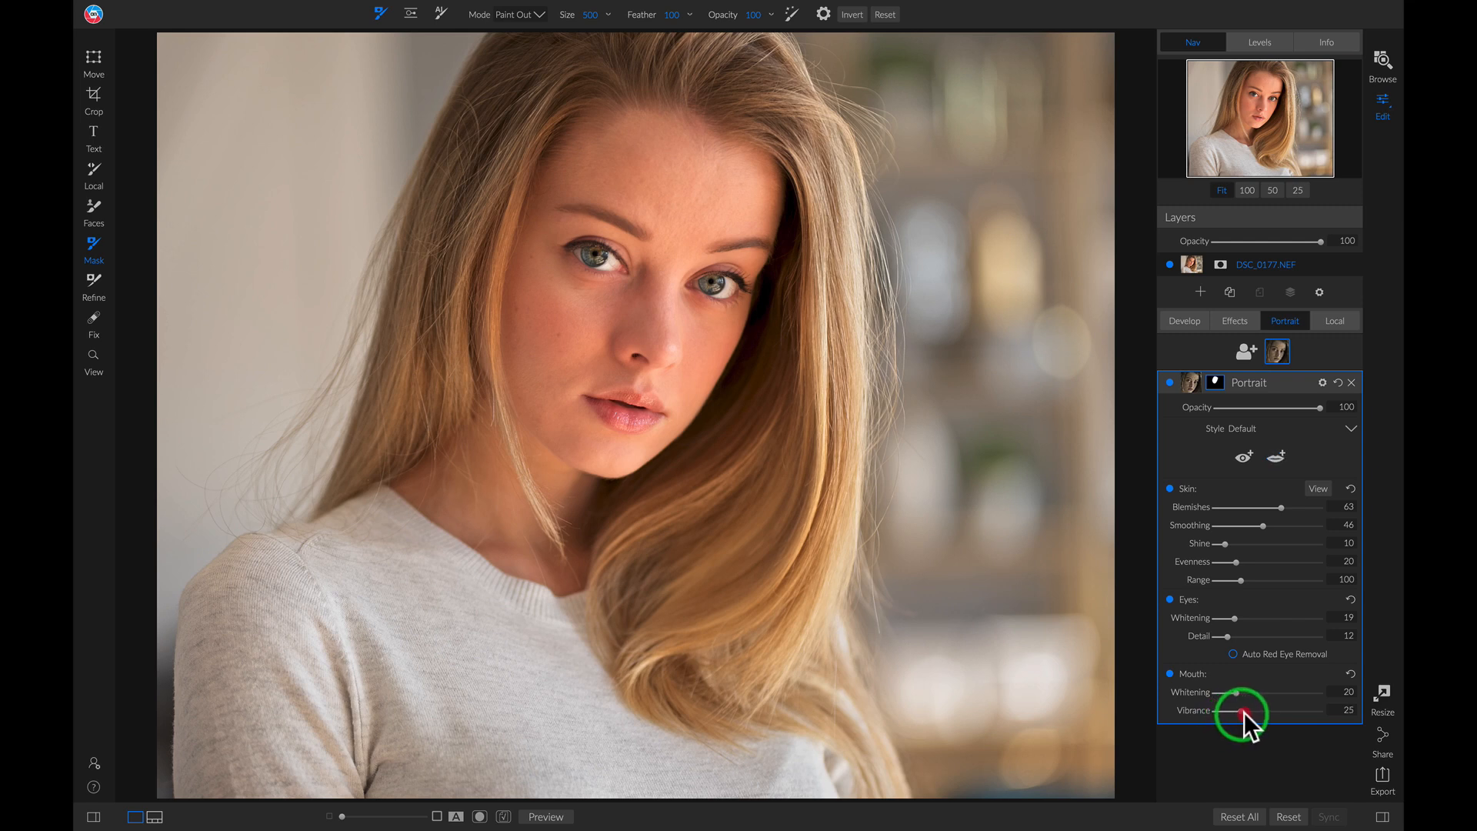
drag(1240, 710, 1257, 711)
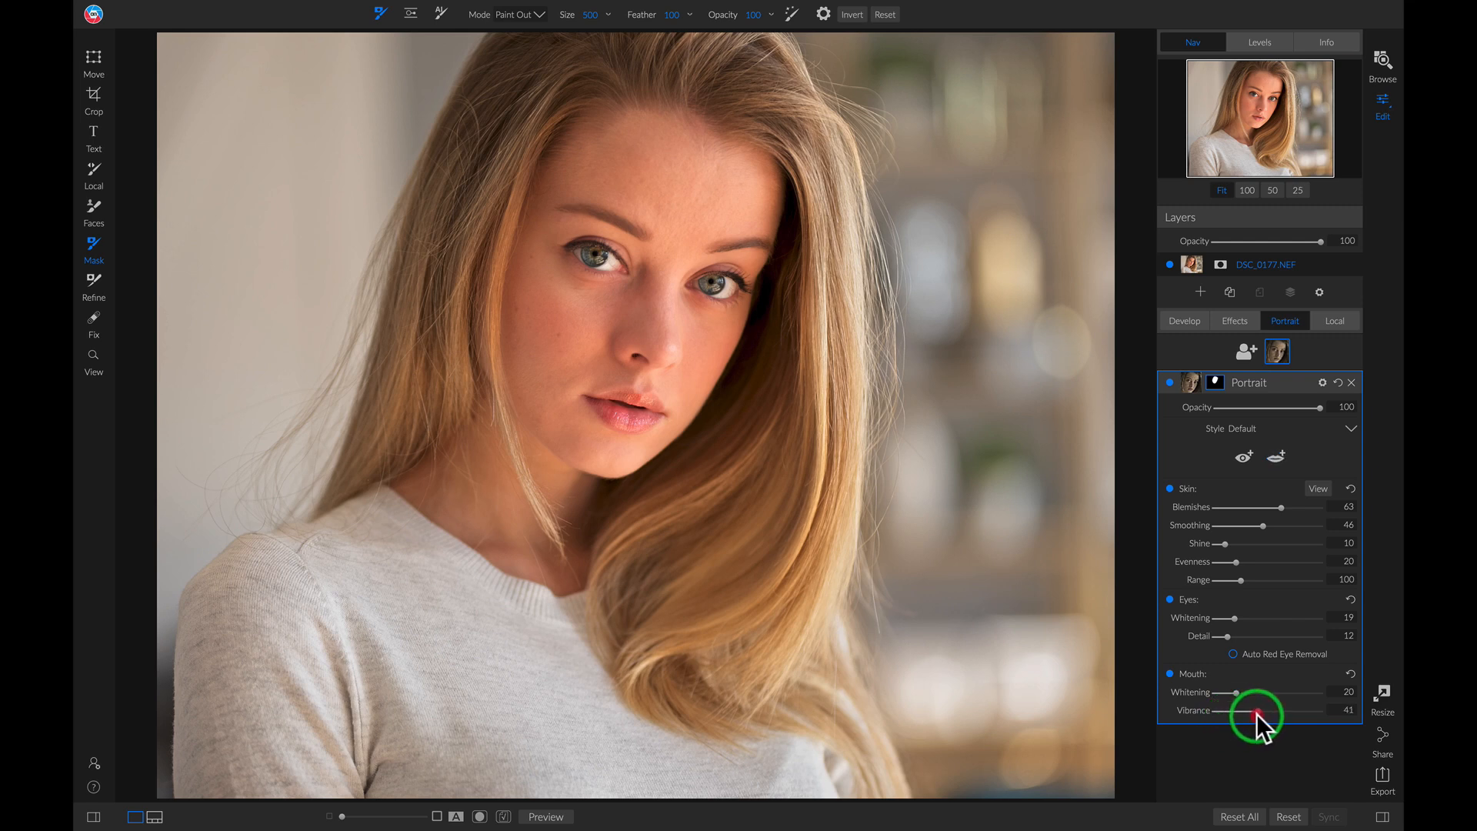
mouse_move(1260, 711)
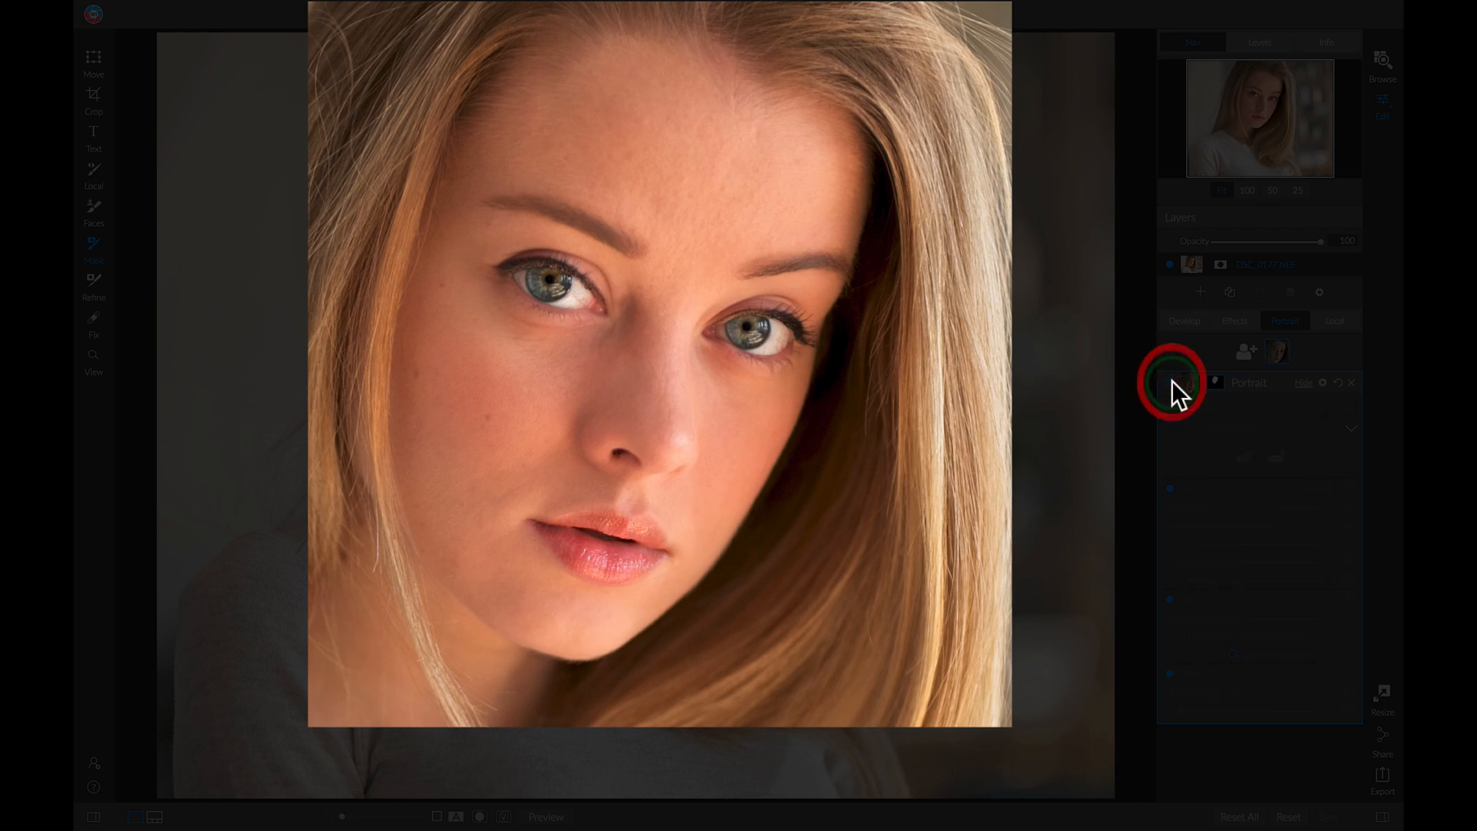
click(1215, 383)
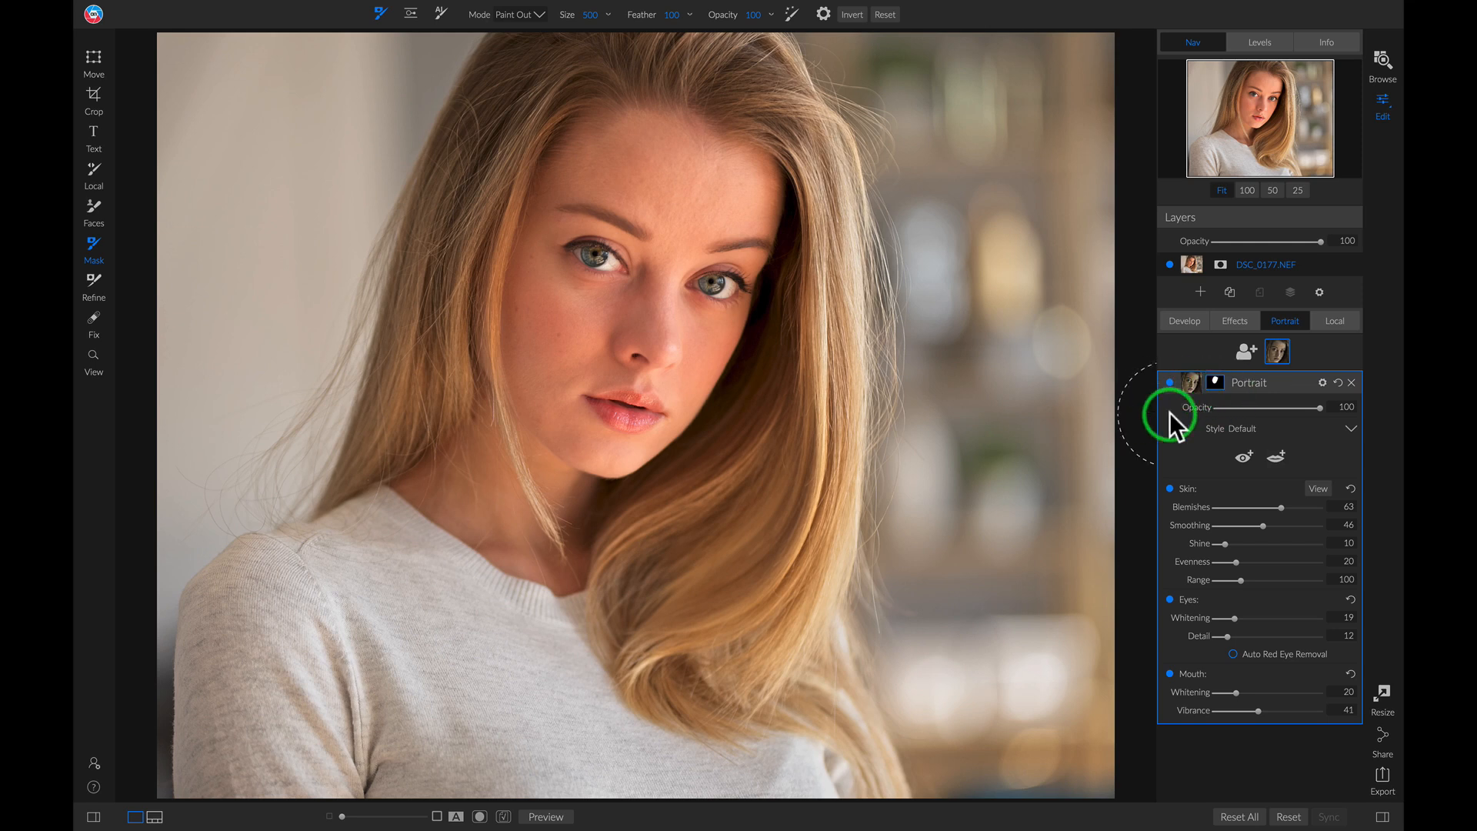
mouse_move(1206, 406)
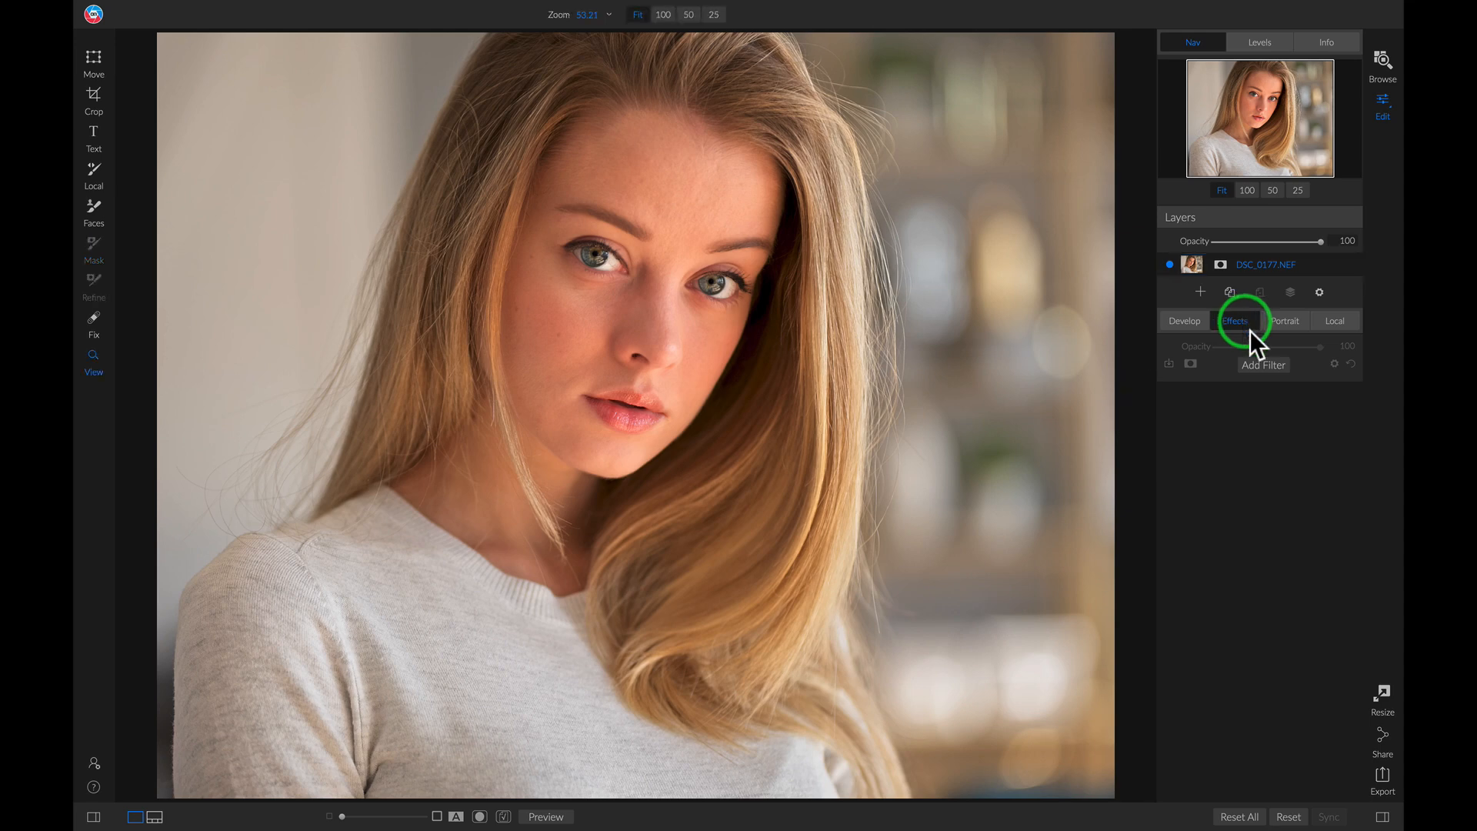
Add a LUTs filter using the Color Pop Blues look and compare it on/off.
click(1263, 365)
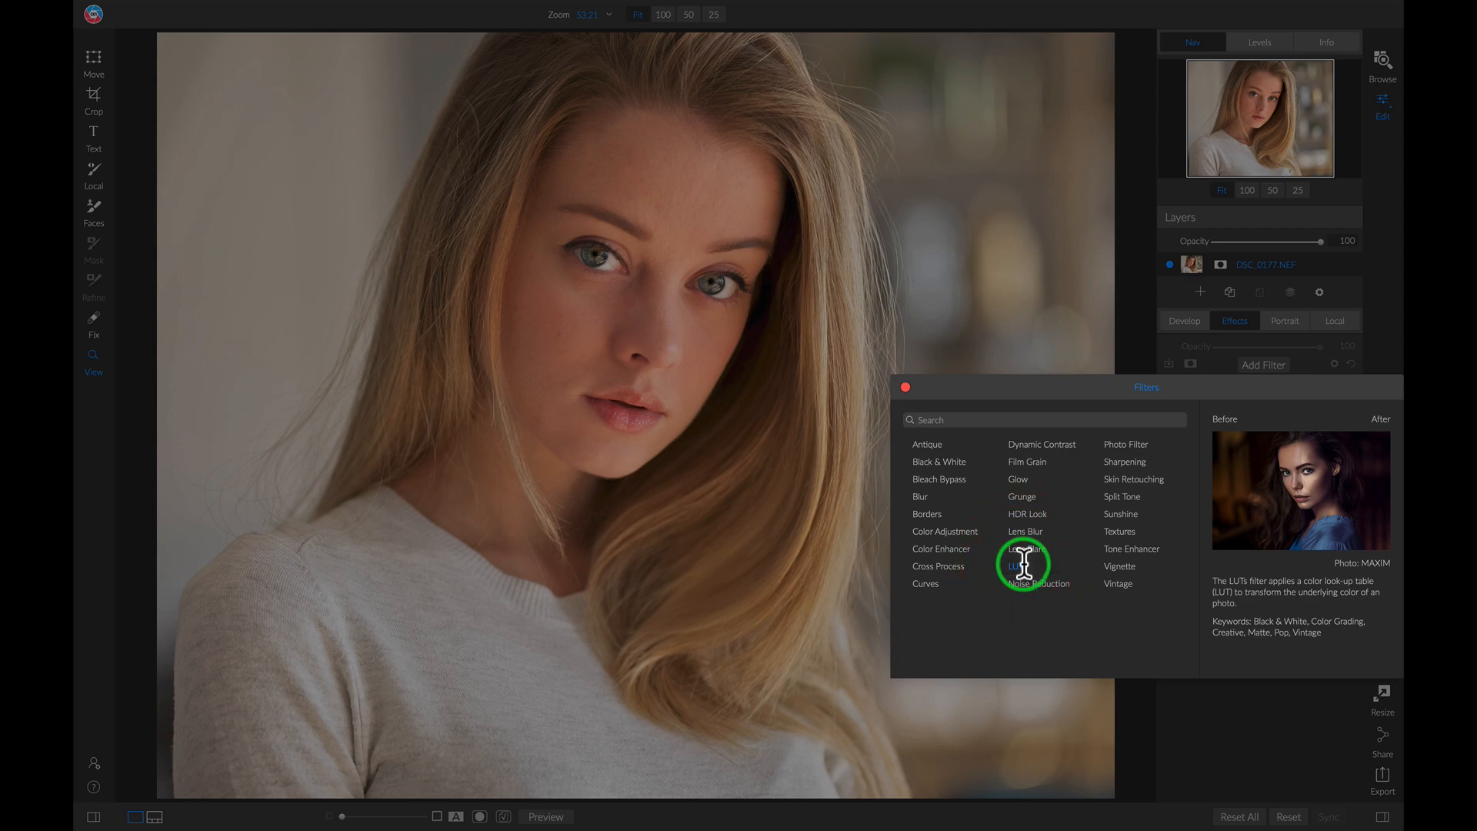
click(1015, 566)
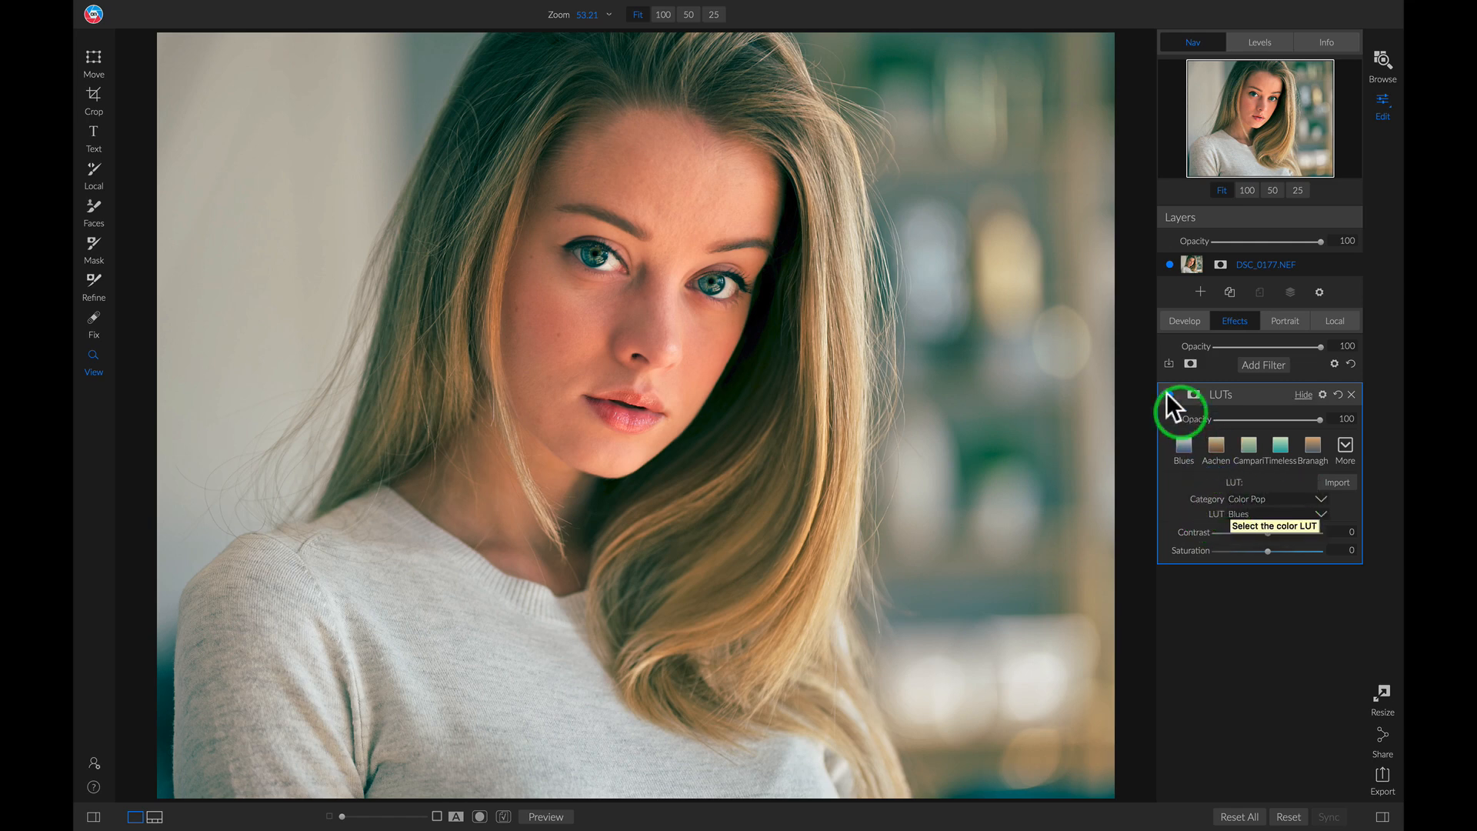
click(1192, 394)
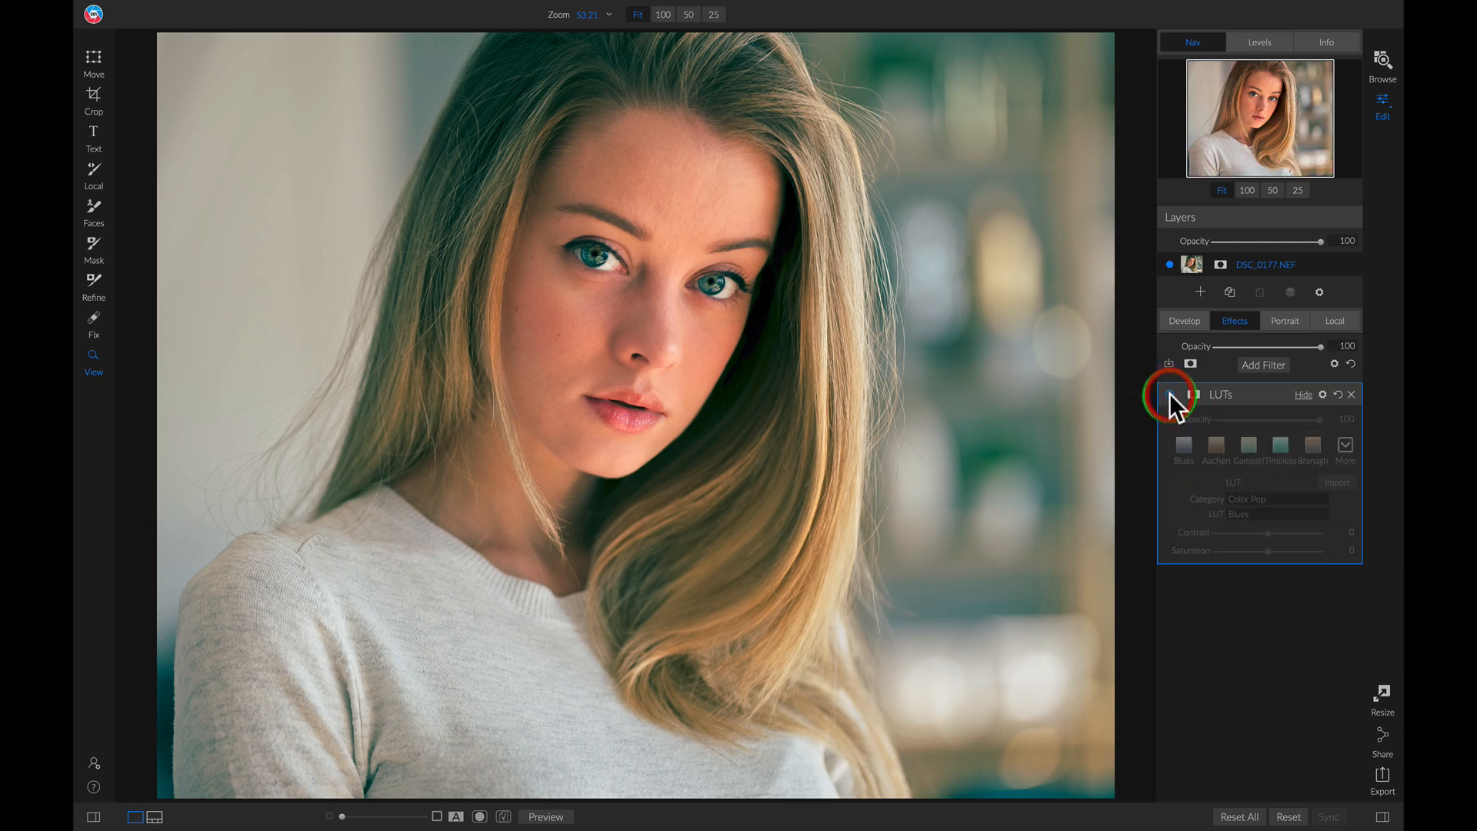
click(1169, 394)
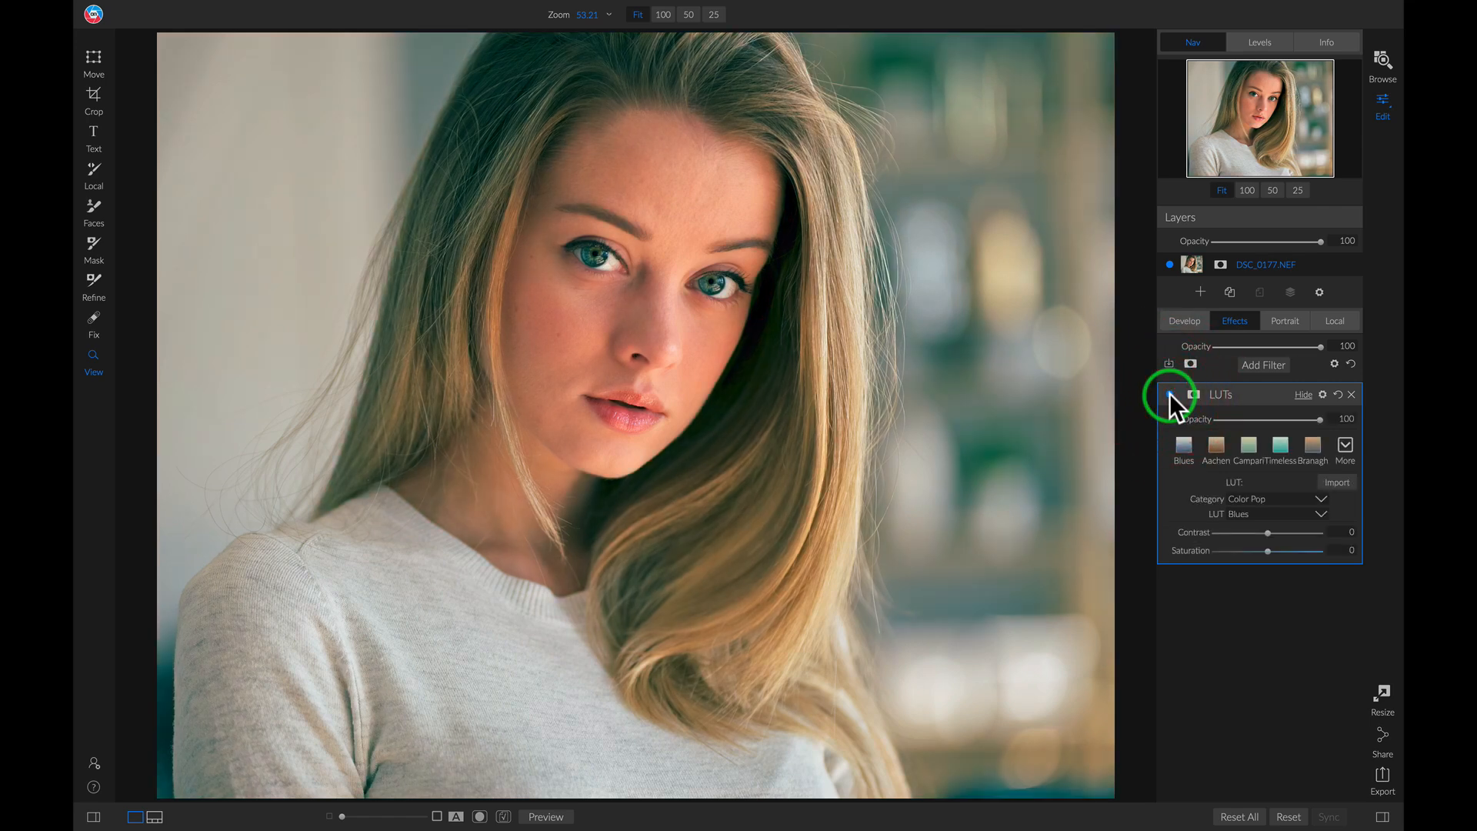
mouse_move(1233, 390)
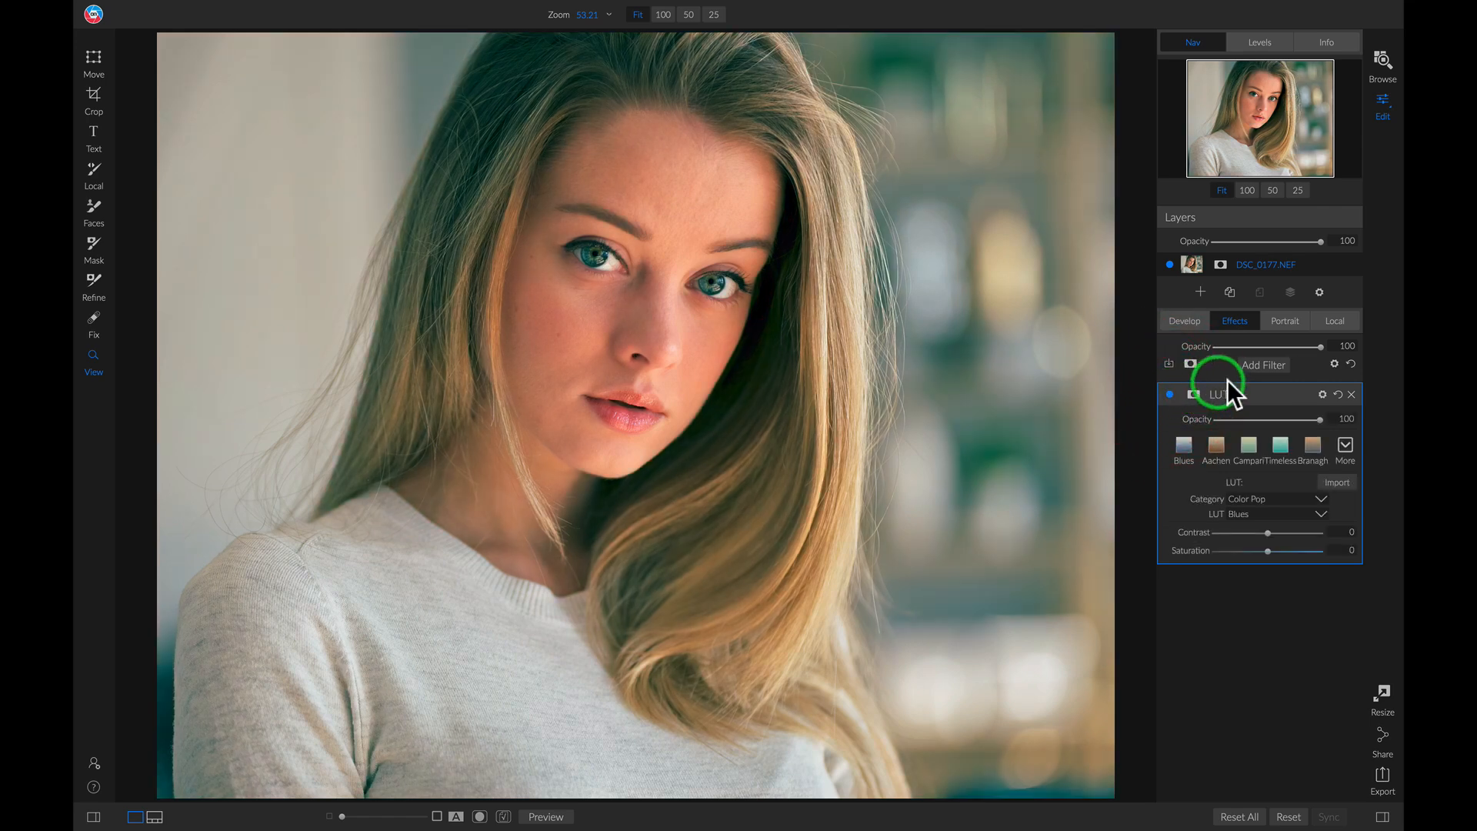
Add a Vignette filter with the Big Softy preset and preview against the original.
click(1263, 366)
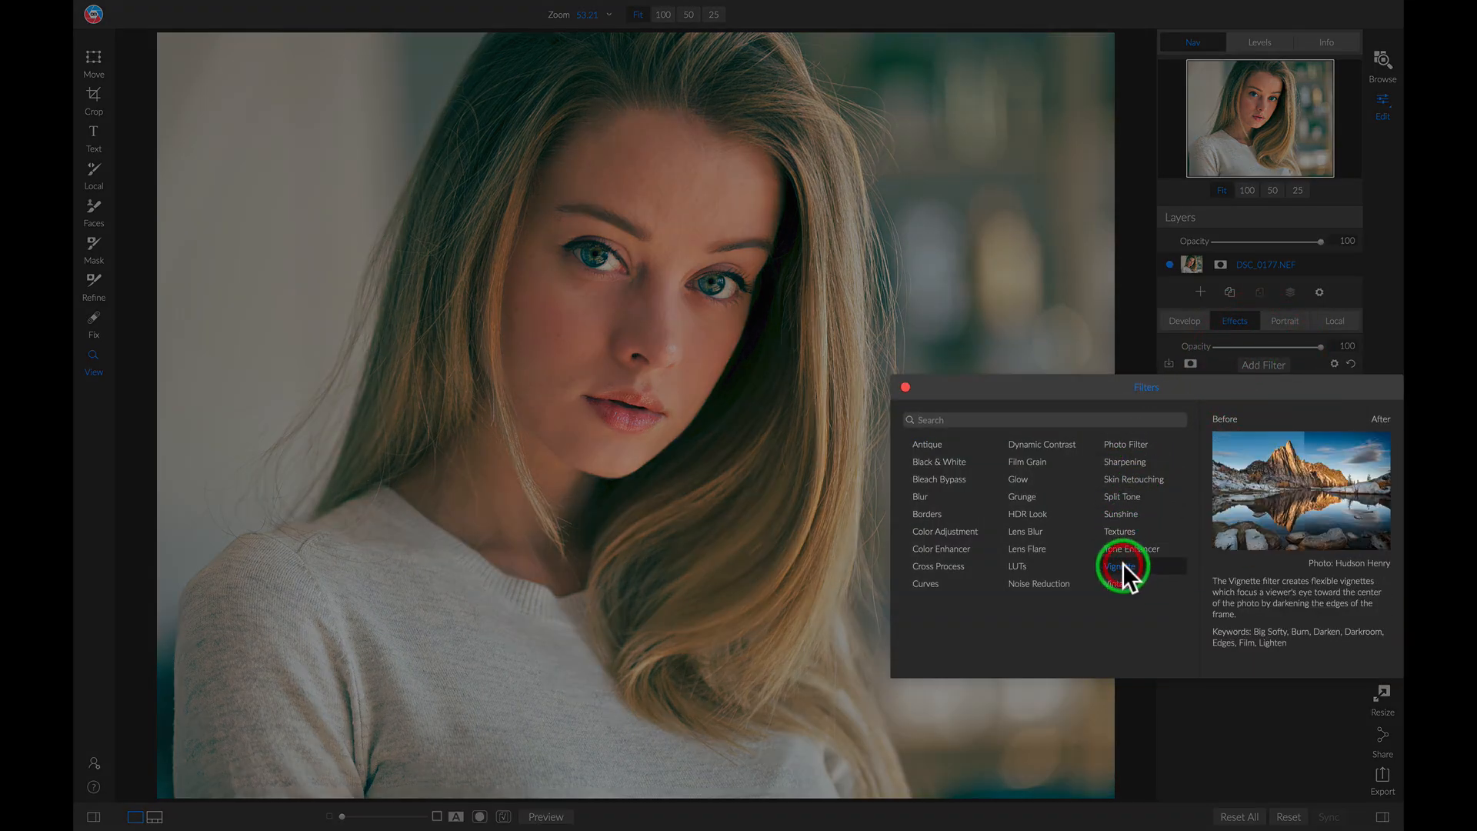
click(1121, 566)
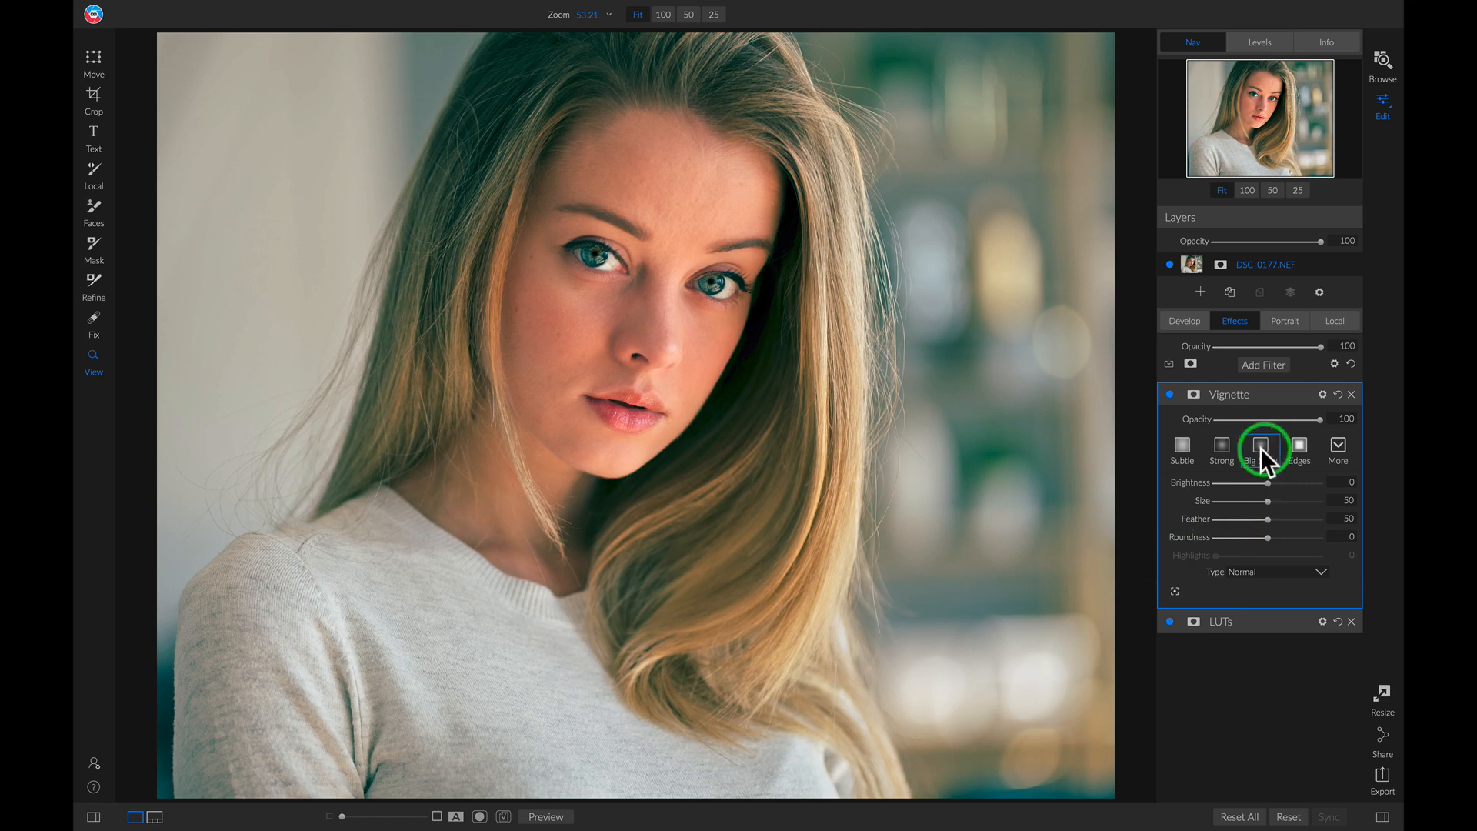
click(1260, 443)
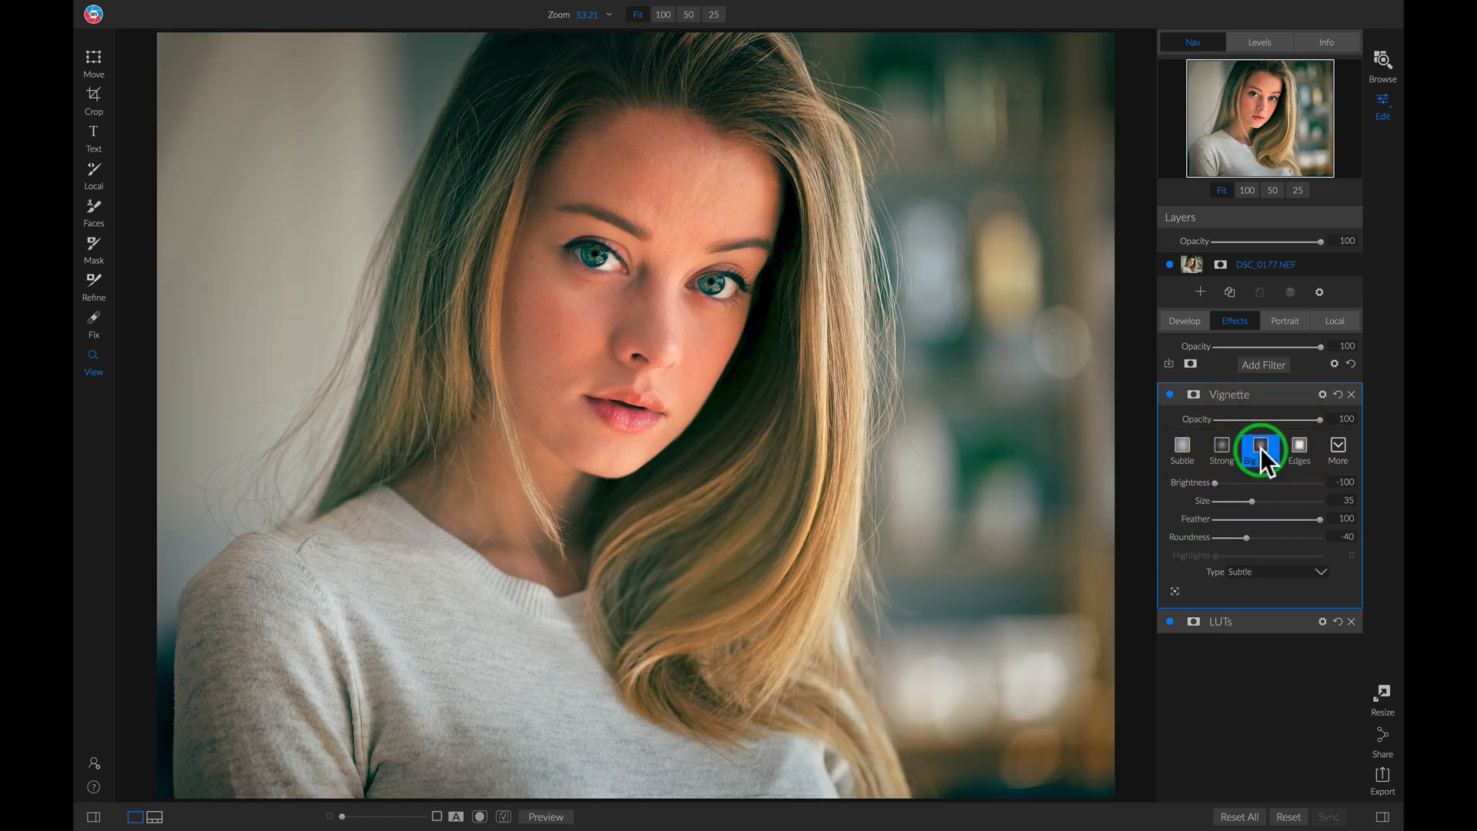
click(1260, 448)
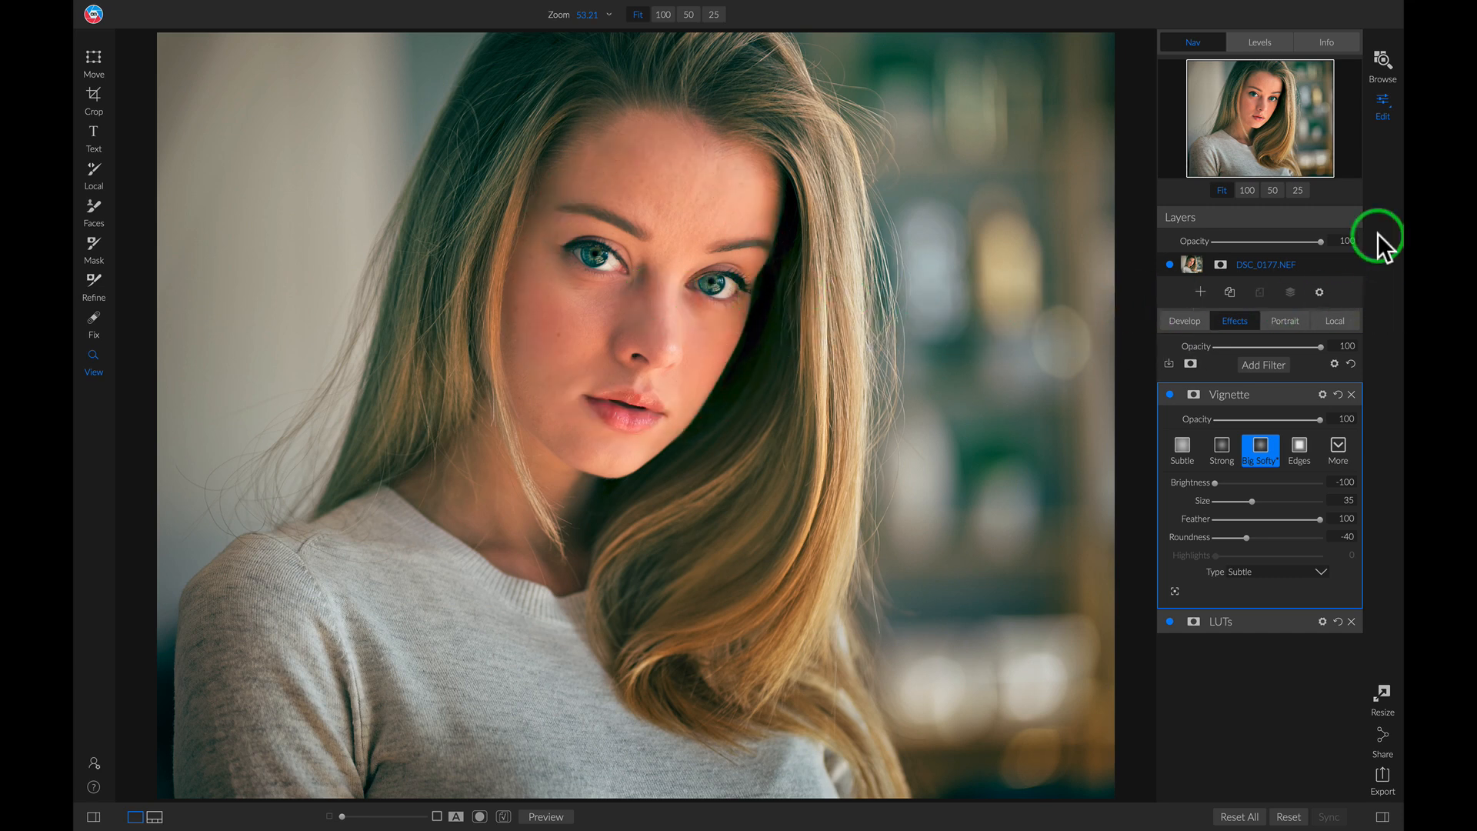
click(545, 817)
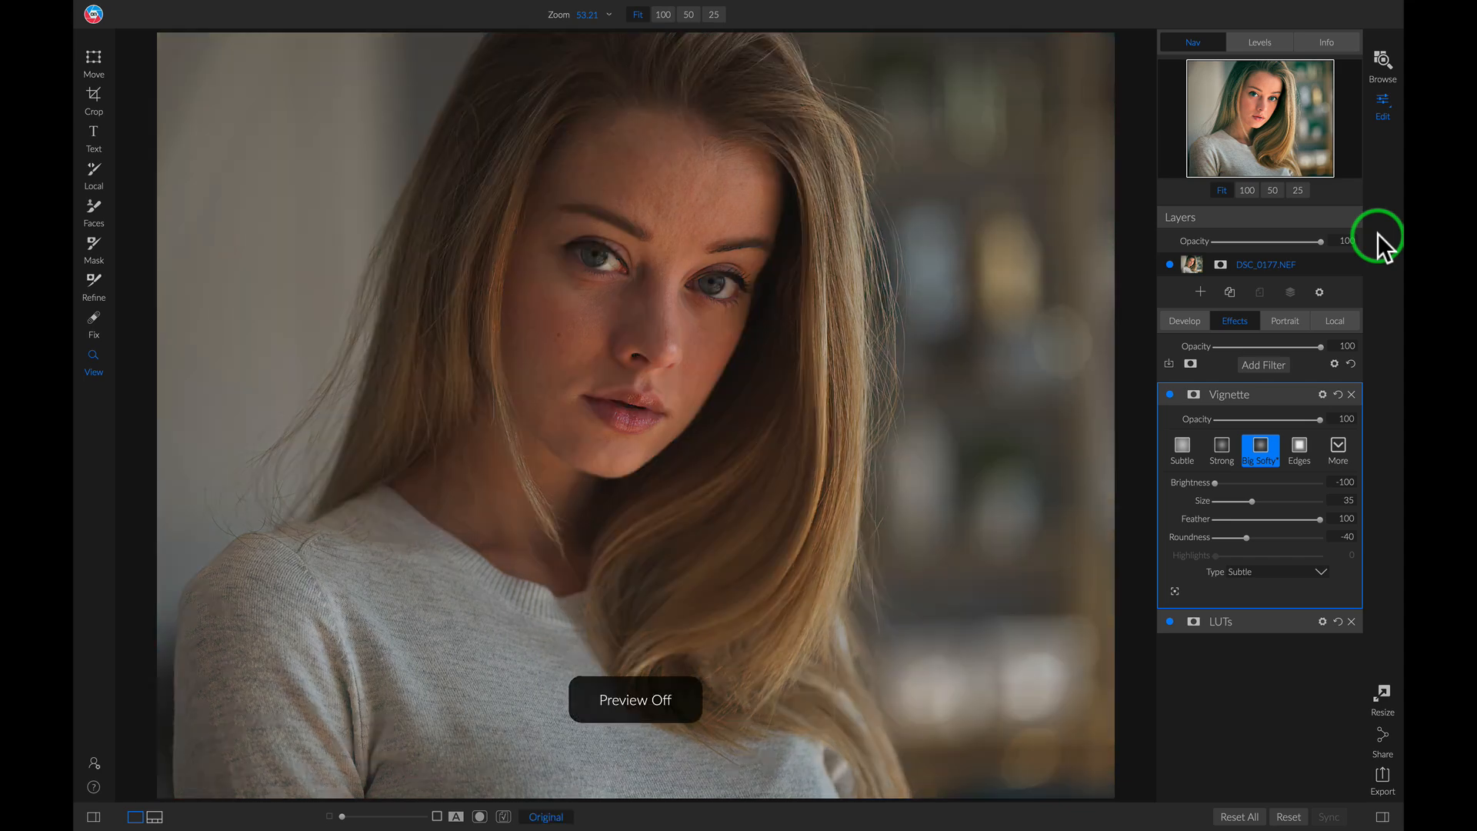